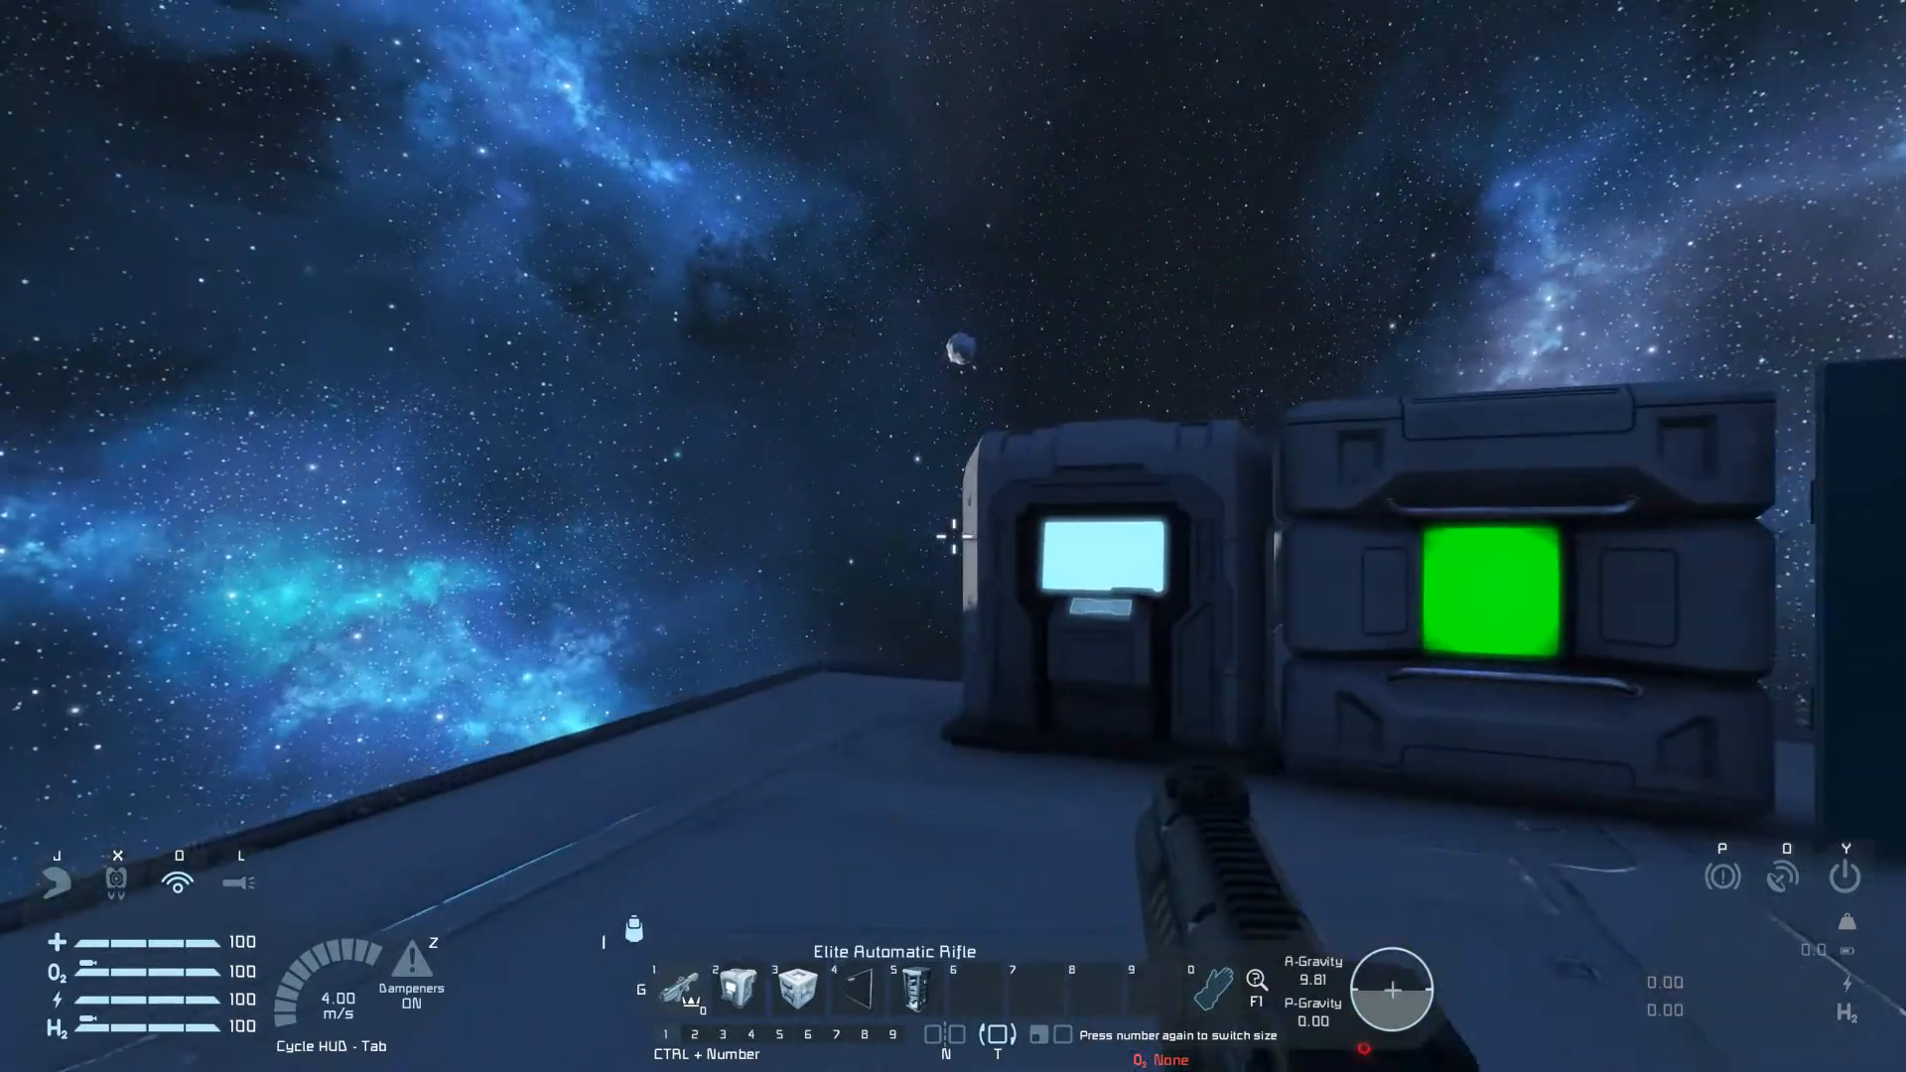
{"action": "mouse_move", "coordinate": [953, 528]}
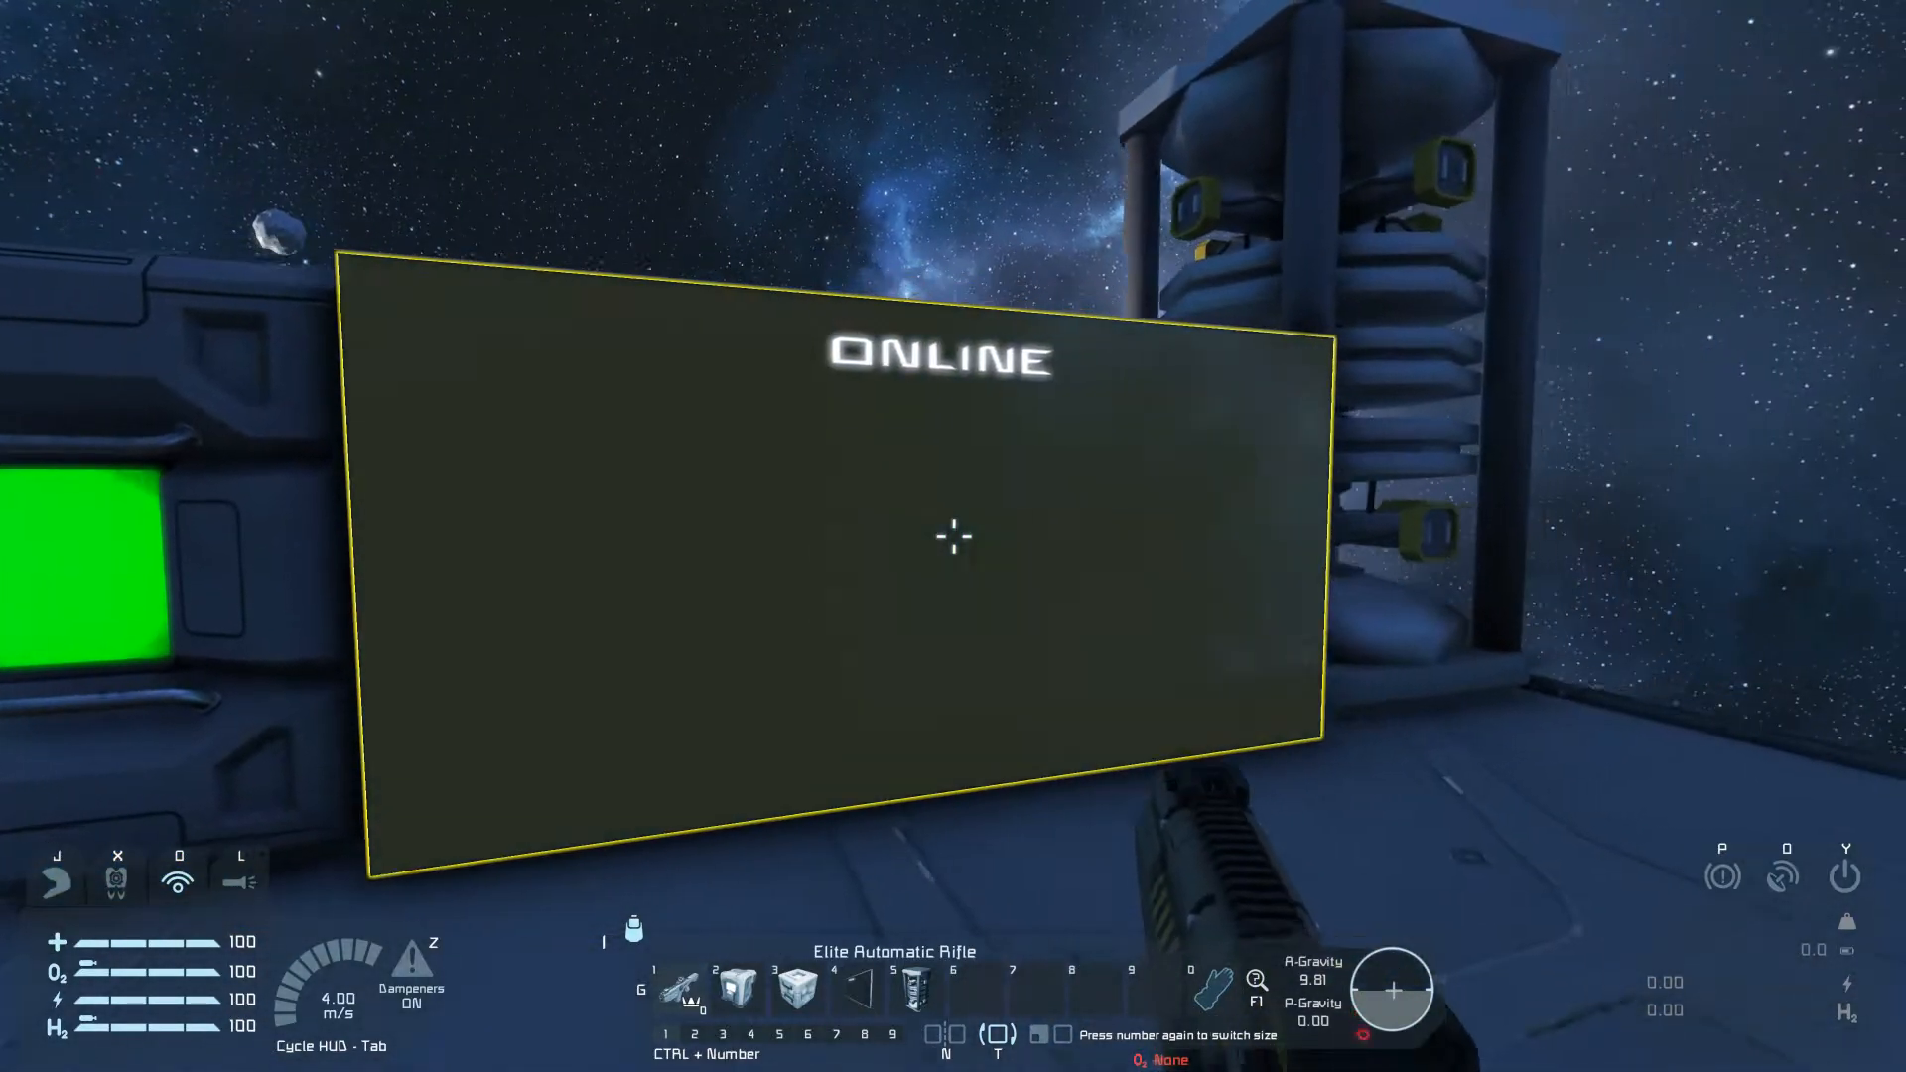
{"action": "mouse_move", "coordinate": [953, 534]}
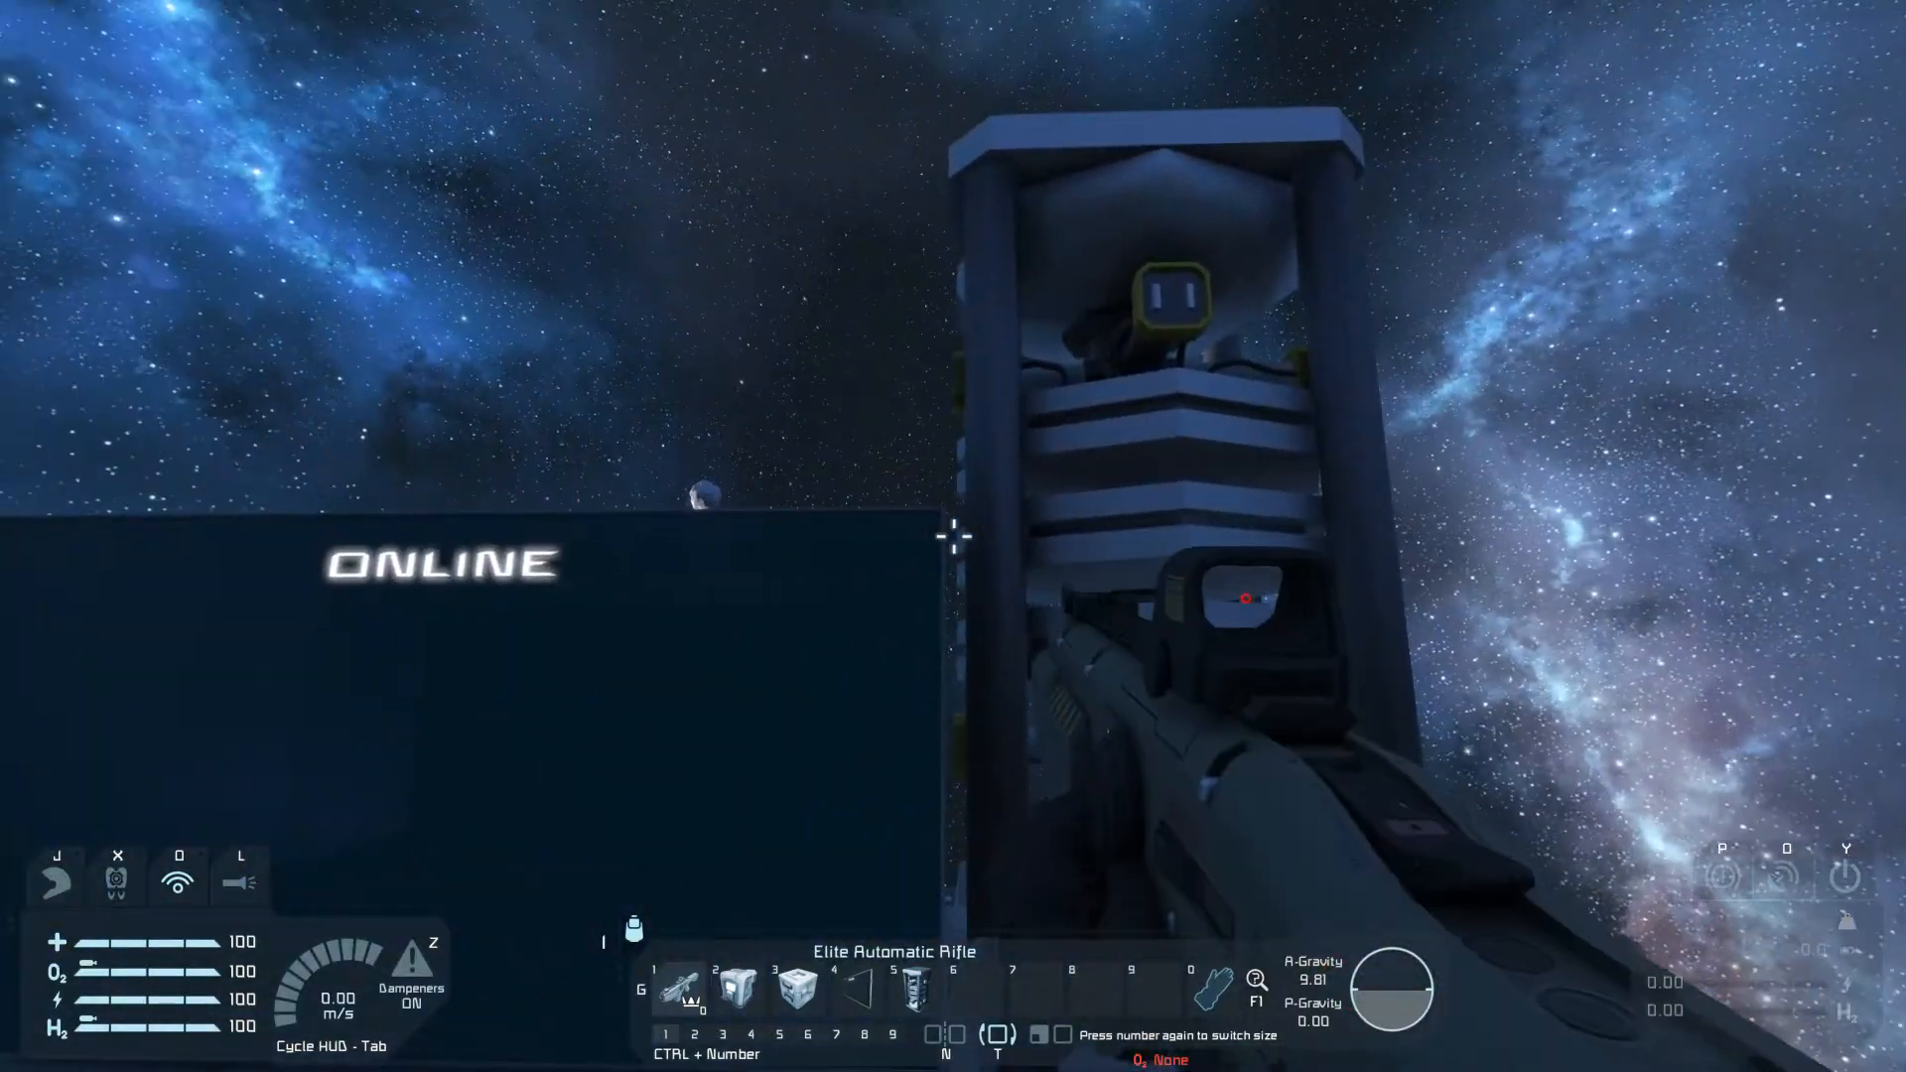
{"action": "mouse_move", "coordinate": [953, 536]}
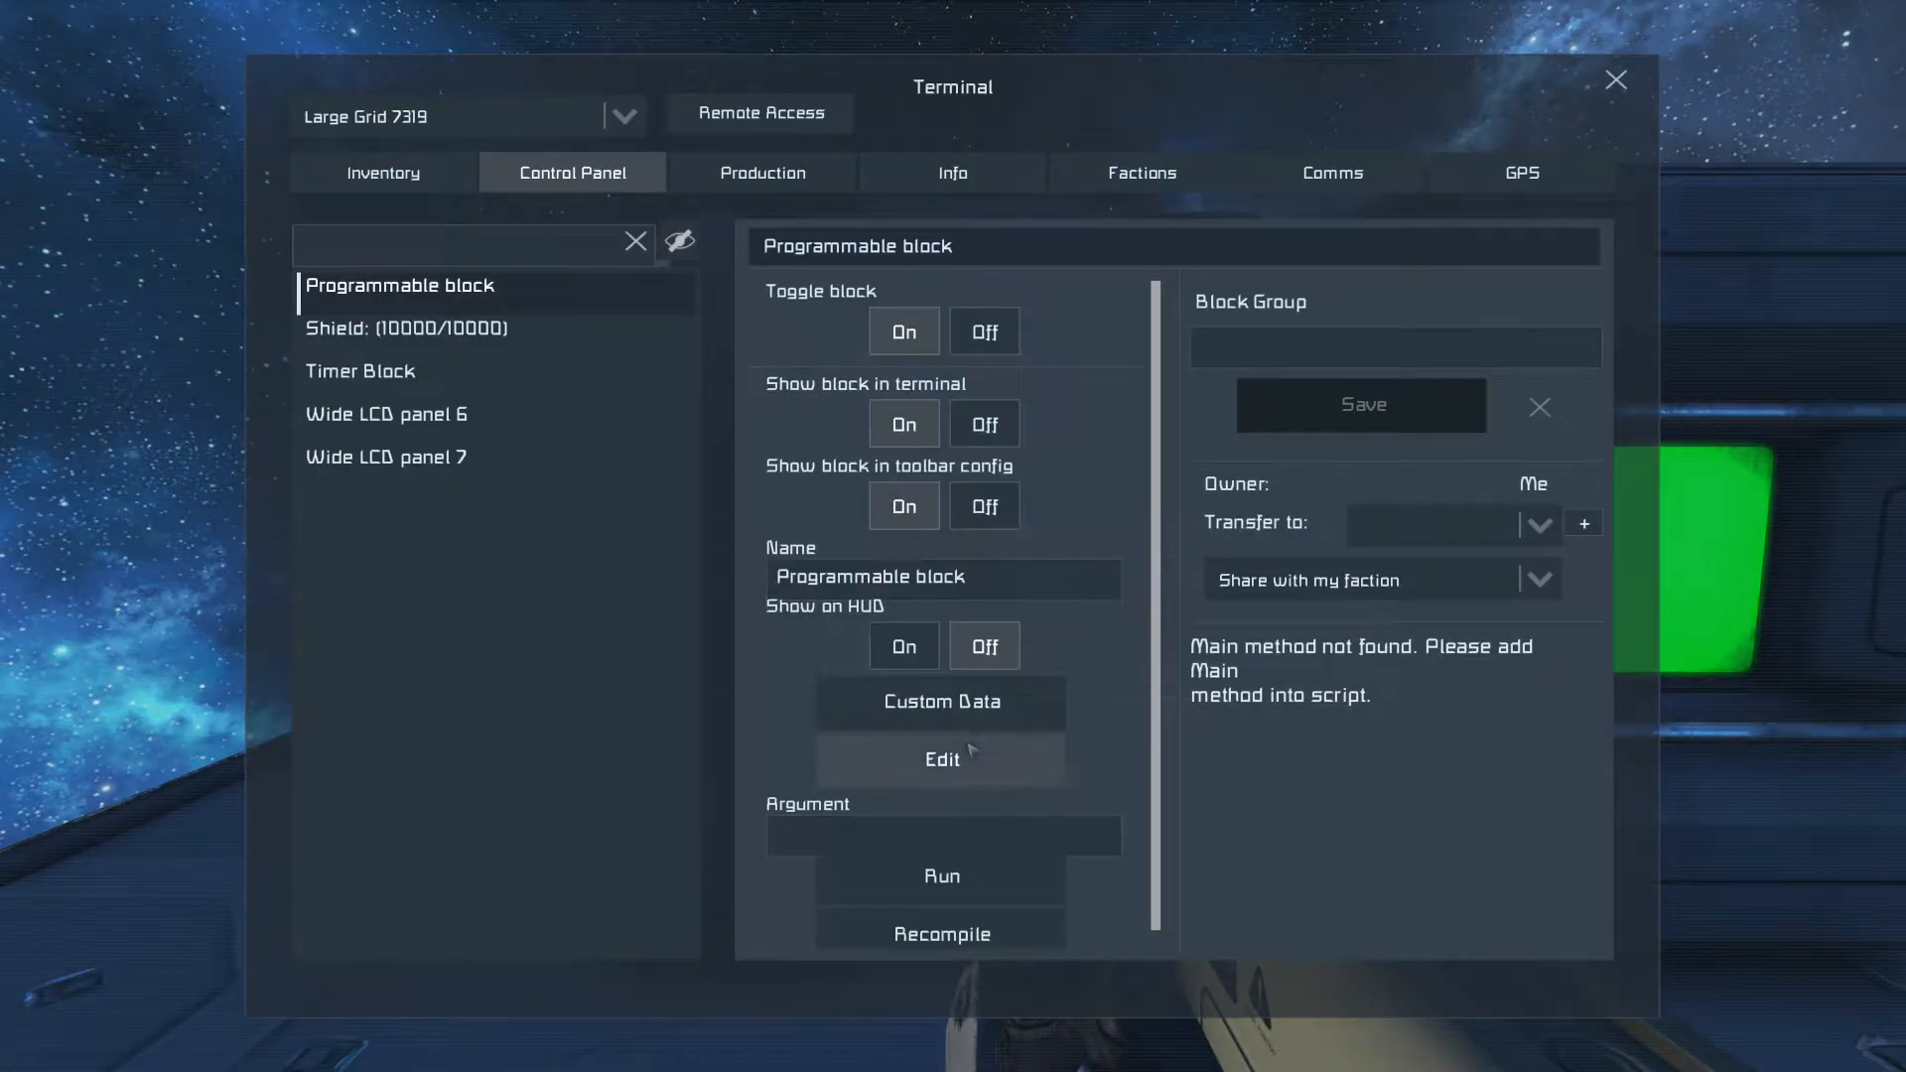
- Edit the programmable block and browse the Workshop to load THYA's Shield HUD script
{"action": "left_click", "coordinate": [939, 758]}
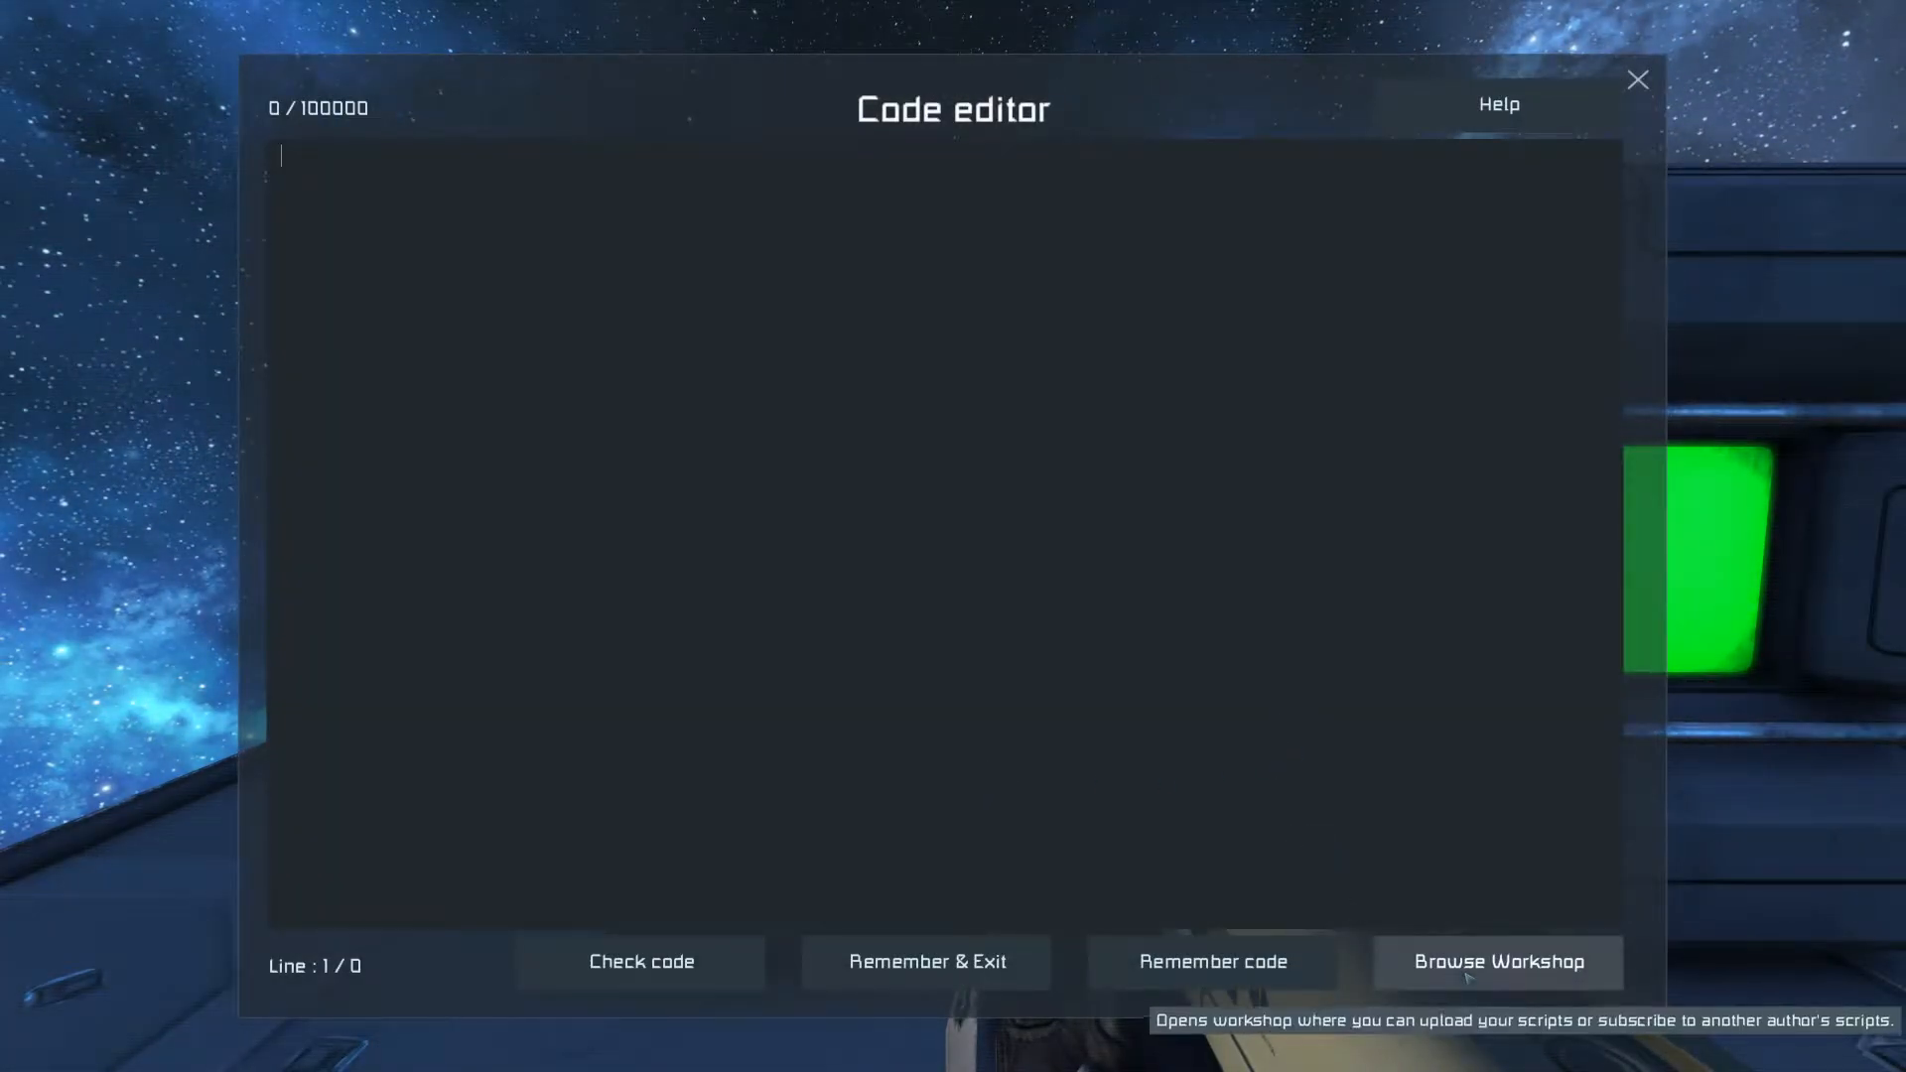
{"action": "left_click", "coordinate": [1497, 961]}
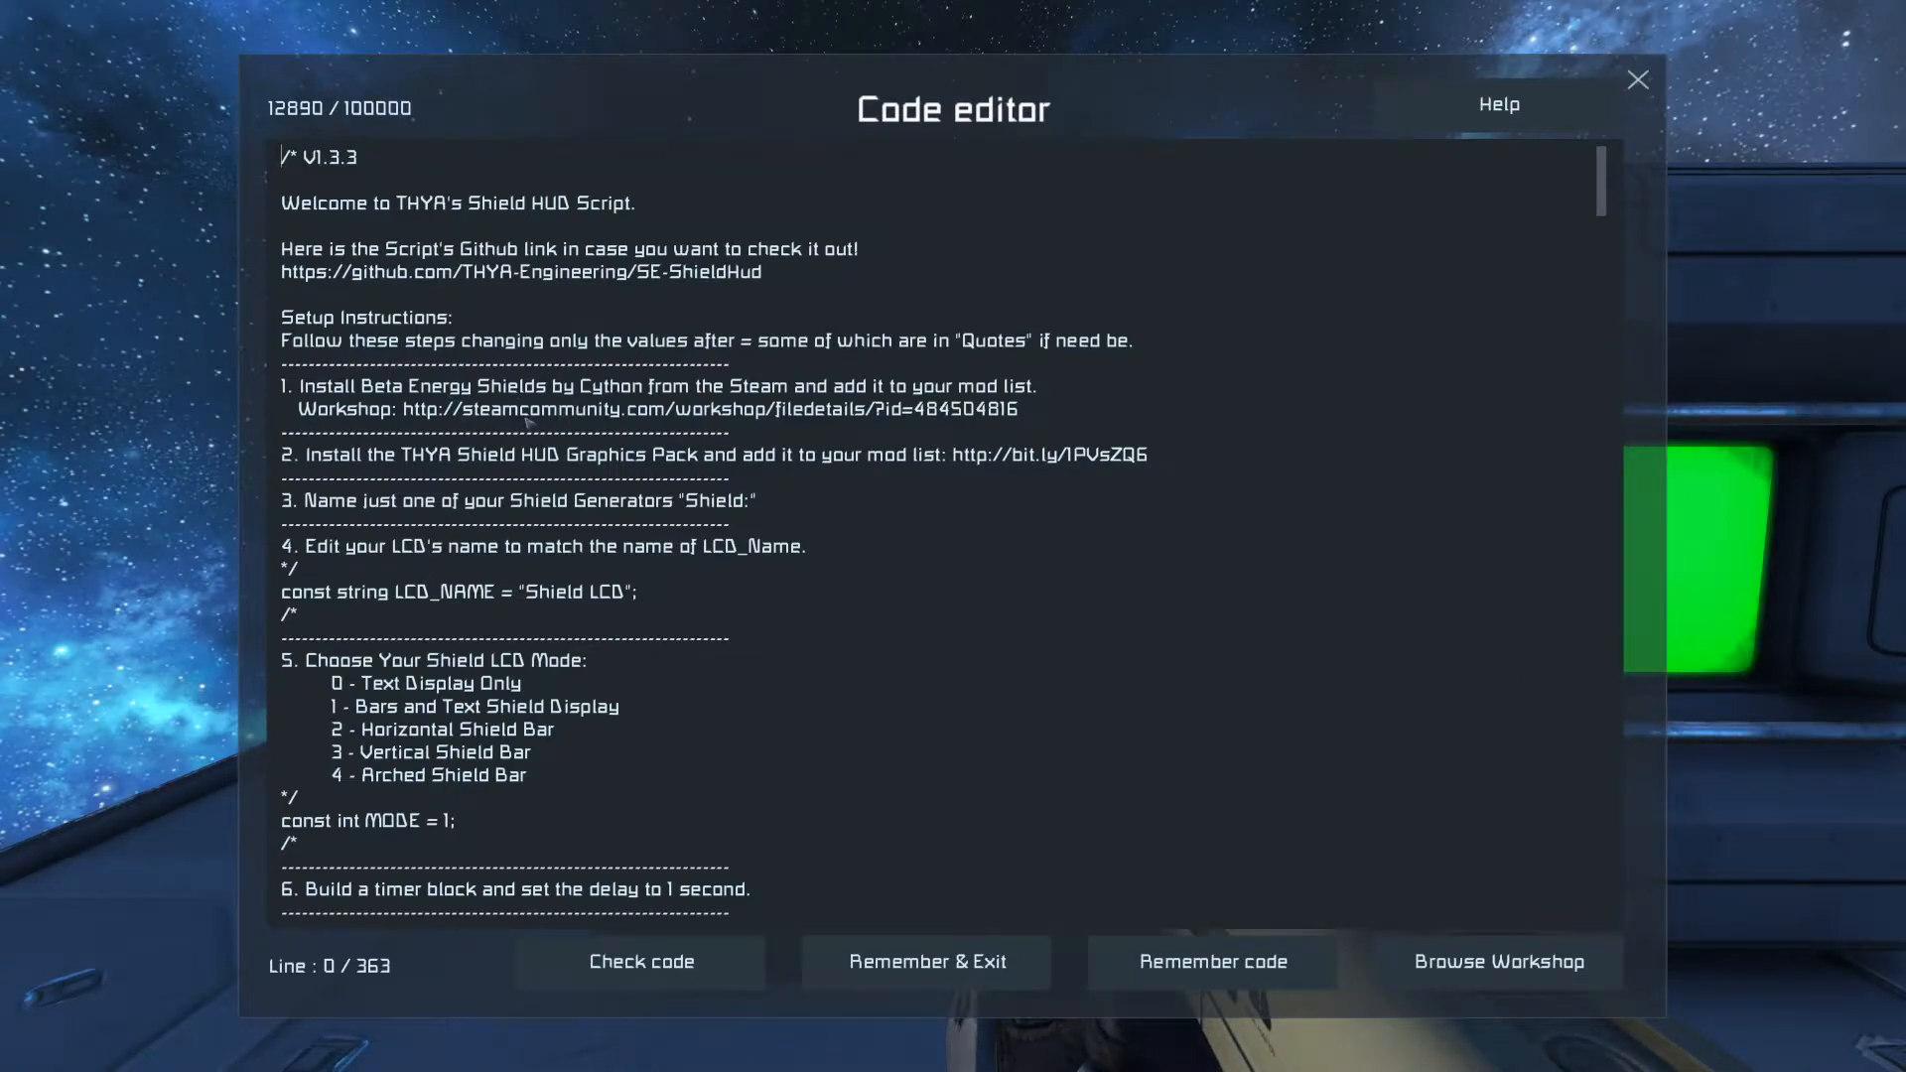
{"action": "mouse_move", "coordinate": [333, 472]}
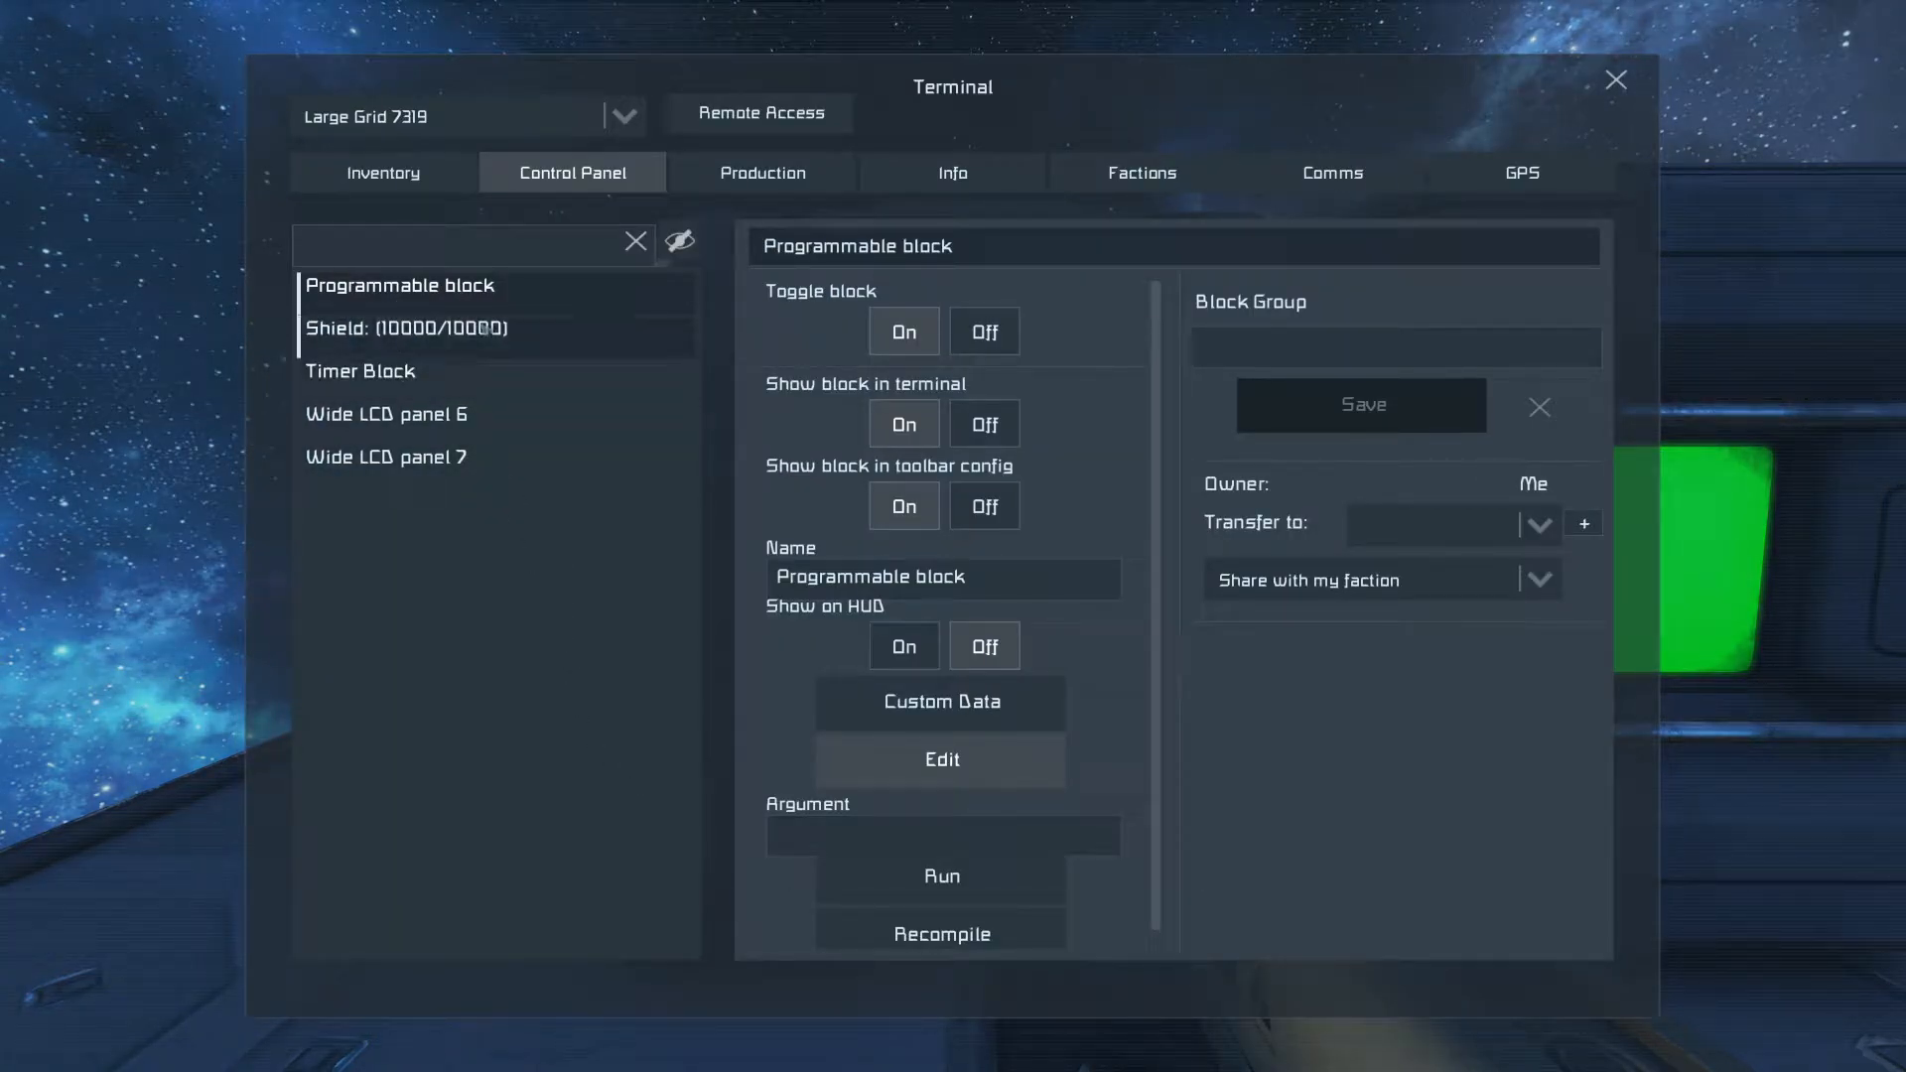
- Rename the shield generator to 'Shield:' and return to the programmable block
{"action": "left_click", "coordinate": [407, 327]}
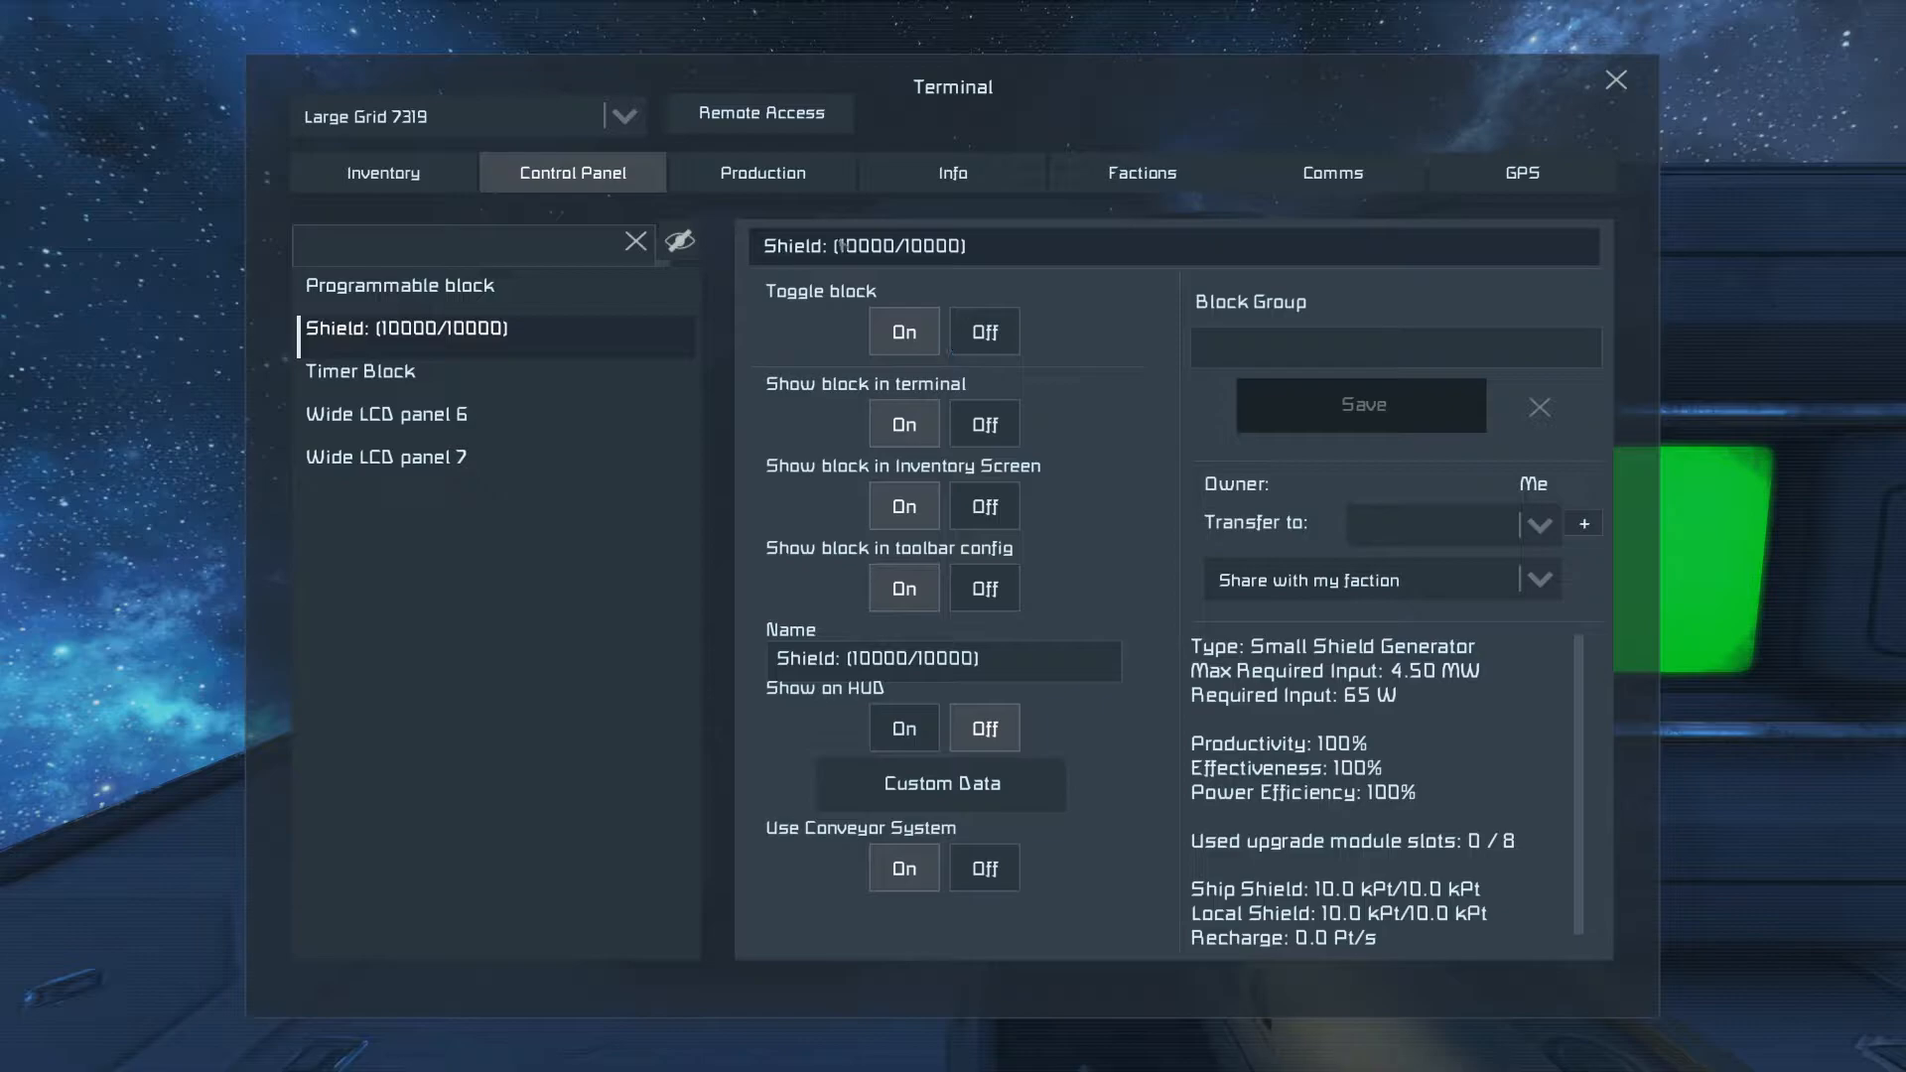
{"action": "left_click", "coordinate": [939, 659]}
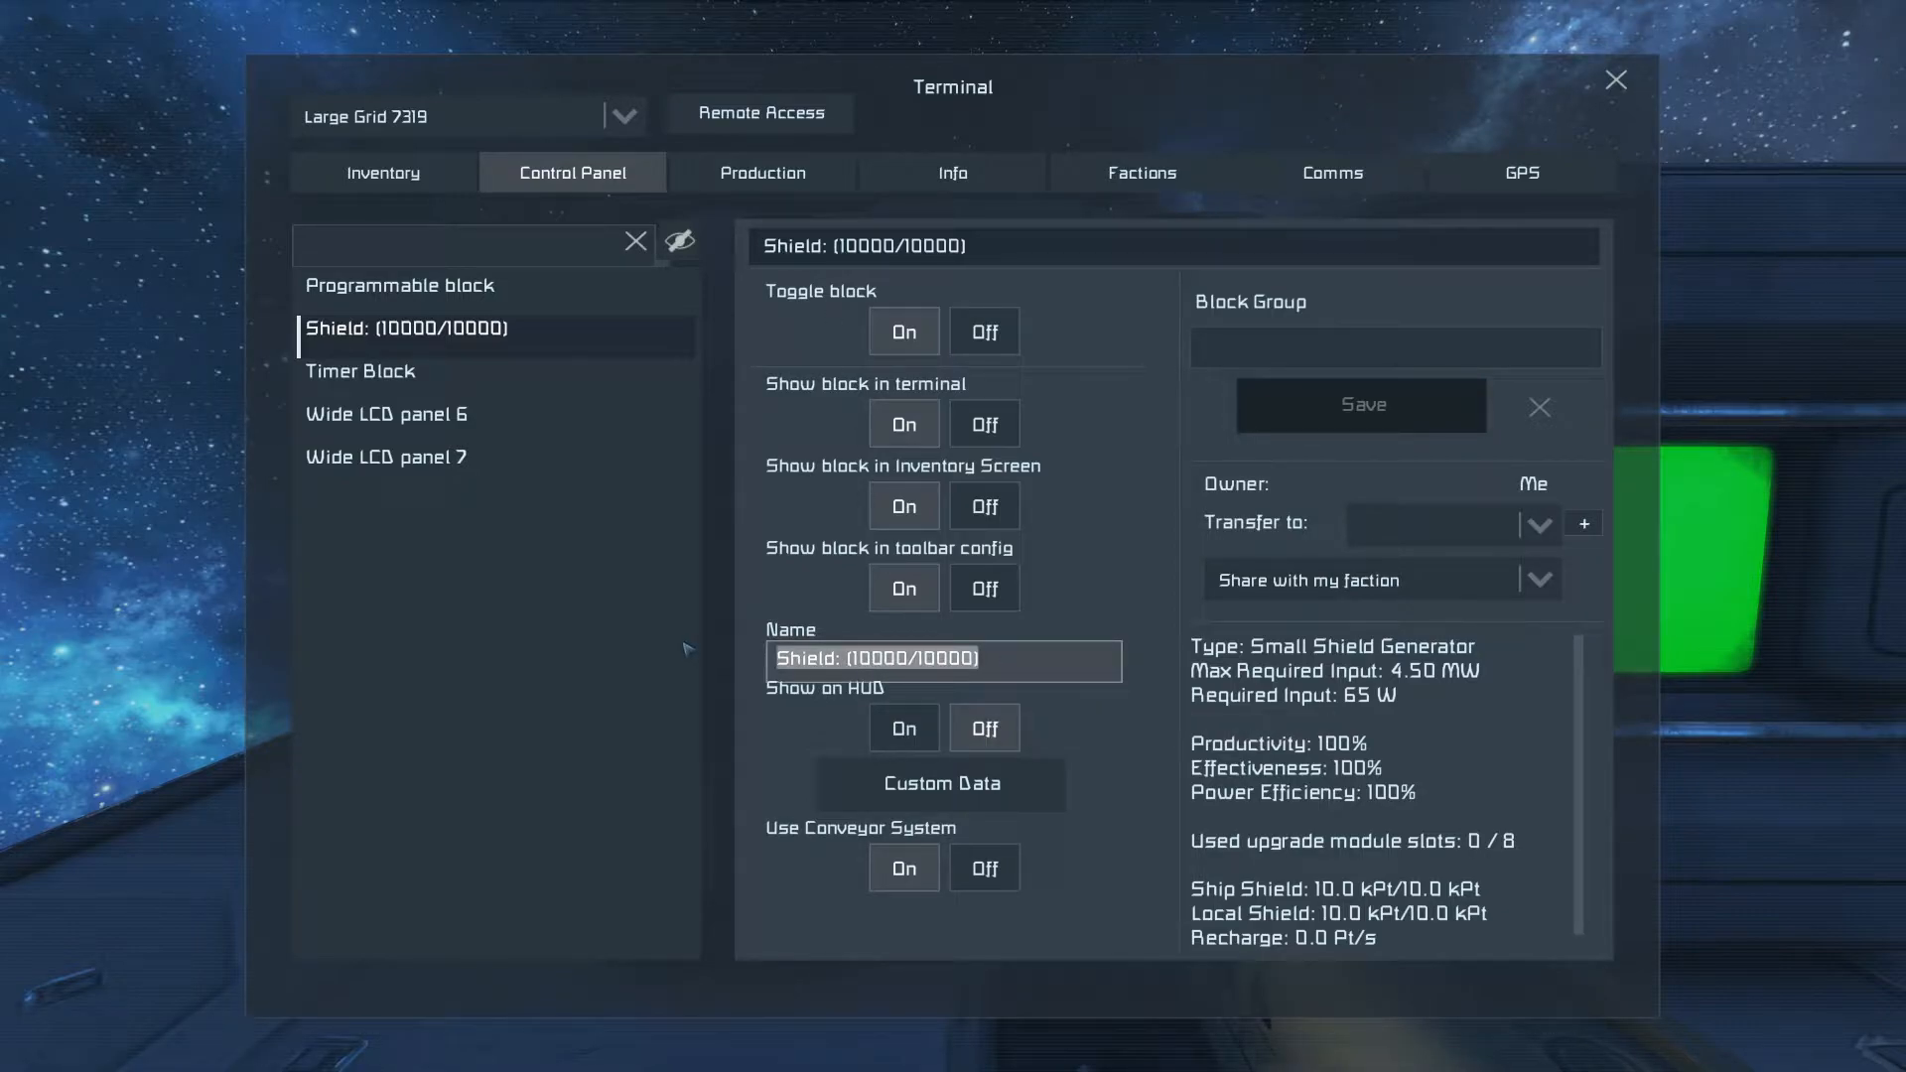
{"action": "type", "text": "T"}
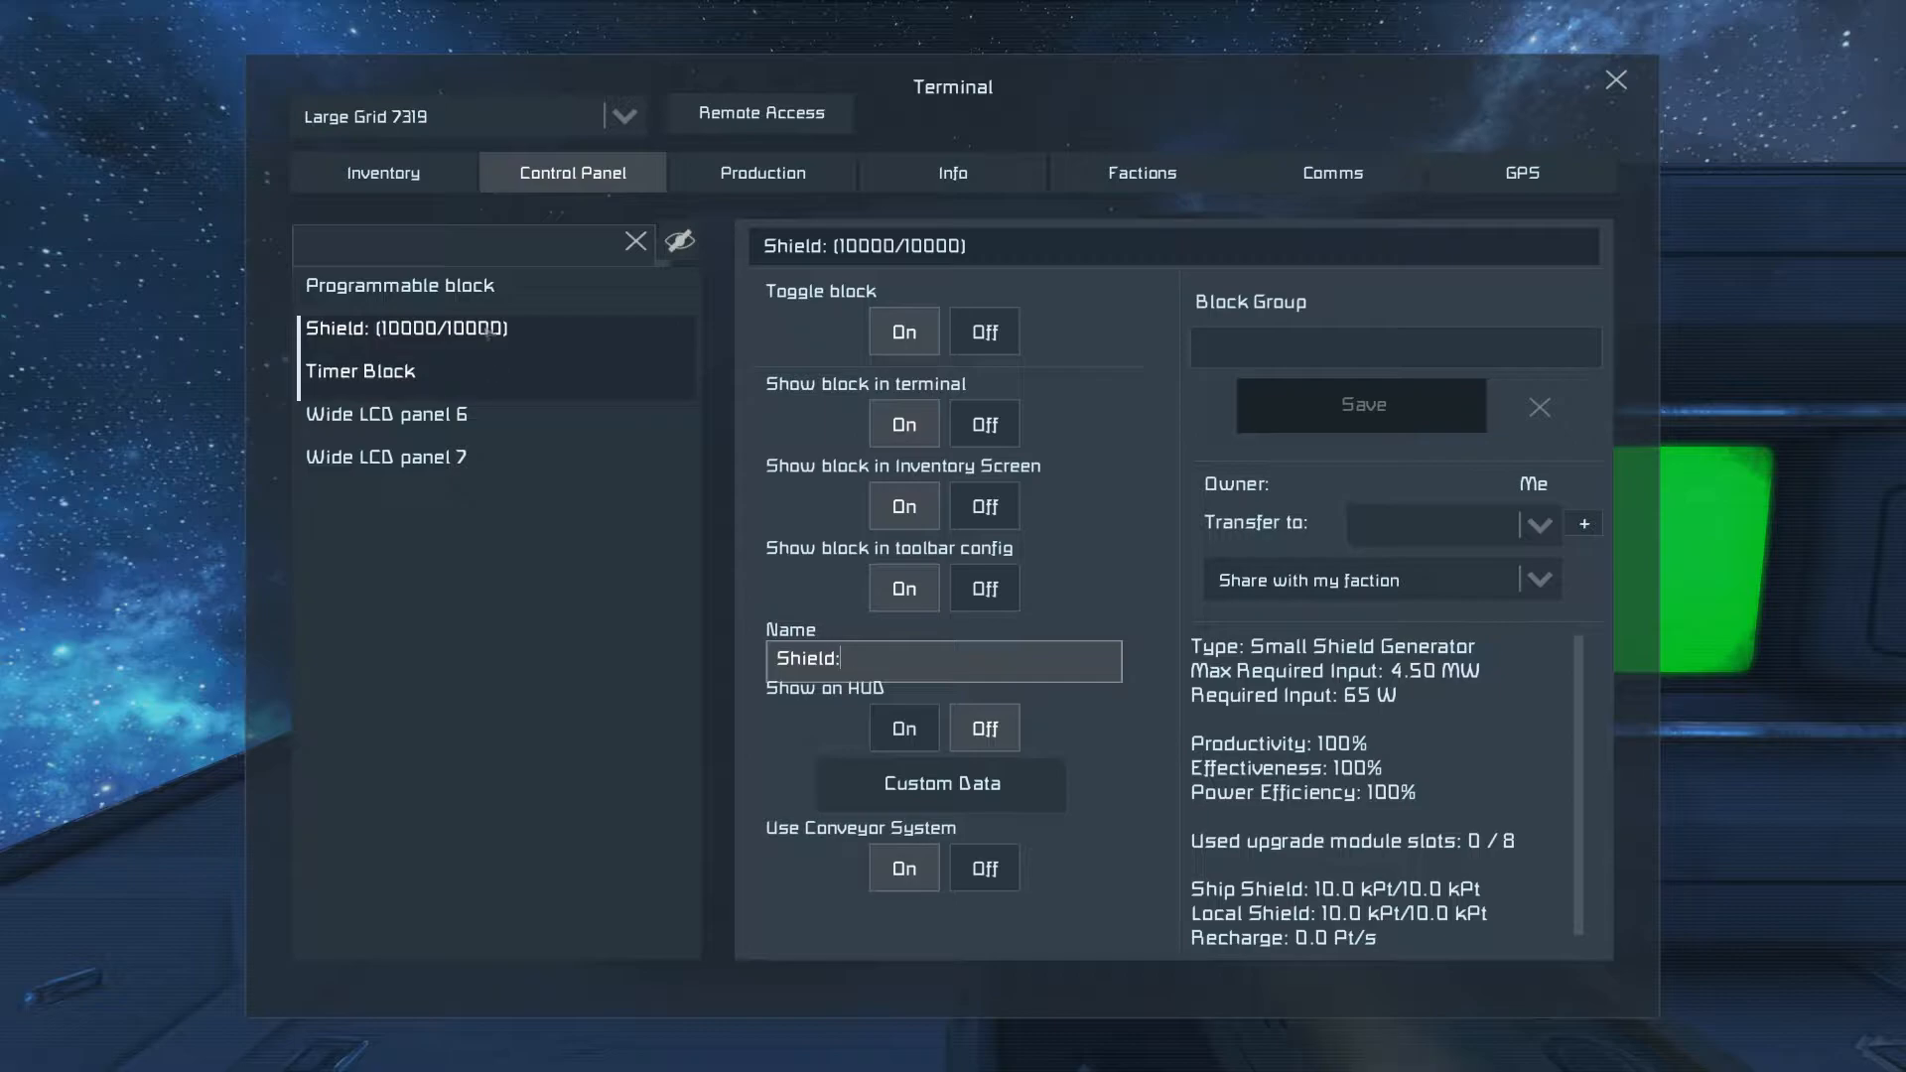
{"action": "left_click", "coordinate": [401, 328]}
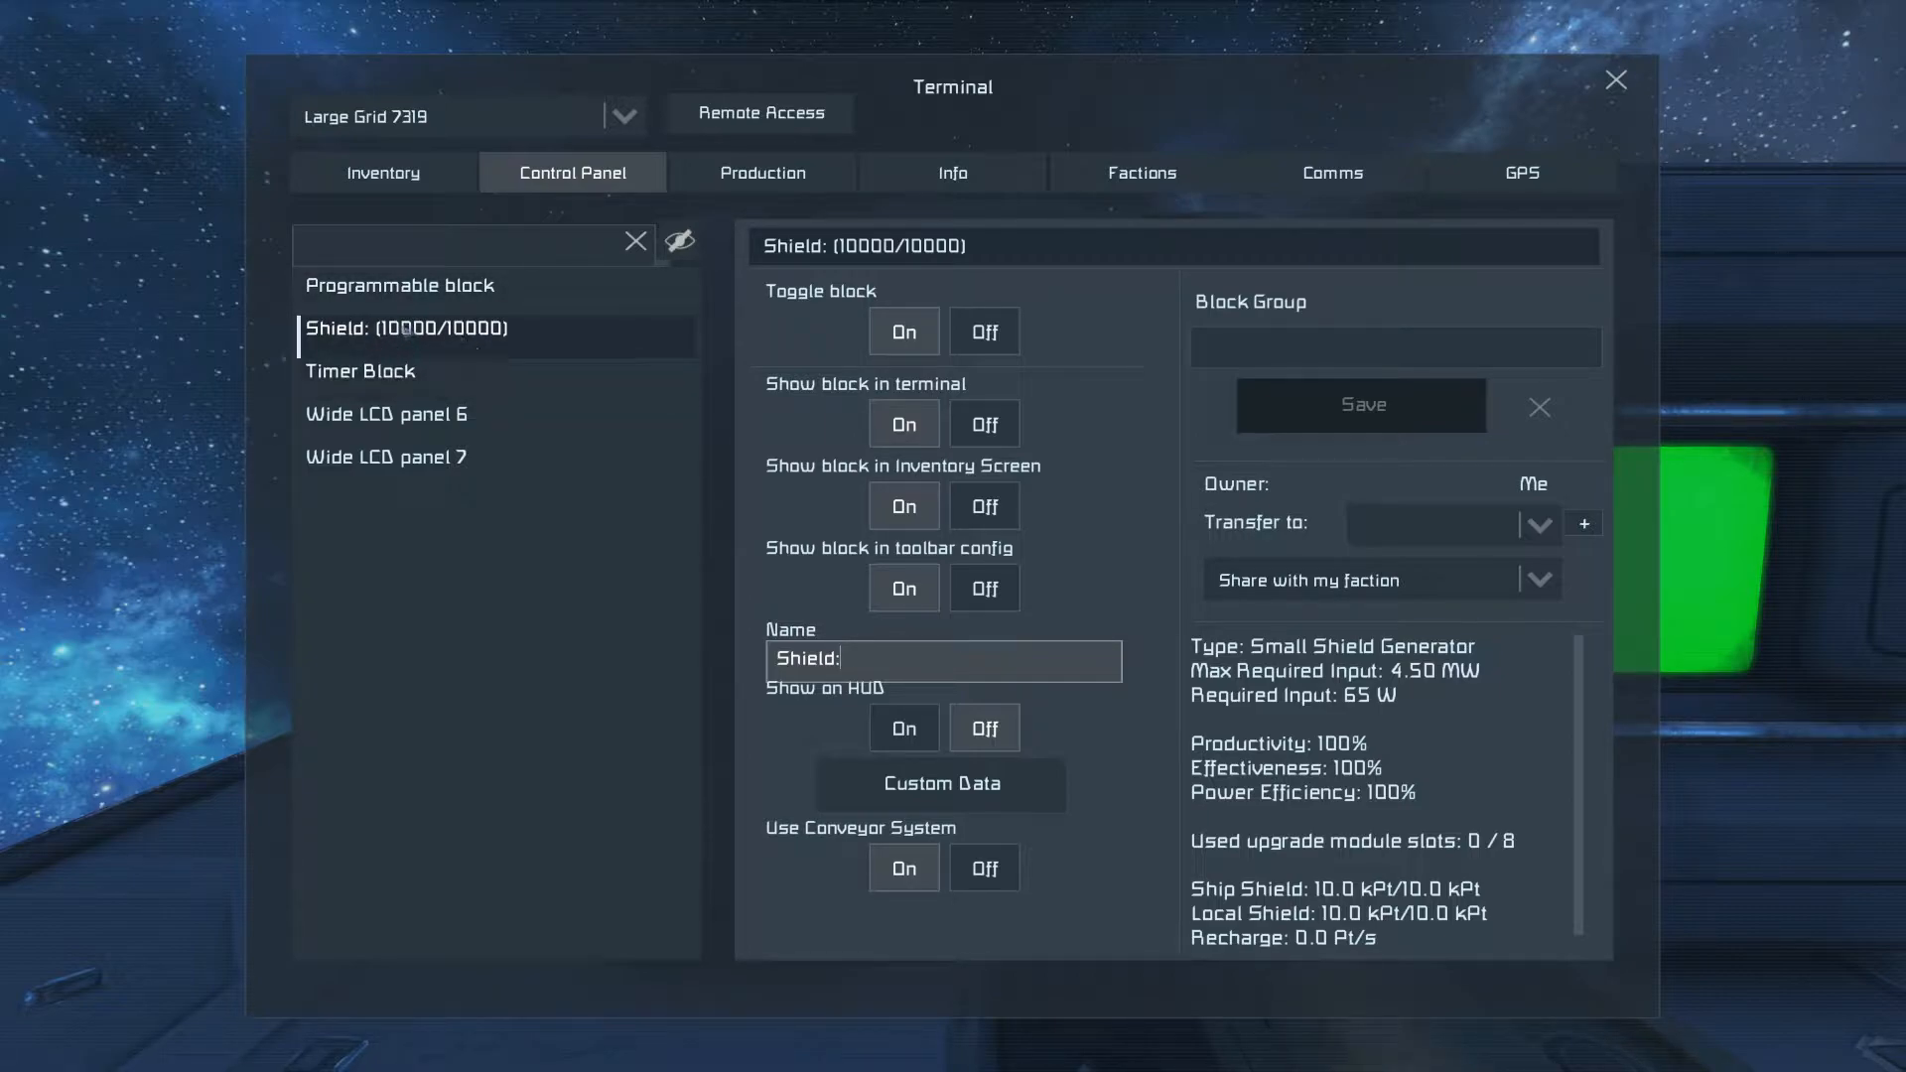
{"action": "mouse_move", "coordinate": [450, 353]}
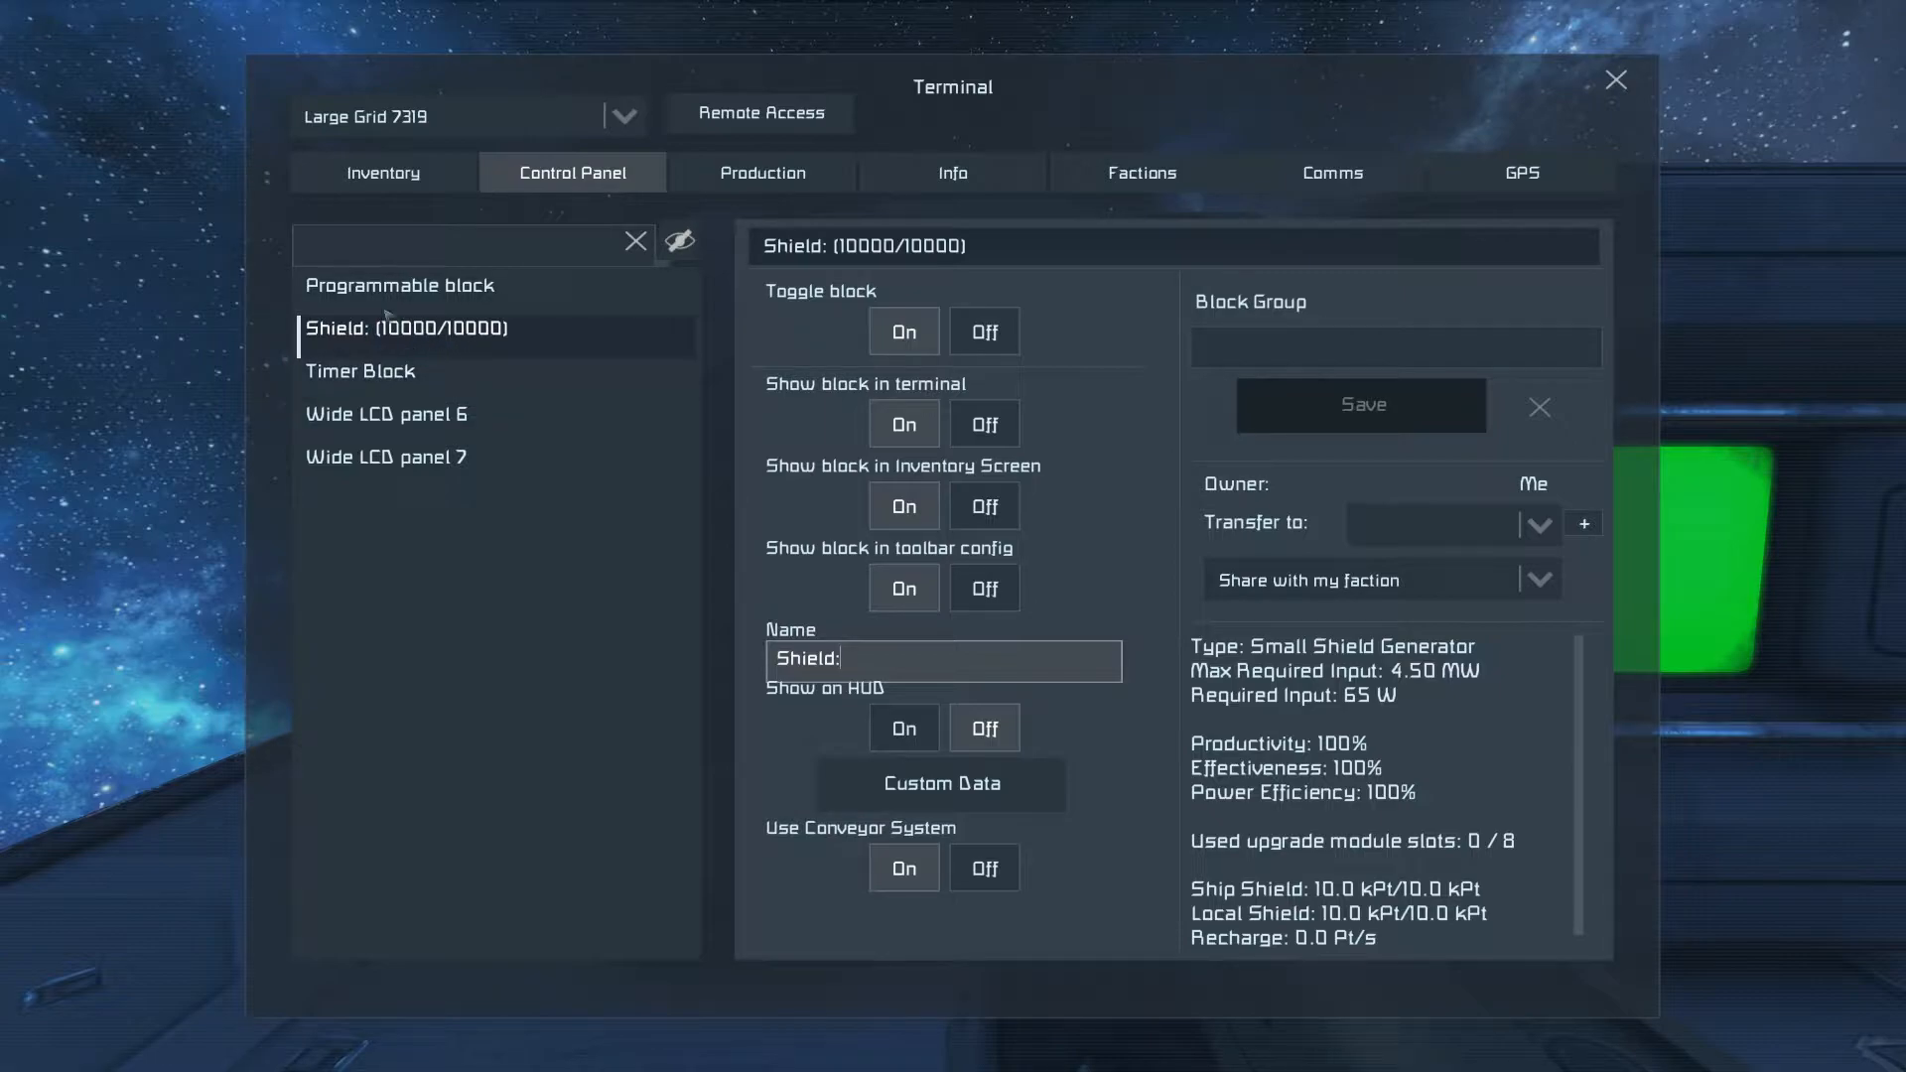
{"action": "left_click", "coordinate": [397, 284]}
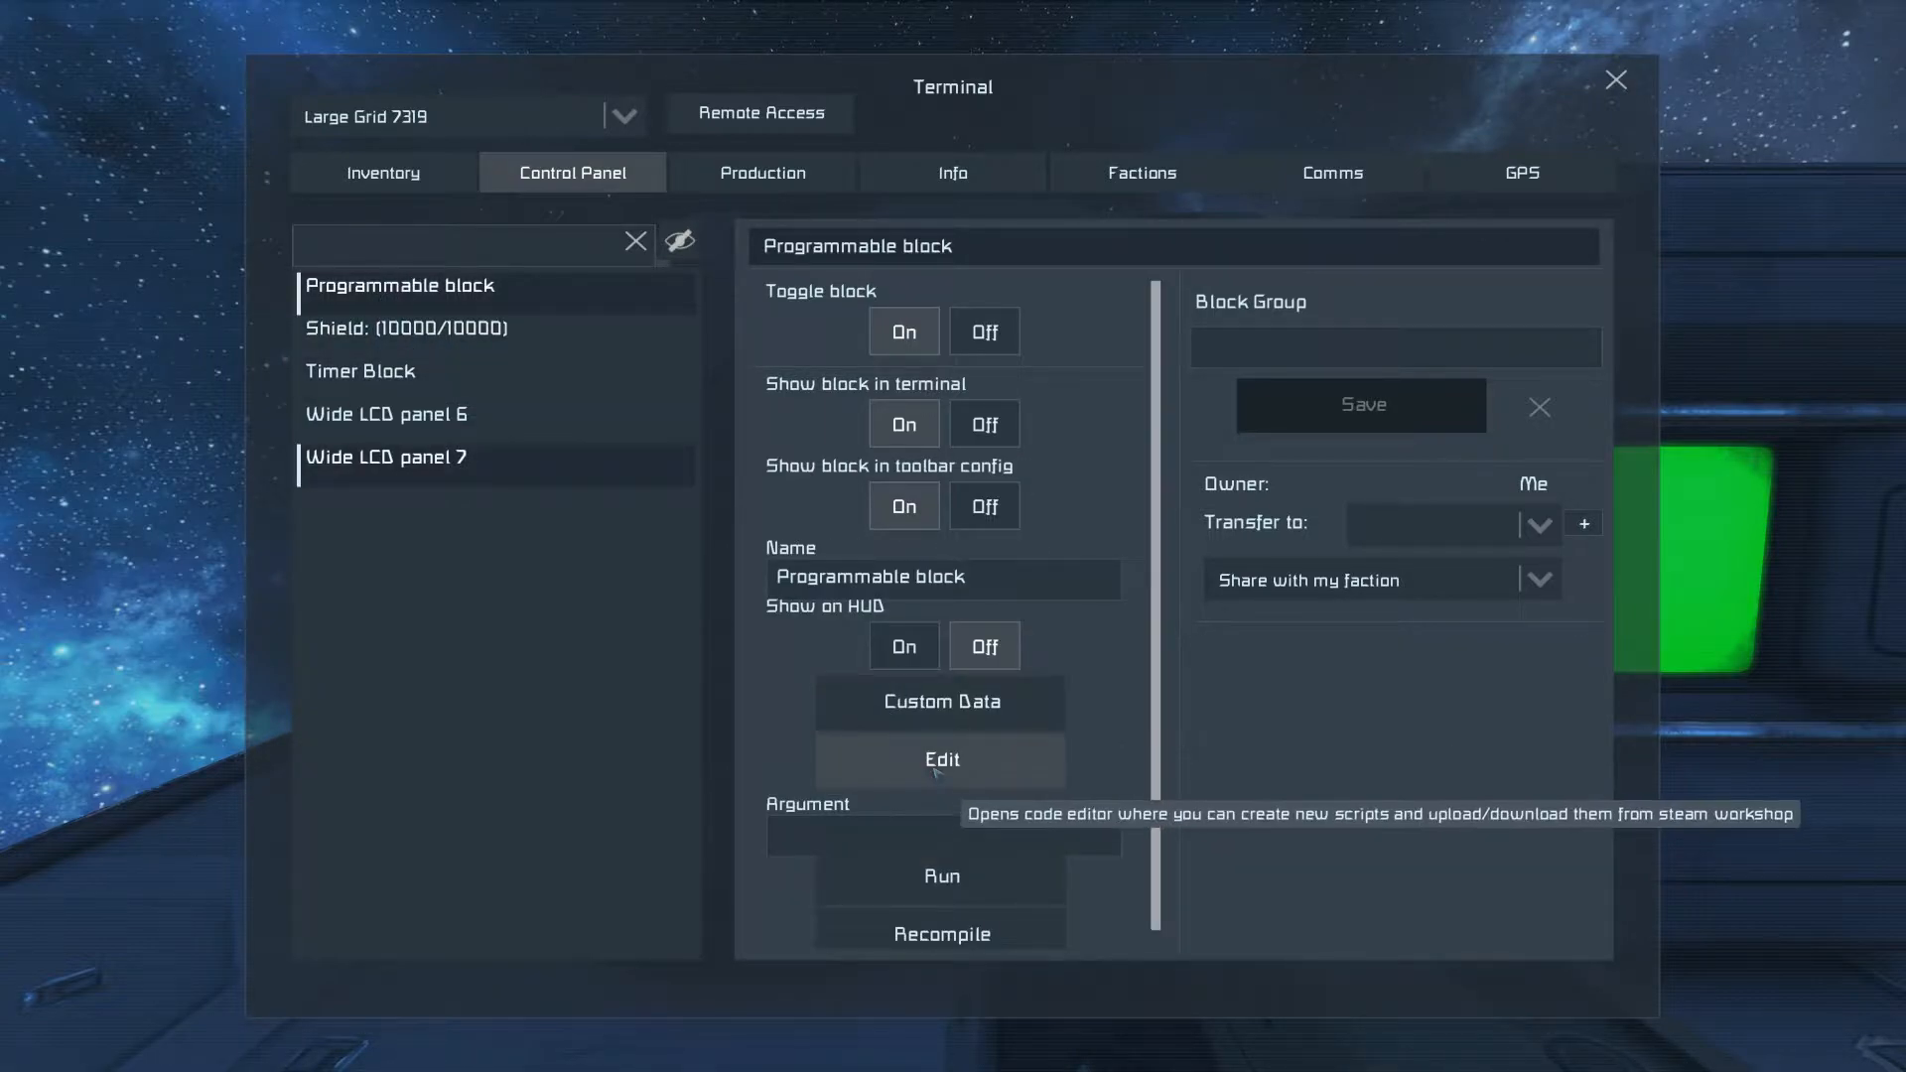
- Rename Wide LCD panels 6 and 7 to 'Shield LCD' to match the script's LCD constant
{"action": "left_click", "coordinate": [939, 758]}
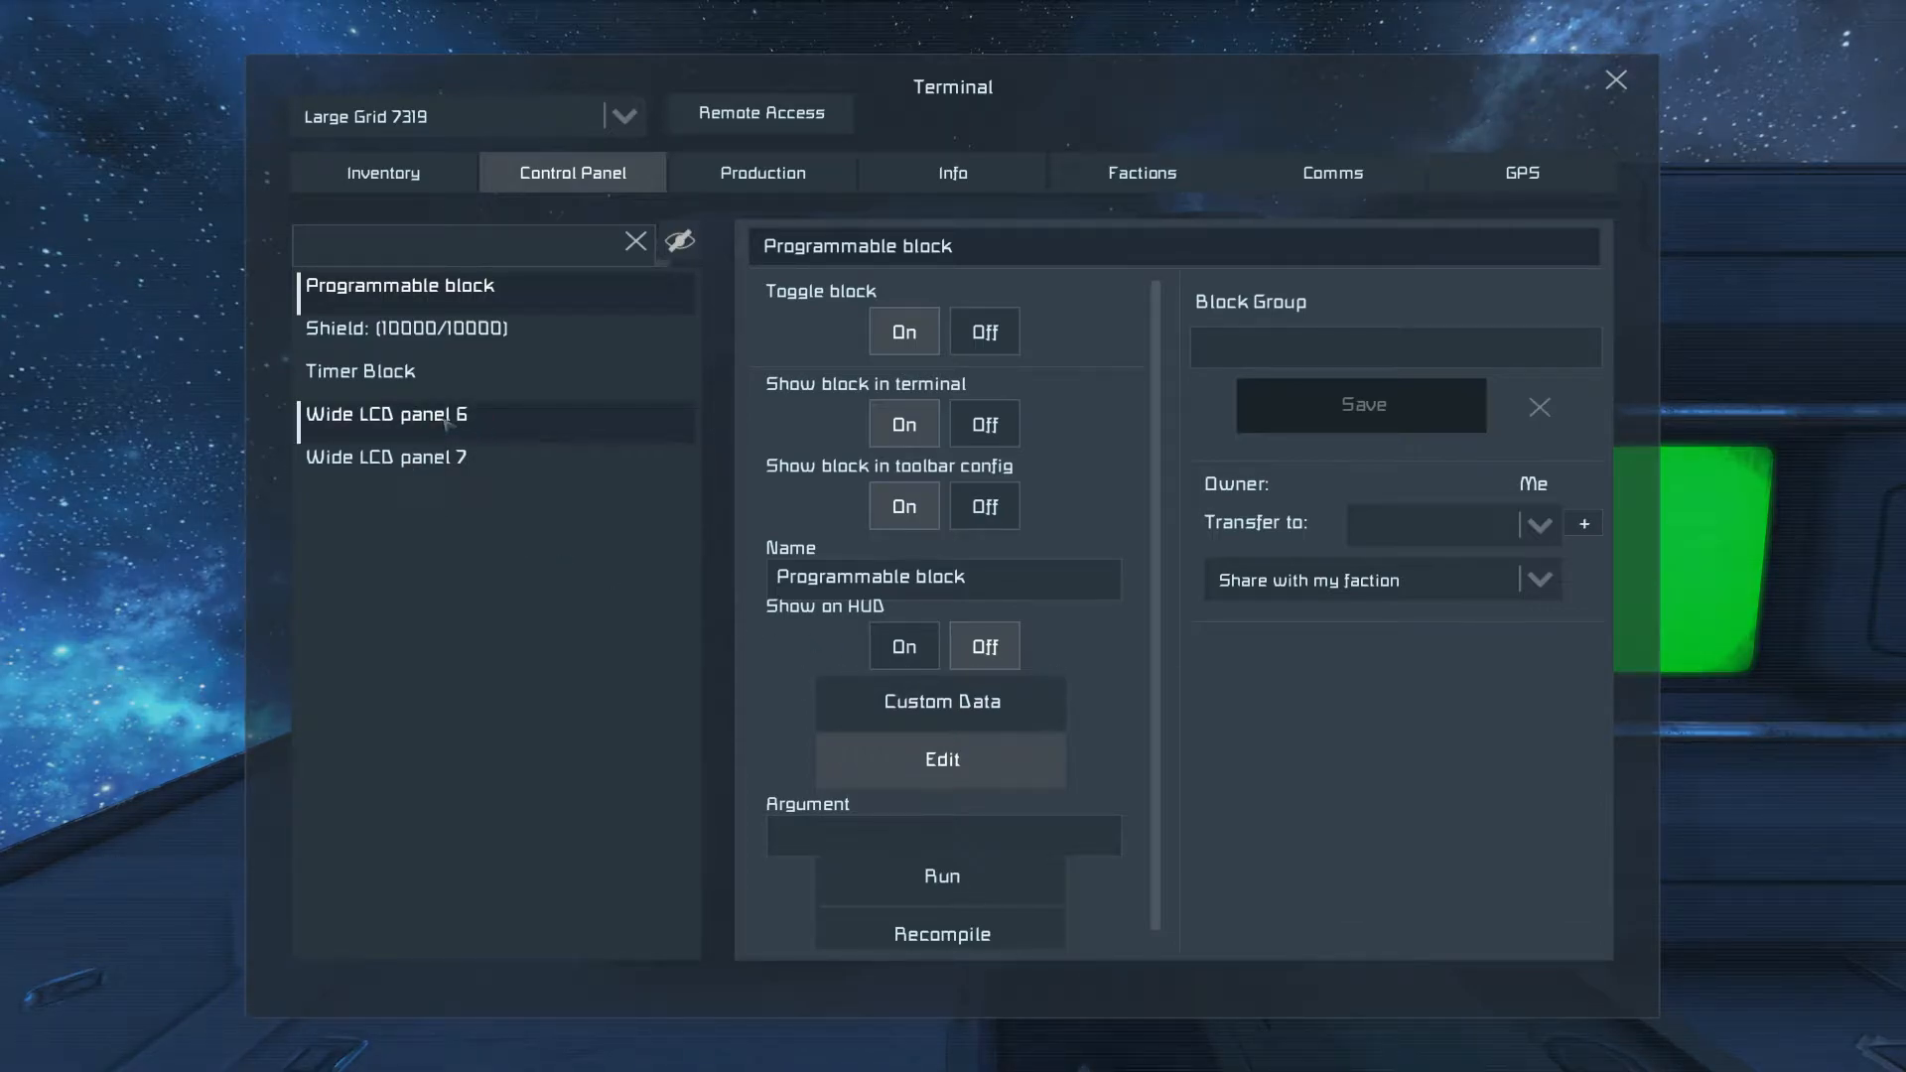
{"action": "left_click", "coordinate": [385, 413]}
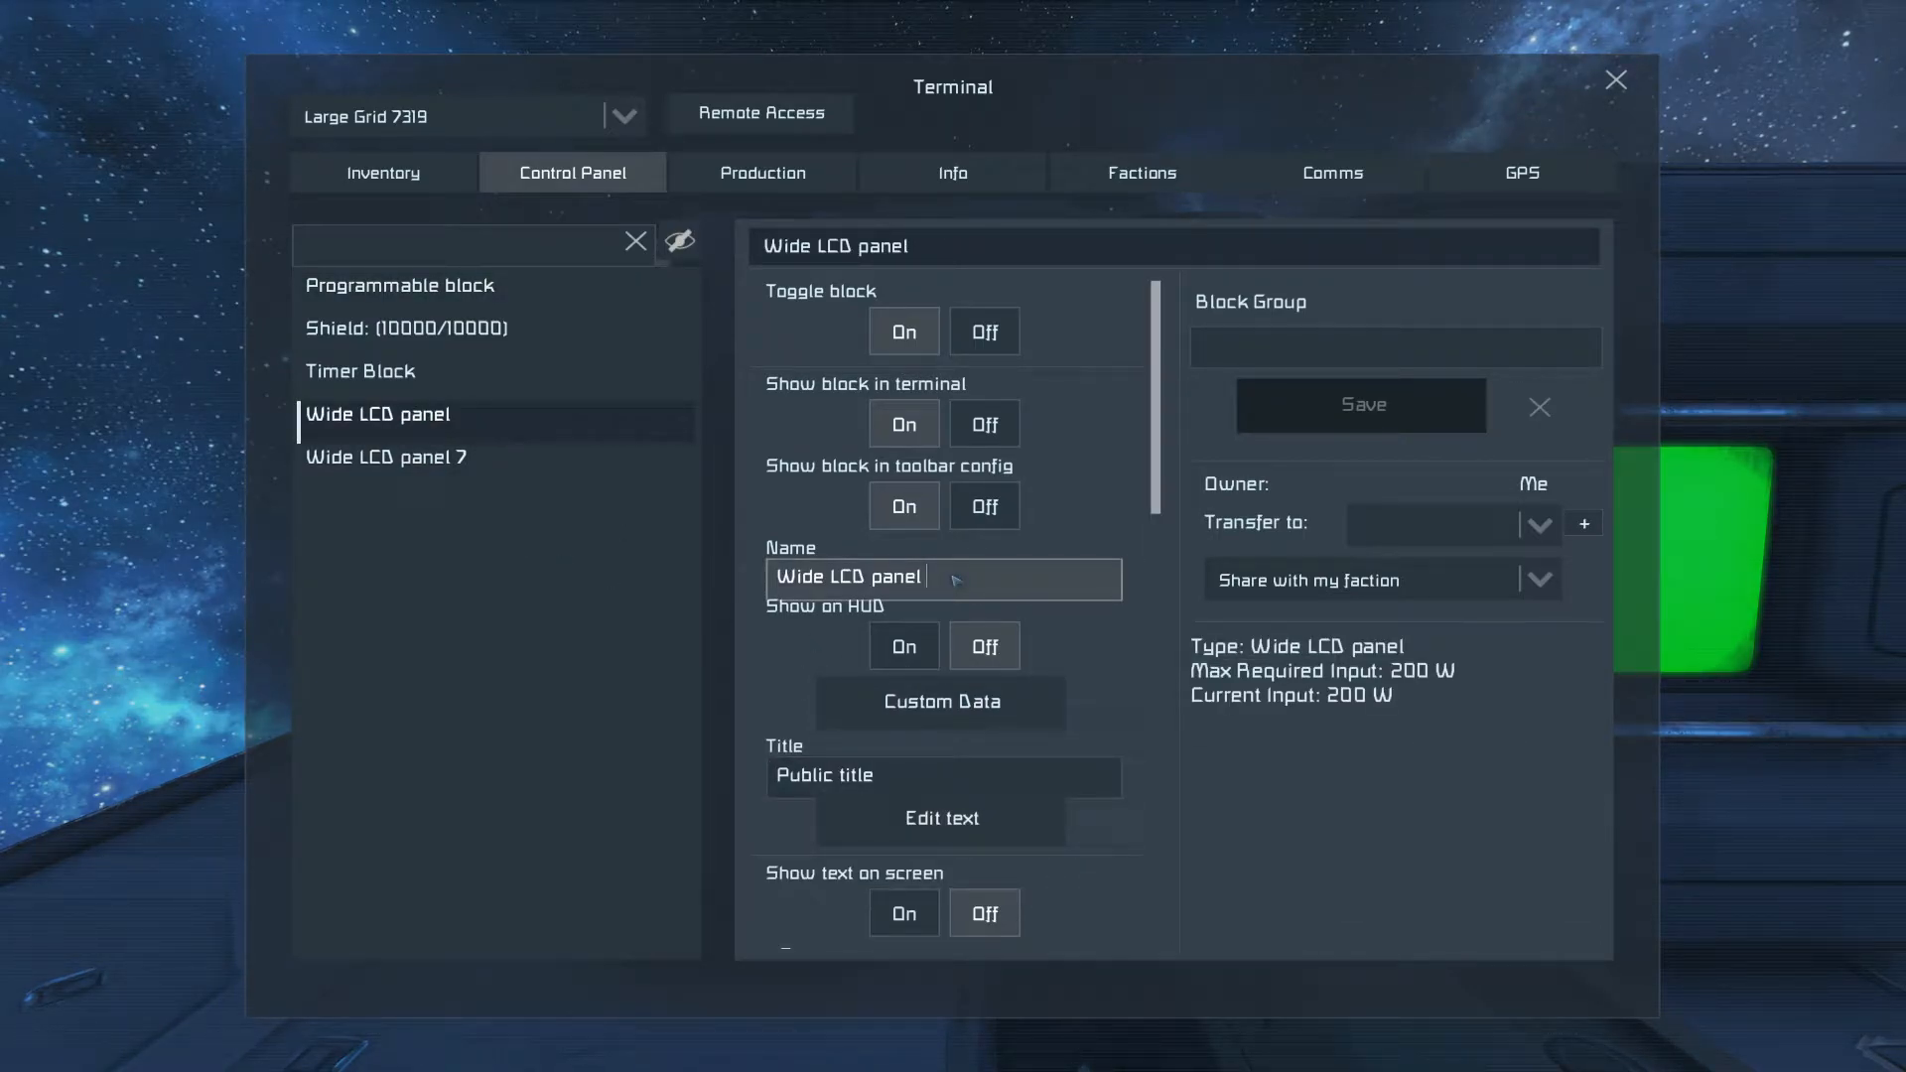
{"action": "type", "text": "Shield LCD"}
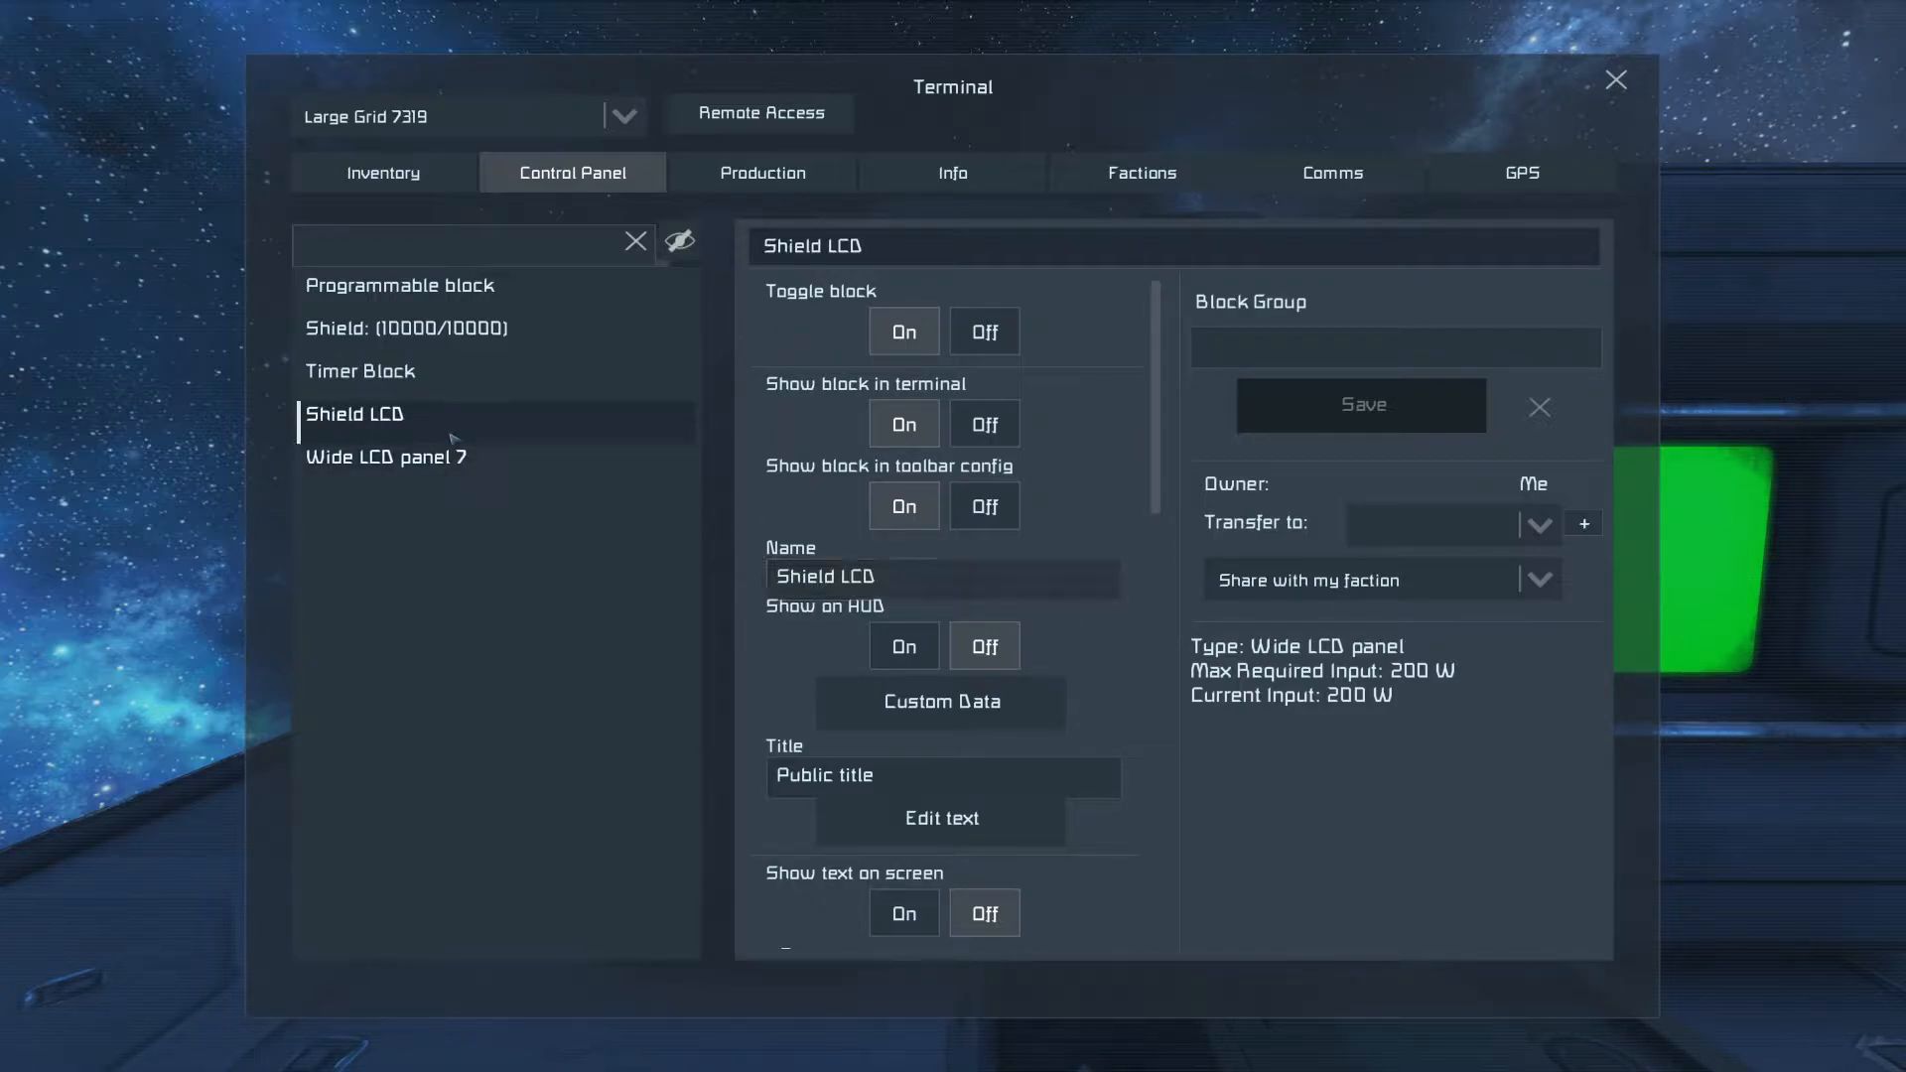
{"action": "left_click", "coordinate": [385, 457]}
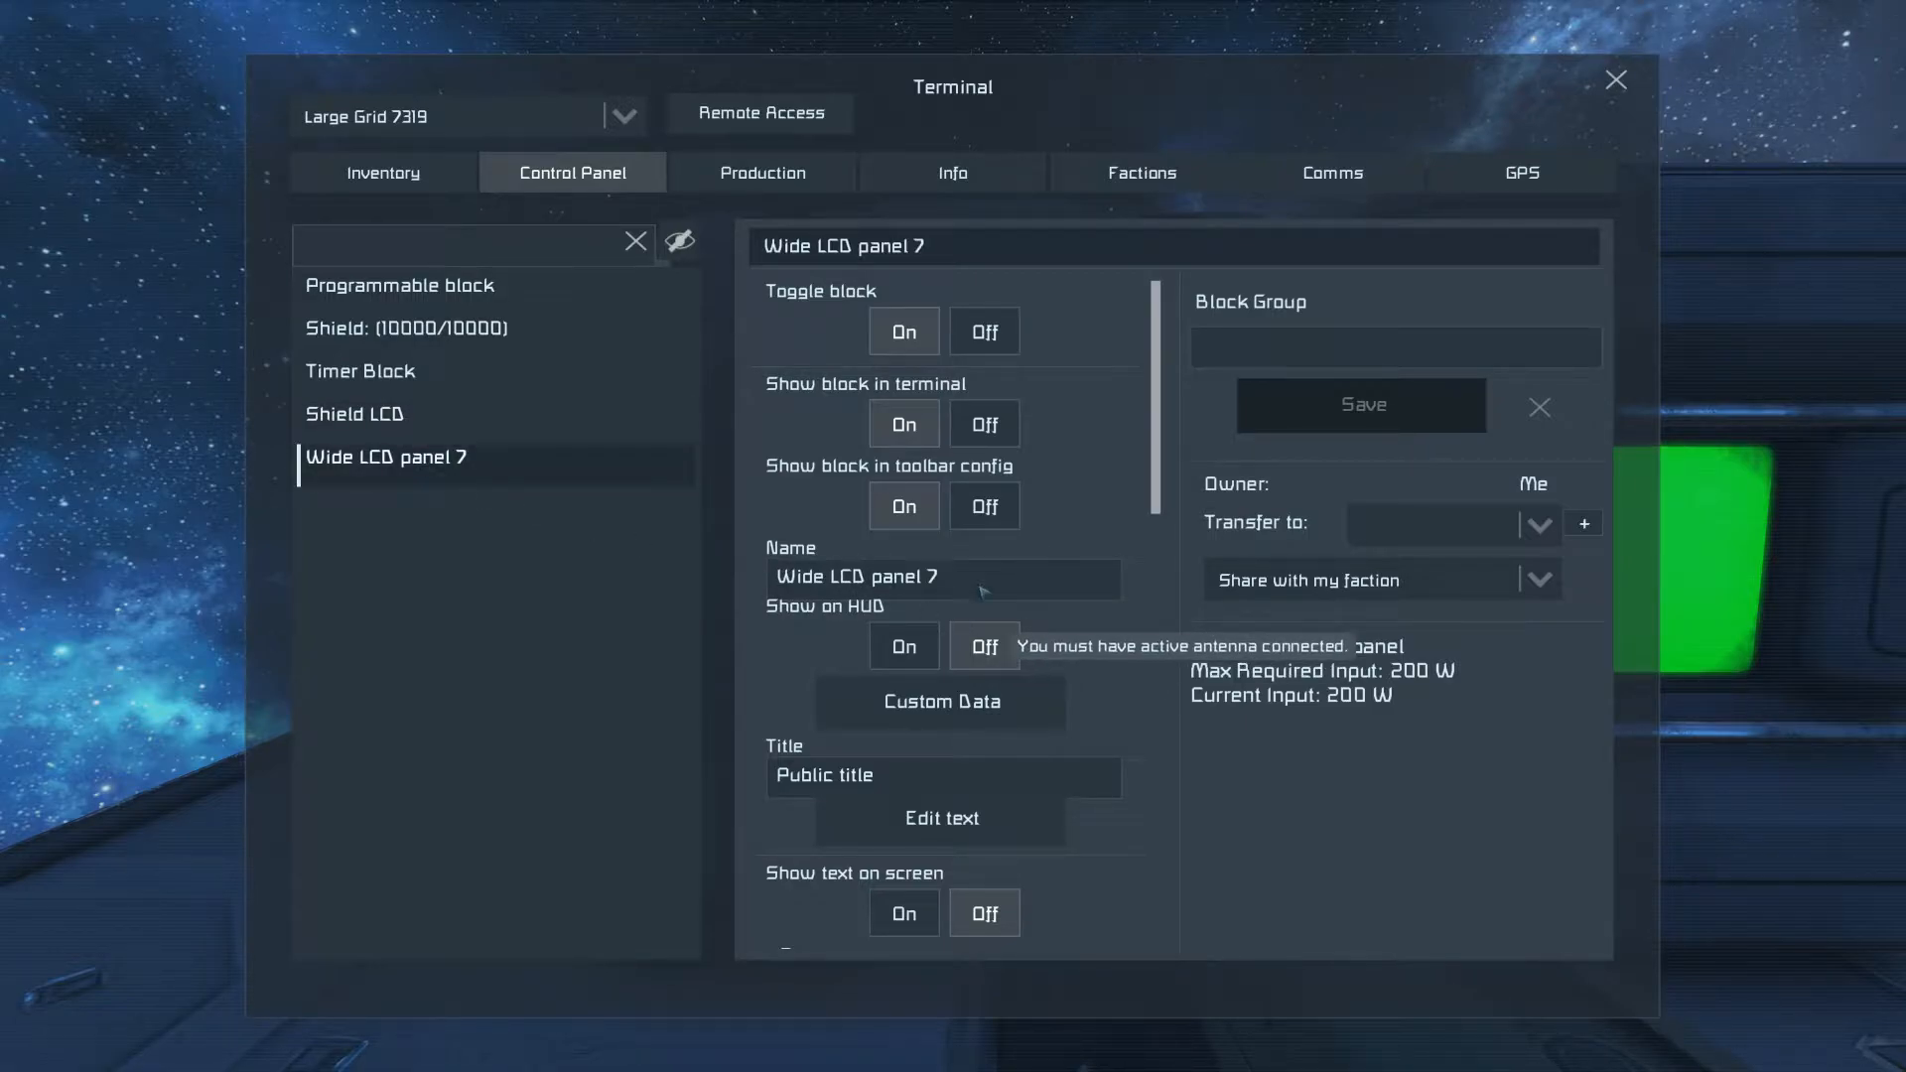
{"action": "type", "text": "Shield LCD"}
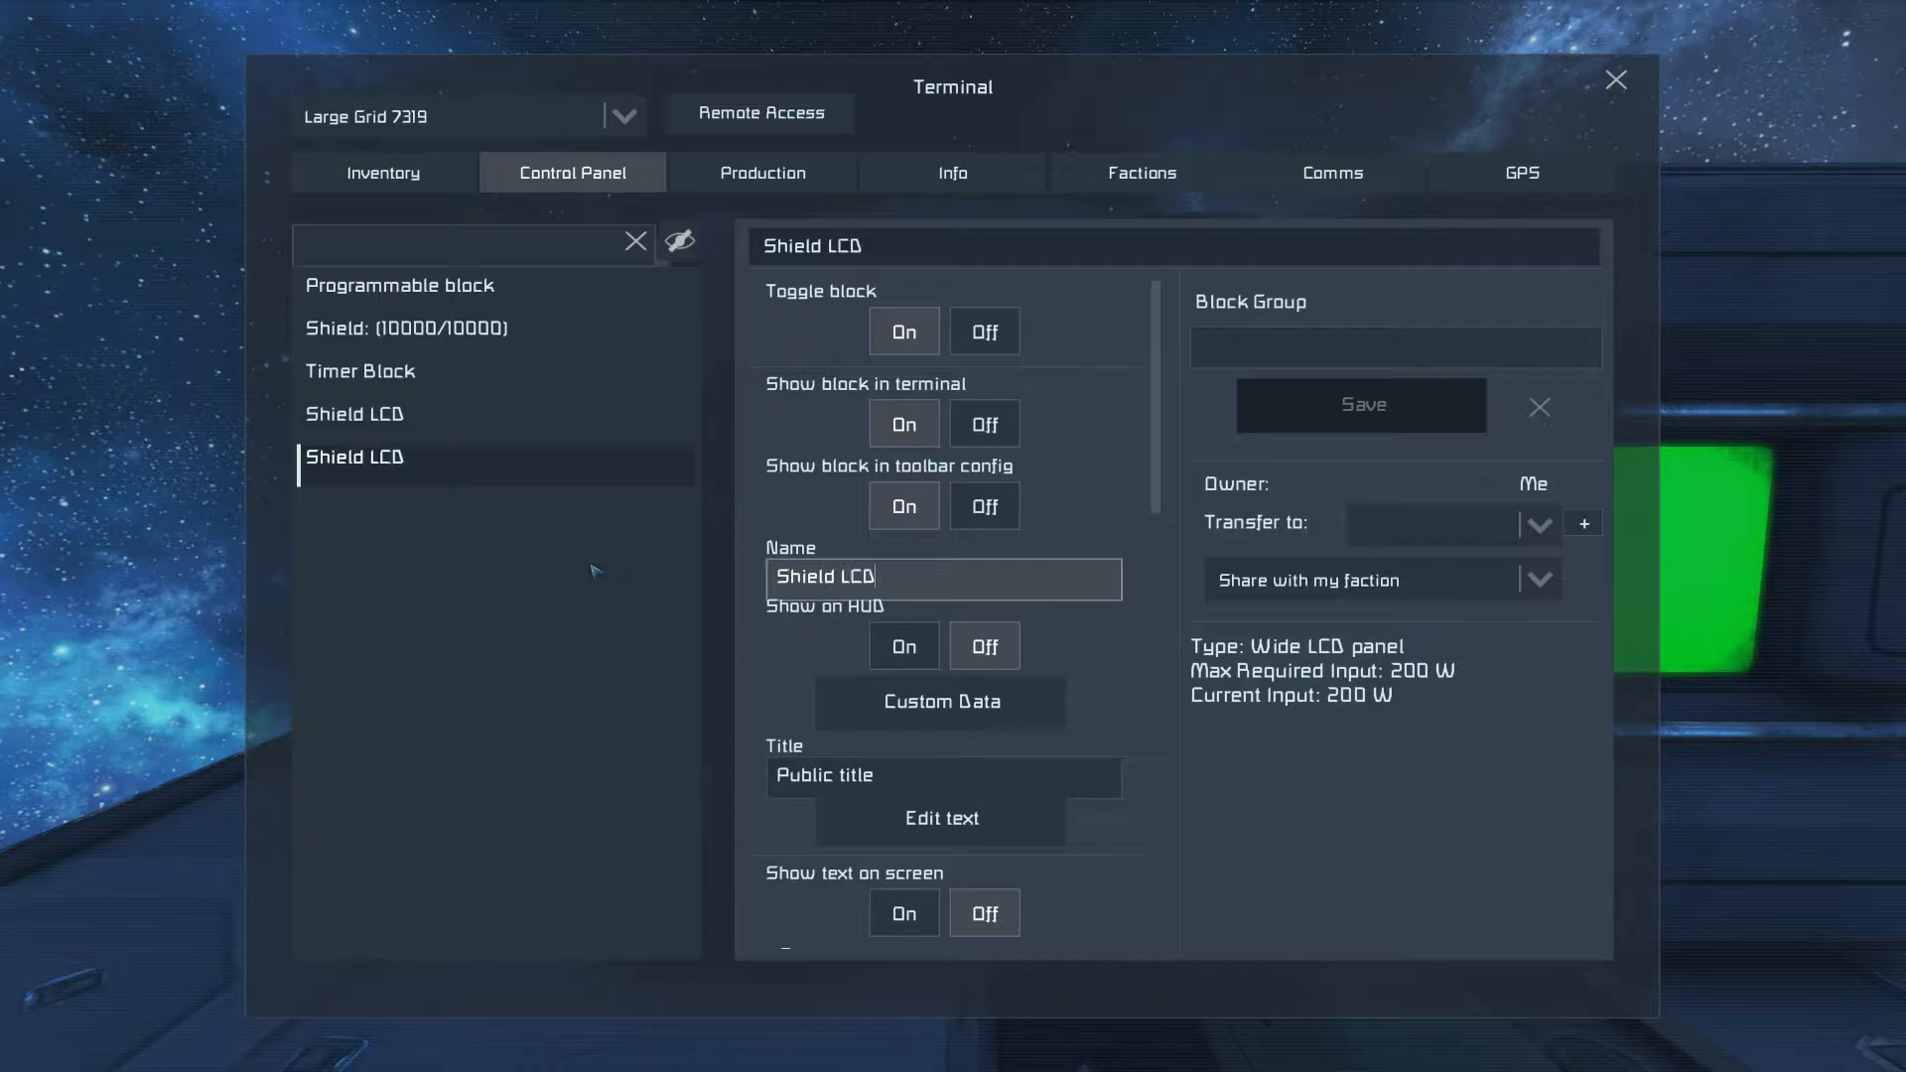
{"action": "left_click", "coordinate": [359, 371]}
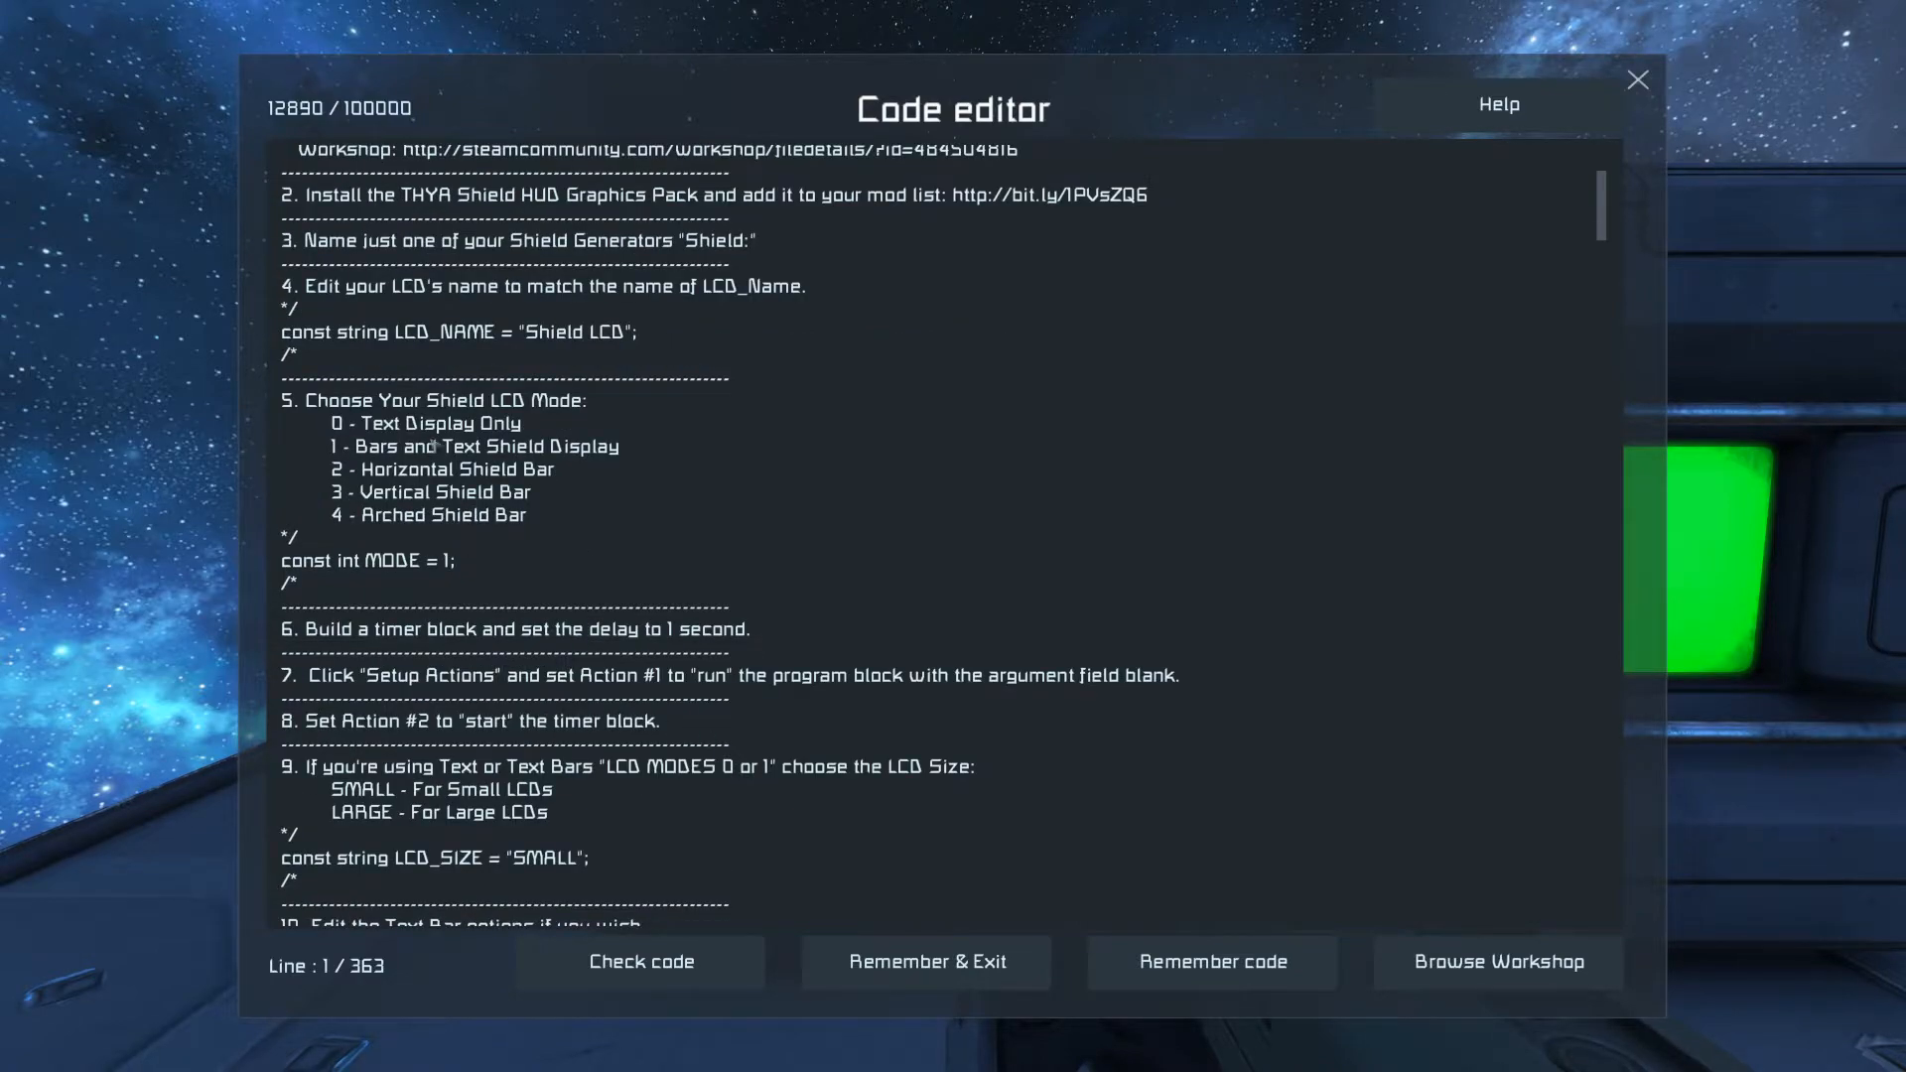
{"action": "mouse_move", "coordinate": [474, 586]}
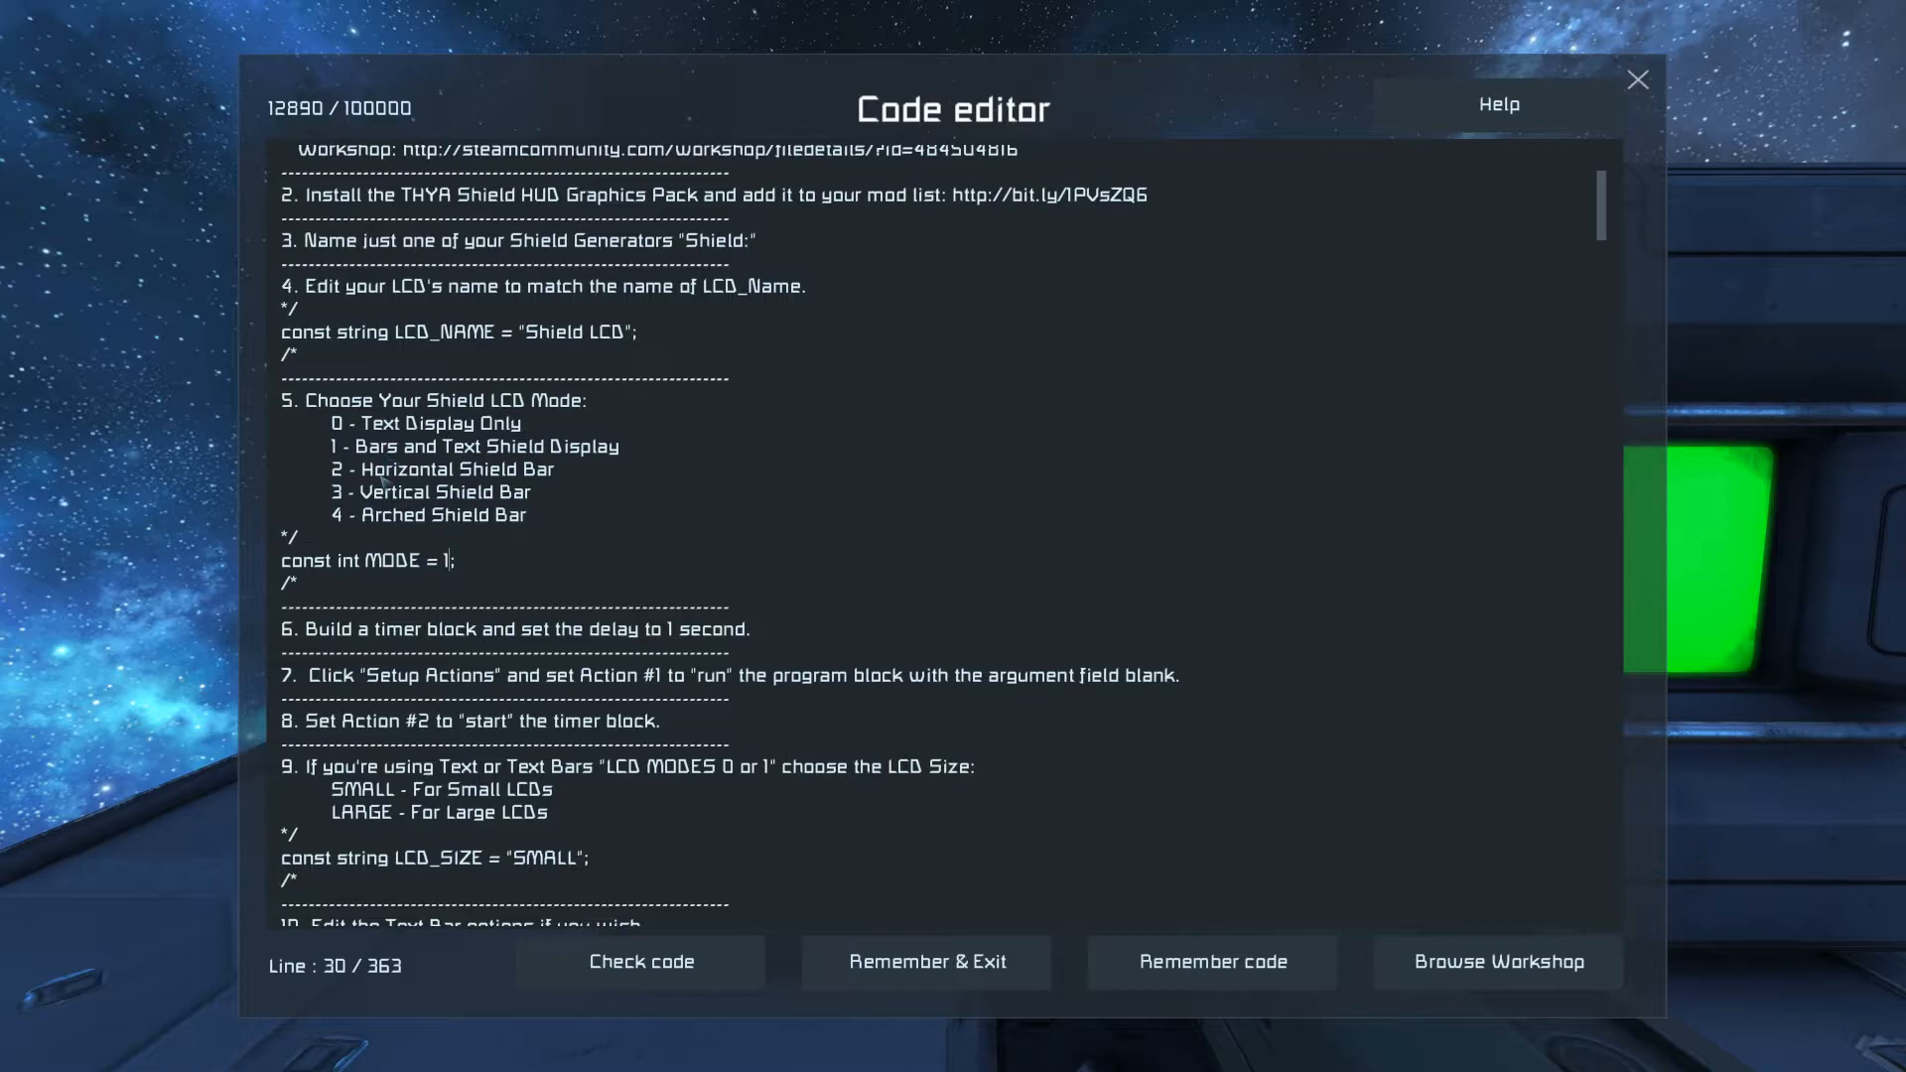
{"action": "mouse_move", "coordinate": [584, 548]}
{"action": "type", "text": "4"}
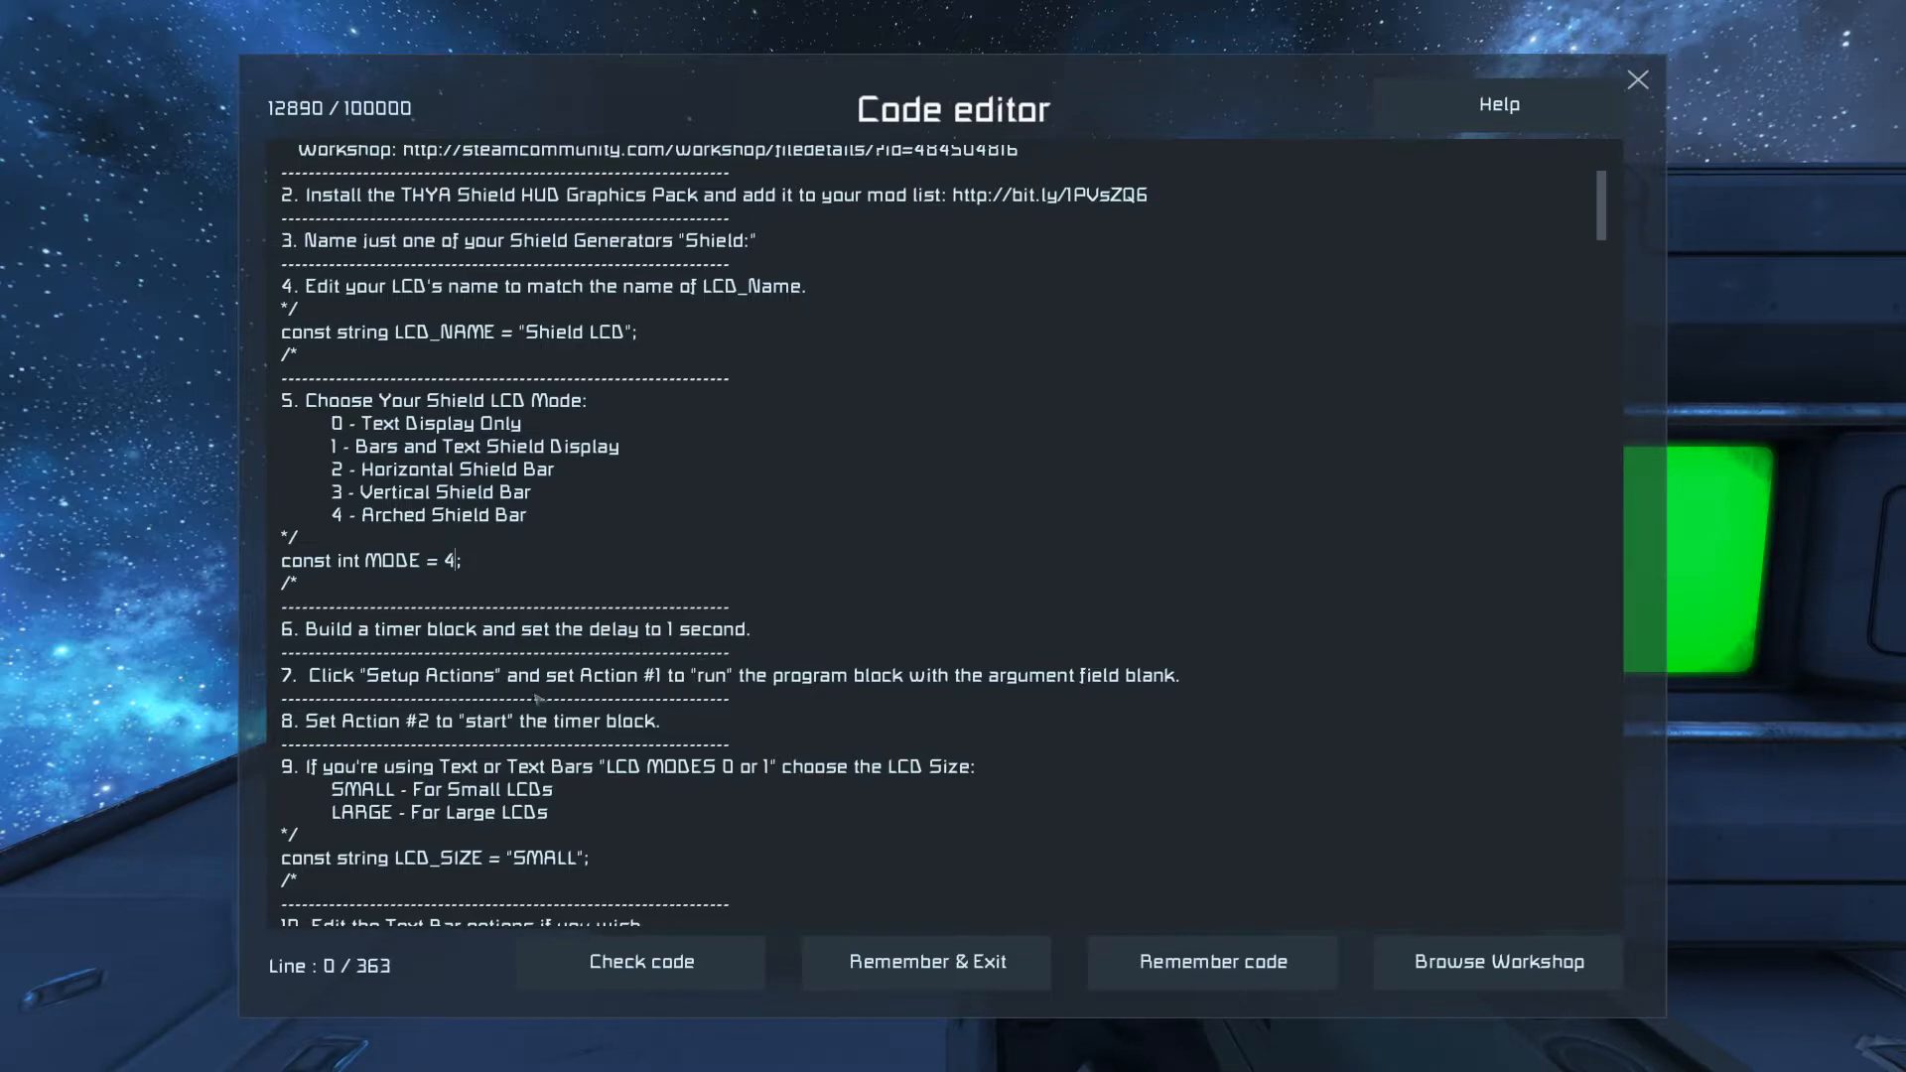
{"action": "mouse_move", "coordinate": [908, 663]}
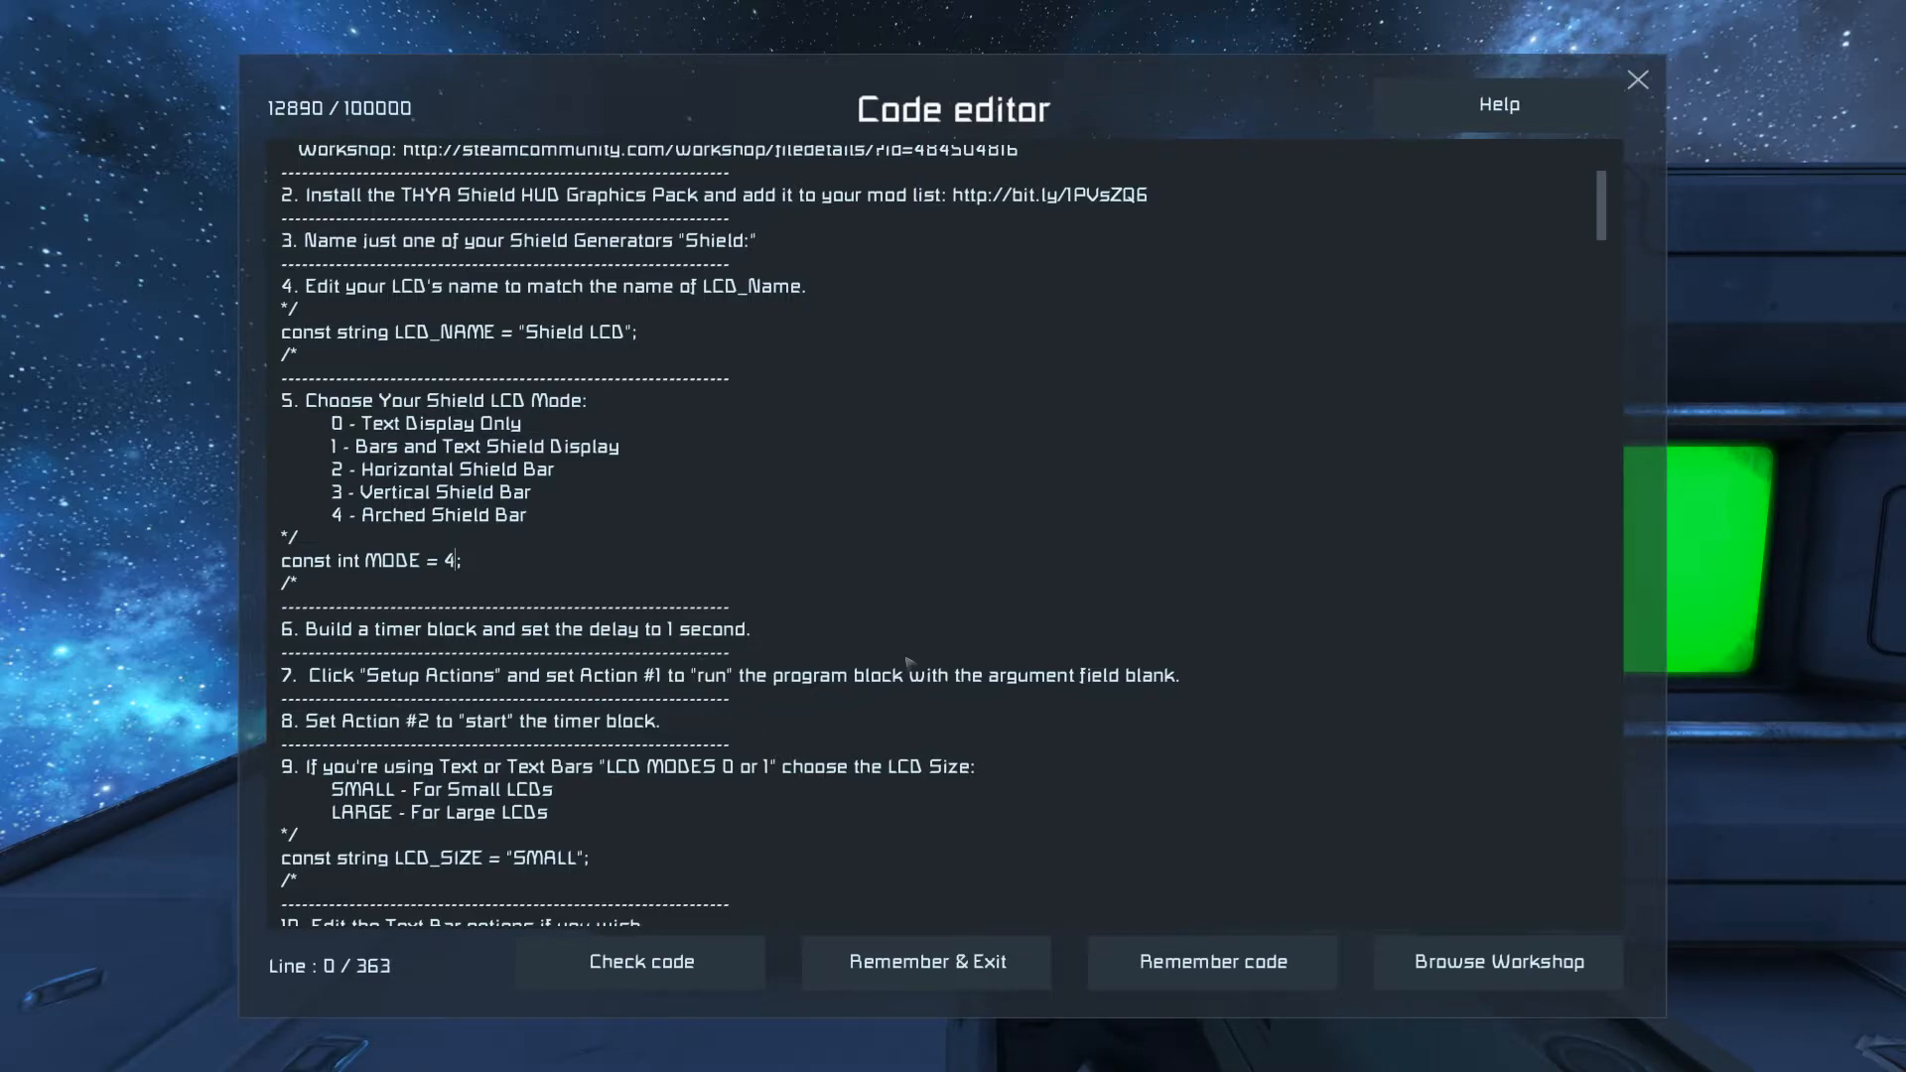
{"action": "mouse_move", "coordinate": [981, 715]}
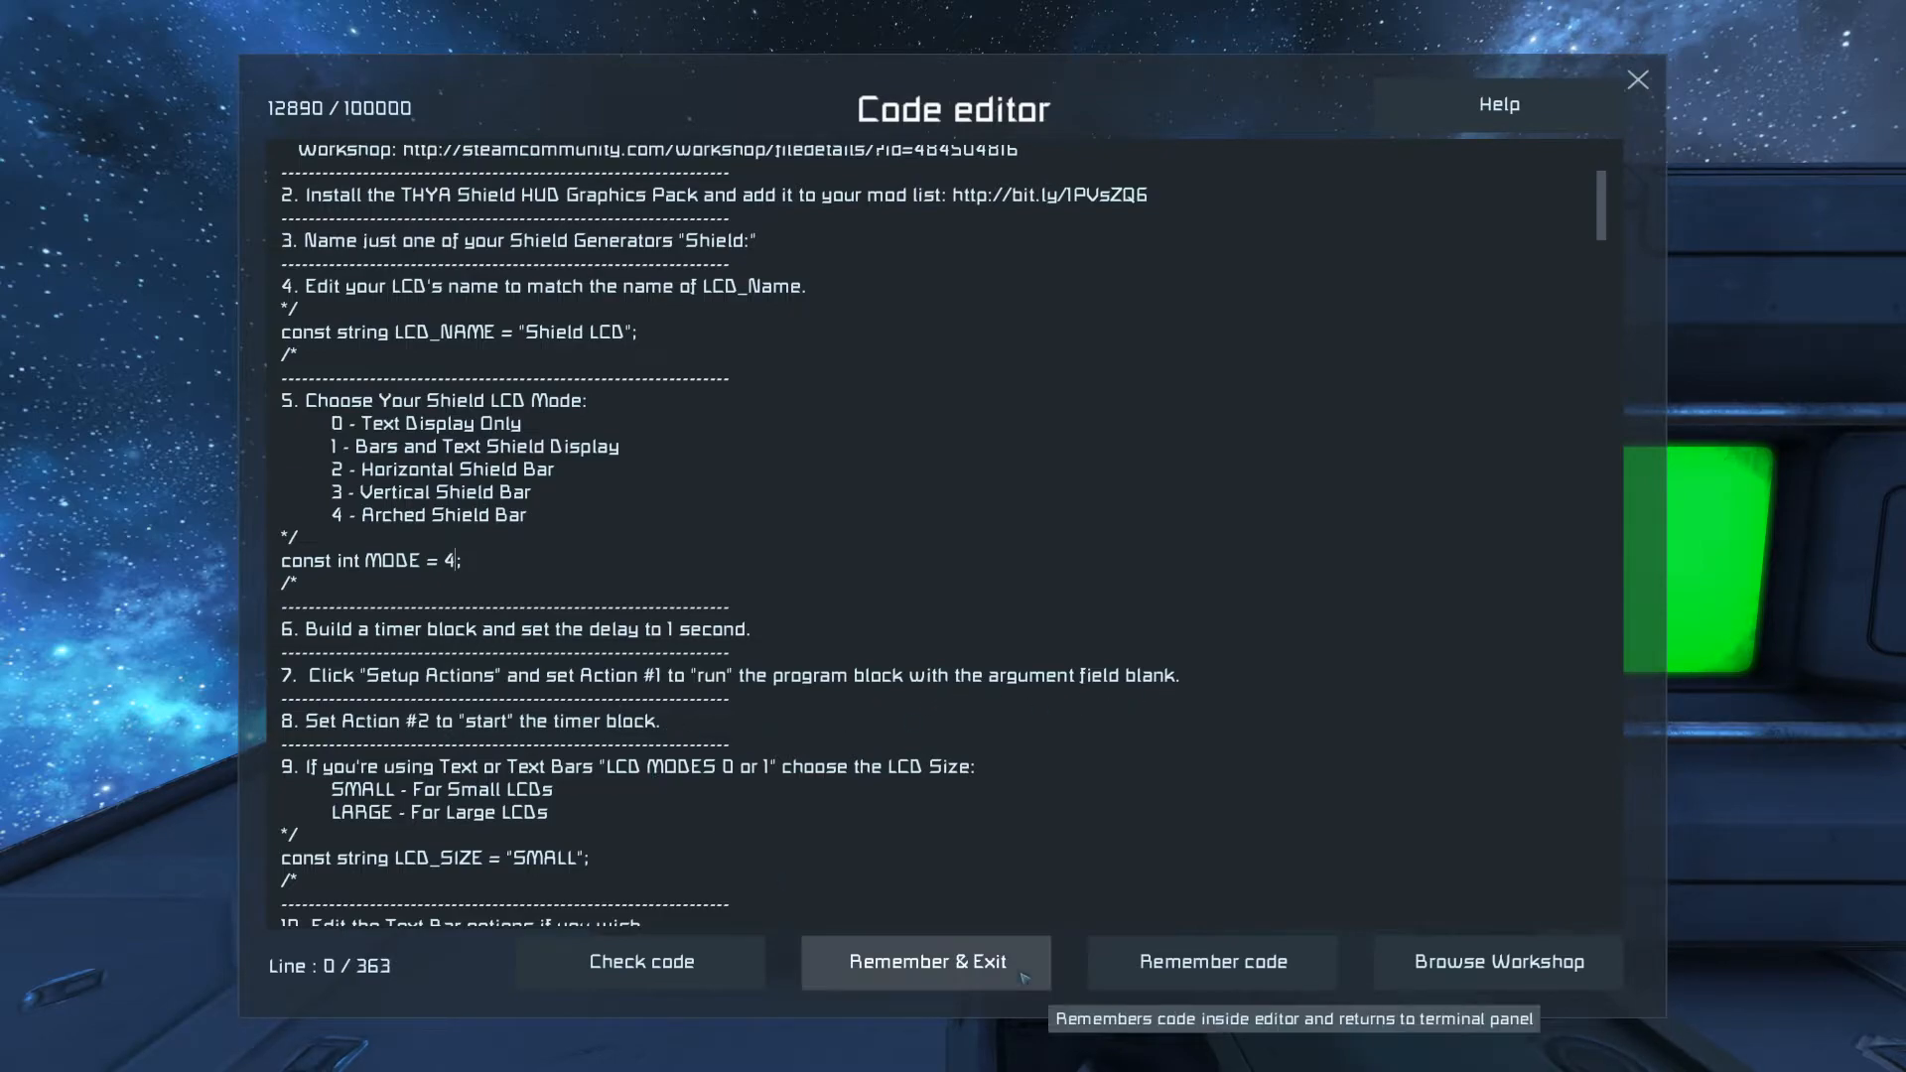
- Store the script with MODE = 4 (arched shield bar) via Remember & Exit
{"action": "left_click", "coordinate": [925, 961]}
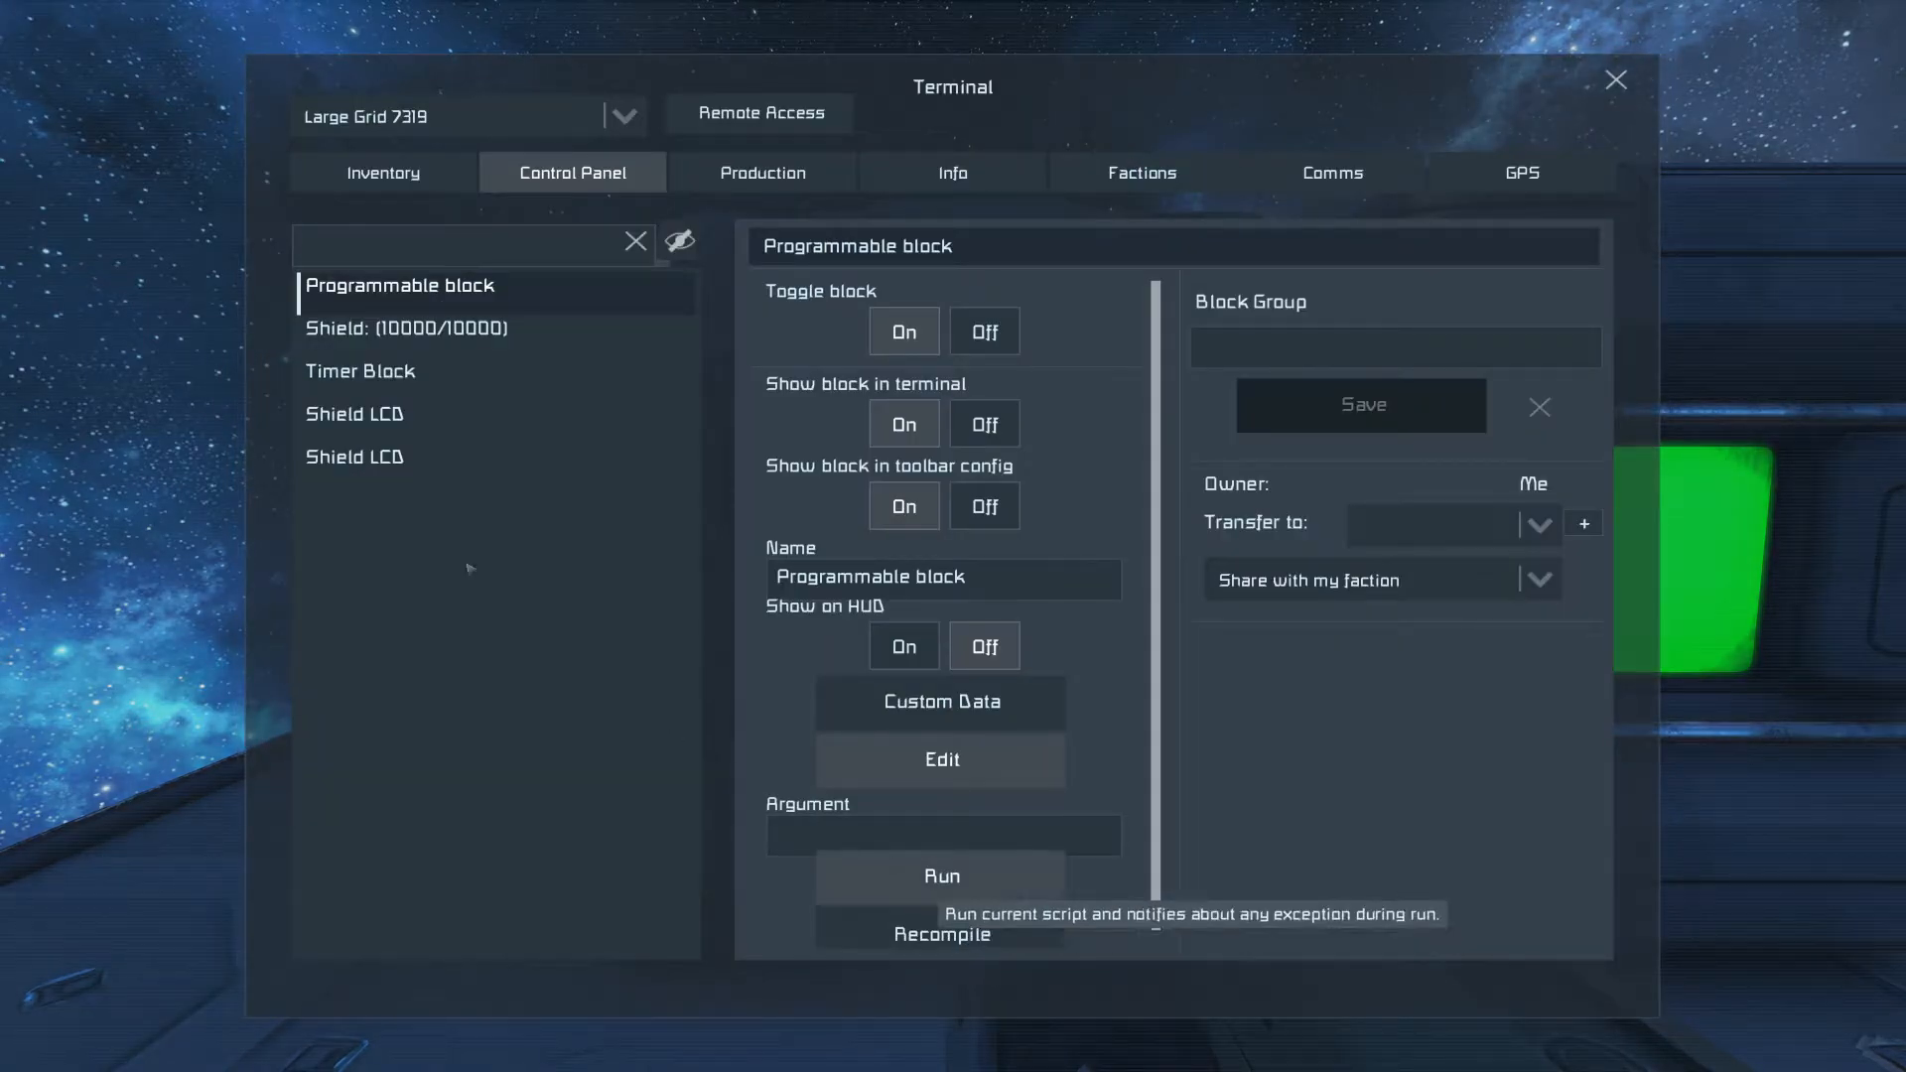
- Assign the timer block's first action to Run the programmable block with a blank argument
{"action": "left_click", "coordinate": [359, 372]}
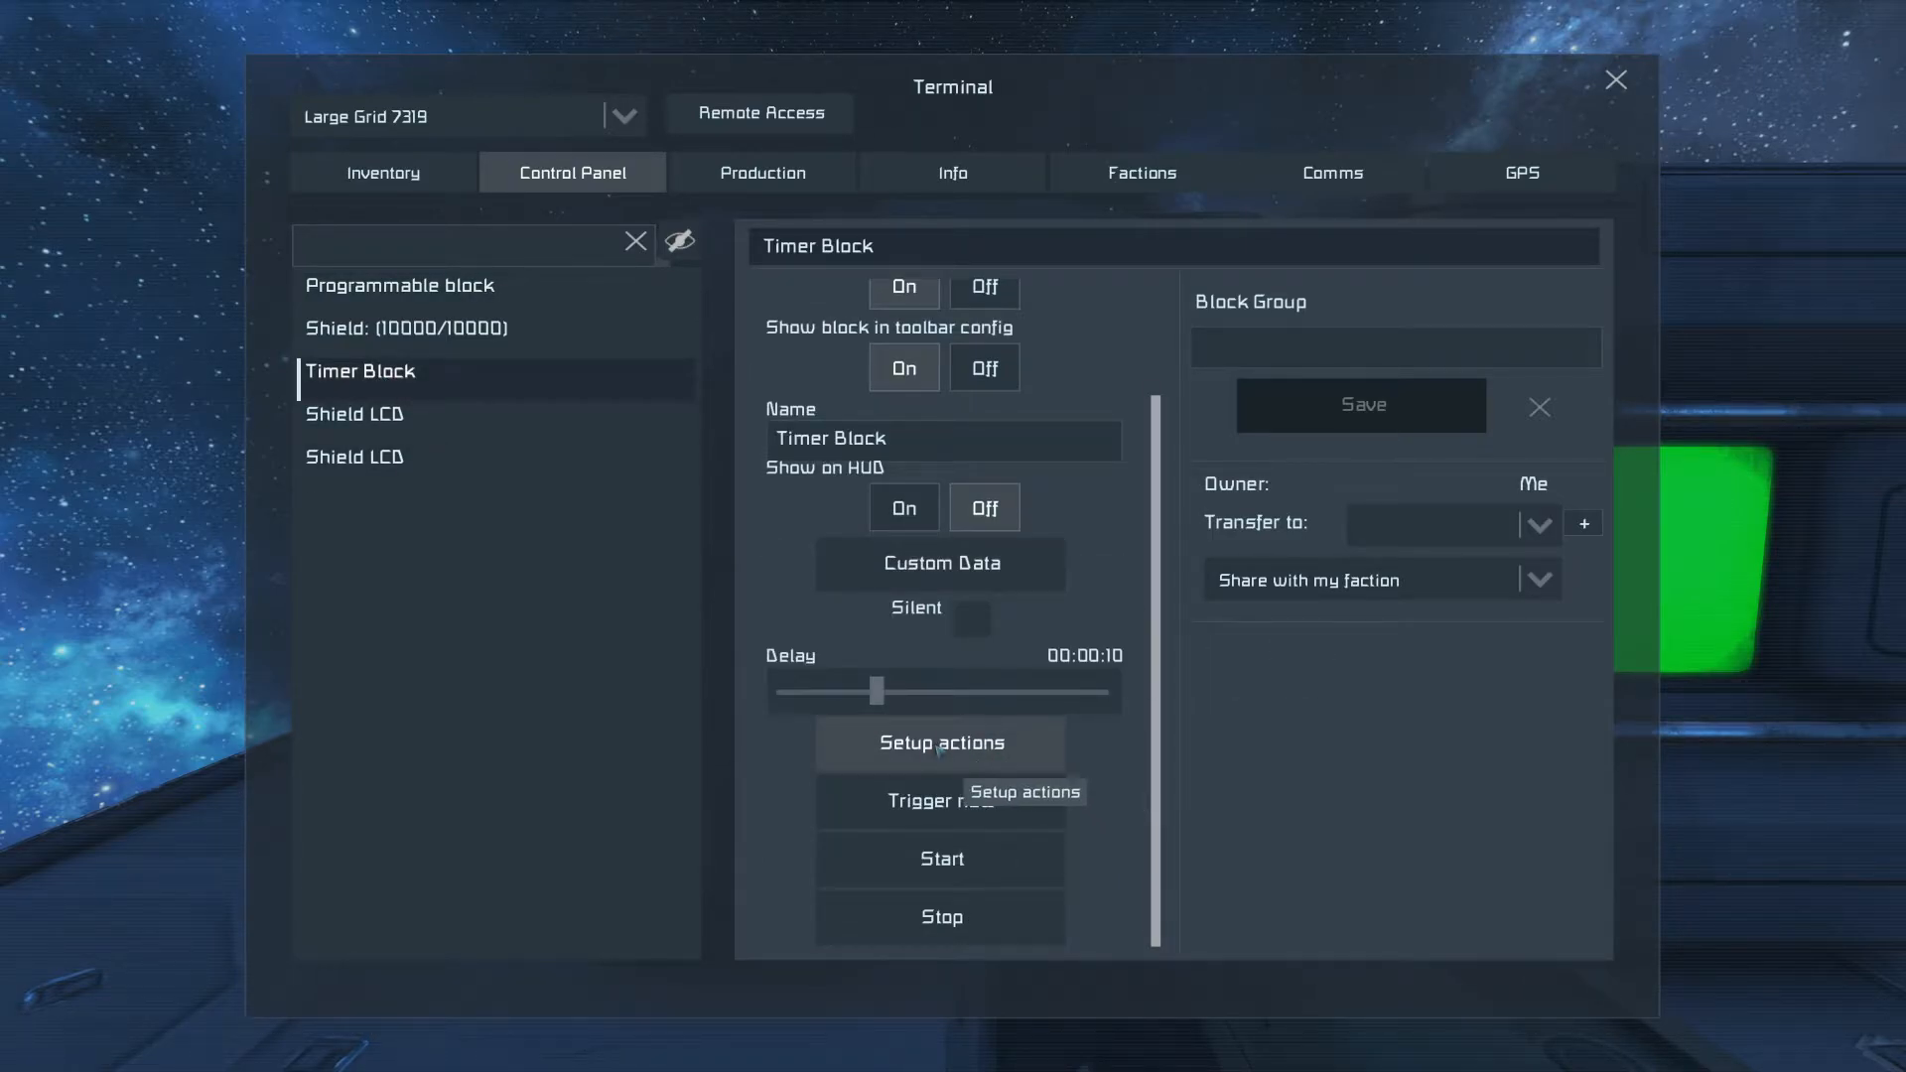
{"action": "left_click", "coordinate": [939, 743]}
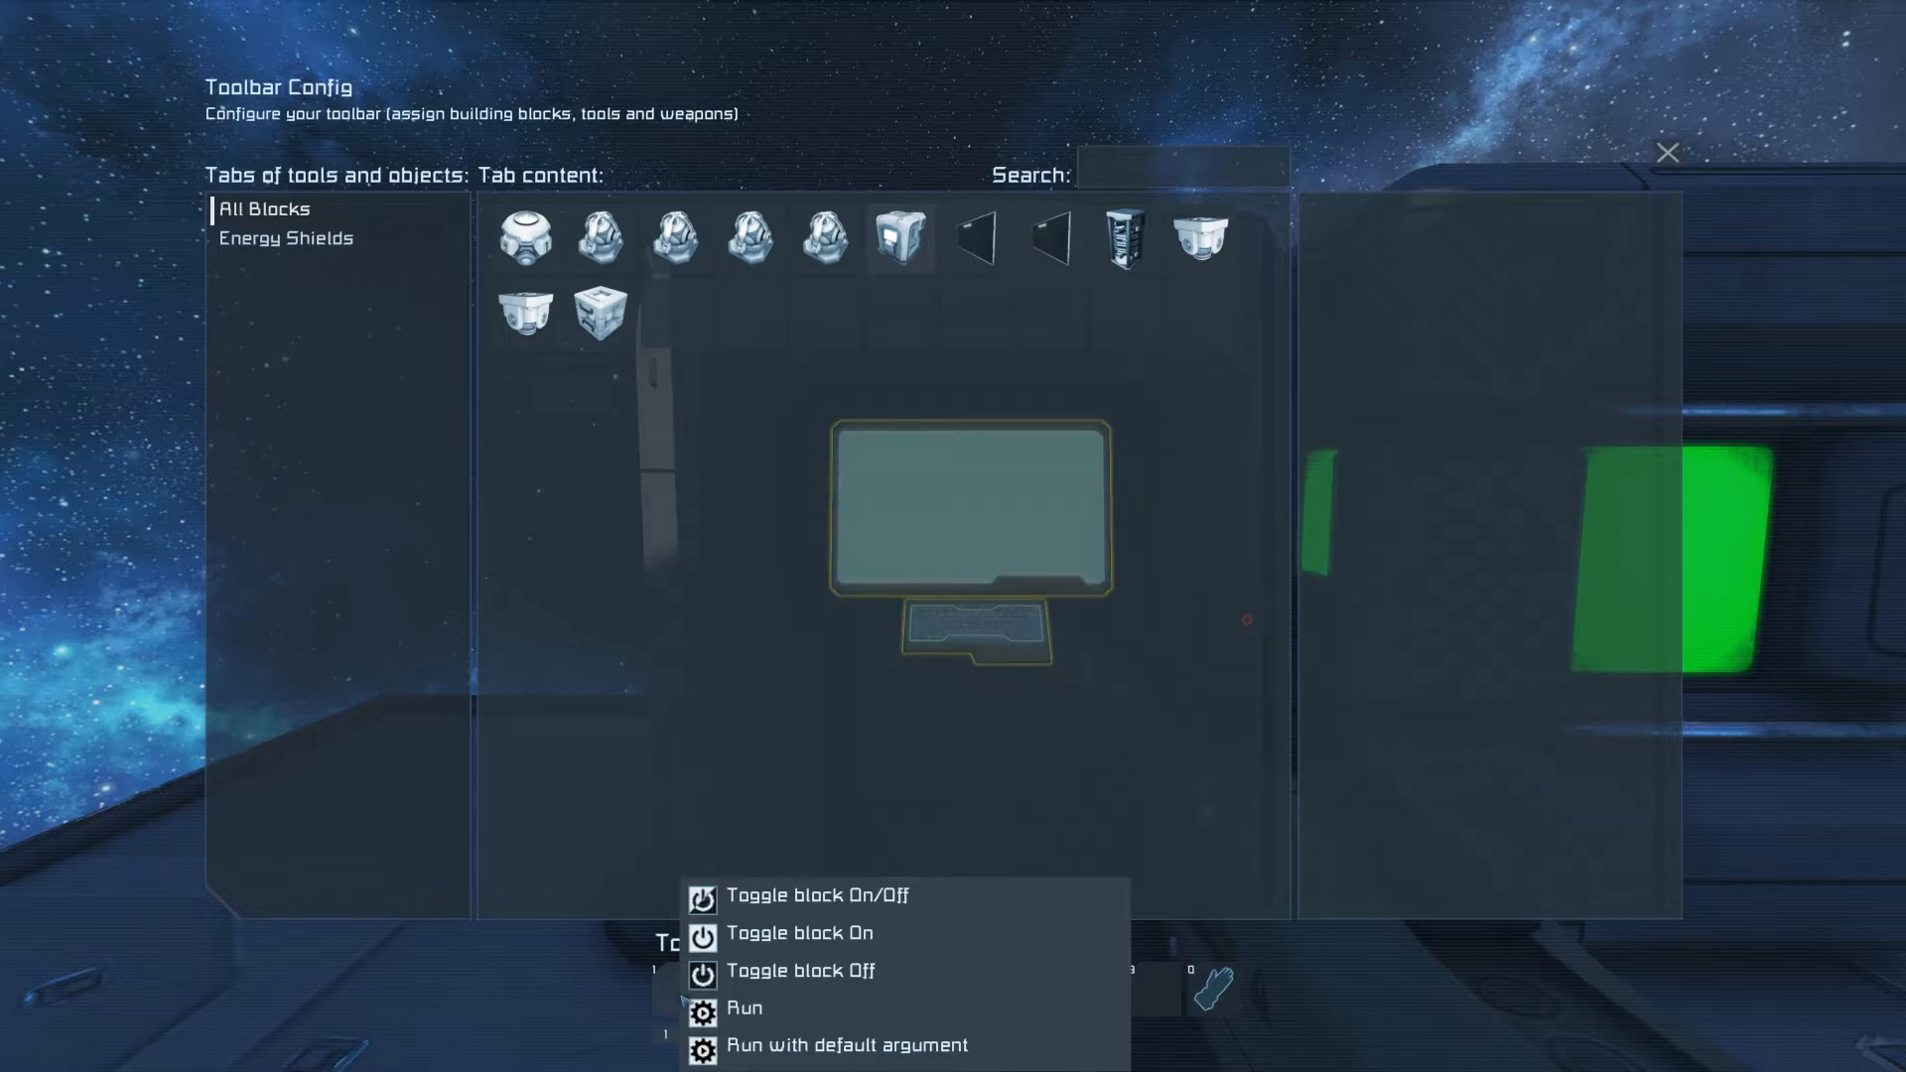
{"action": "mouse_move", "coordinate": [844, 935]}
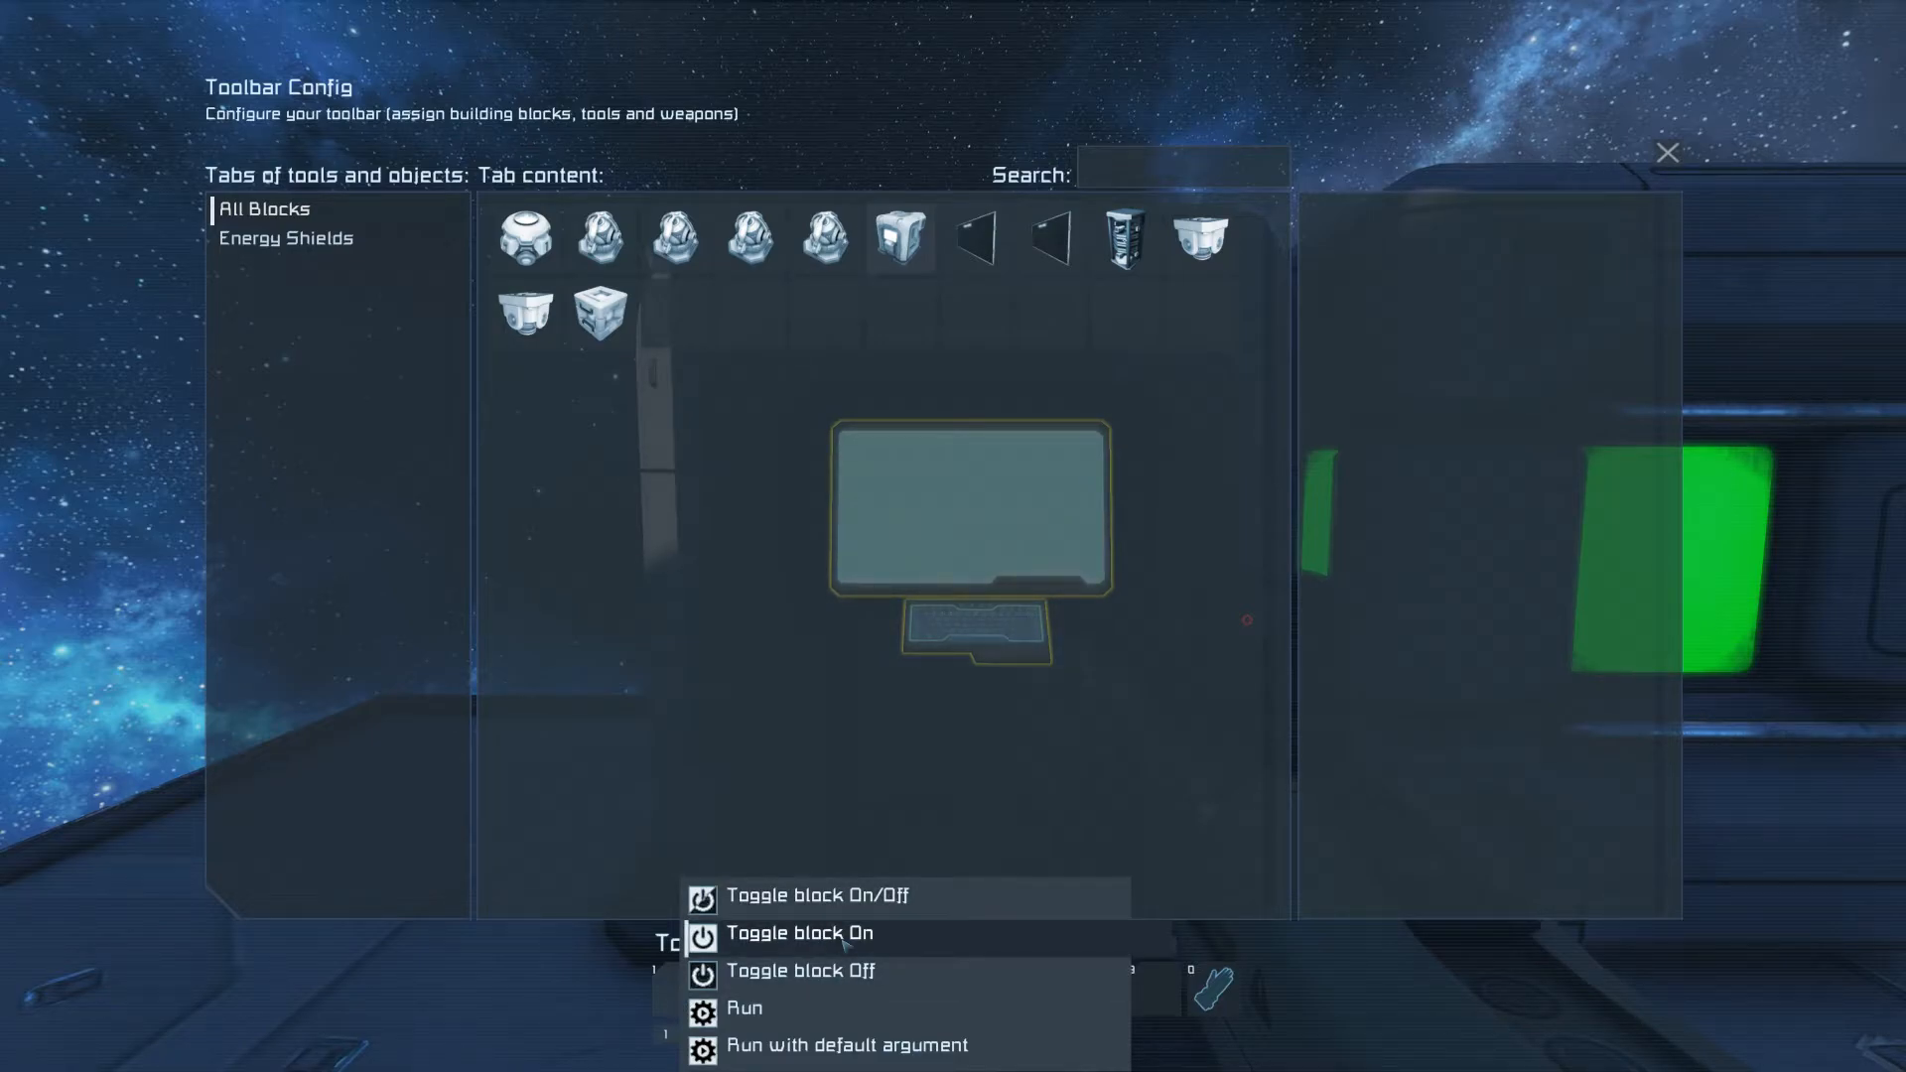
{"action": "left_click", "coordinate": [846, 1047]}
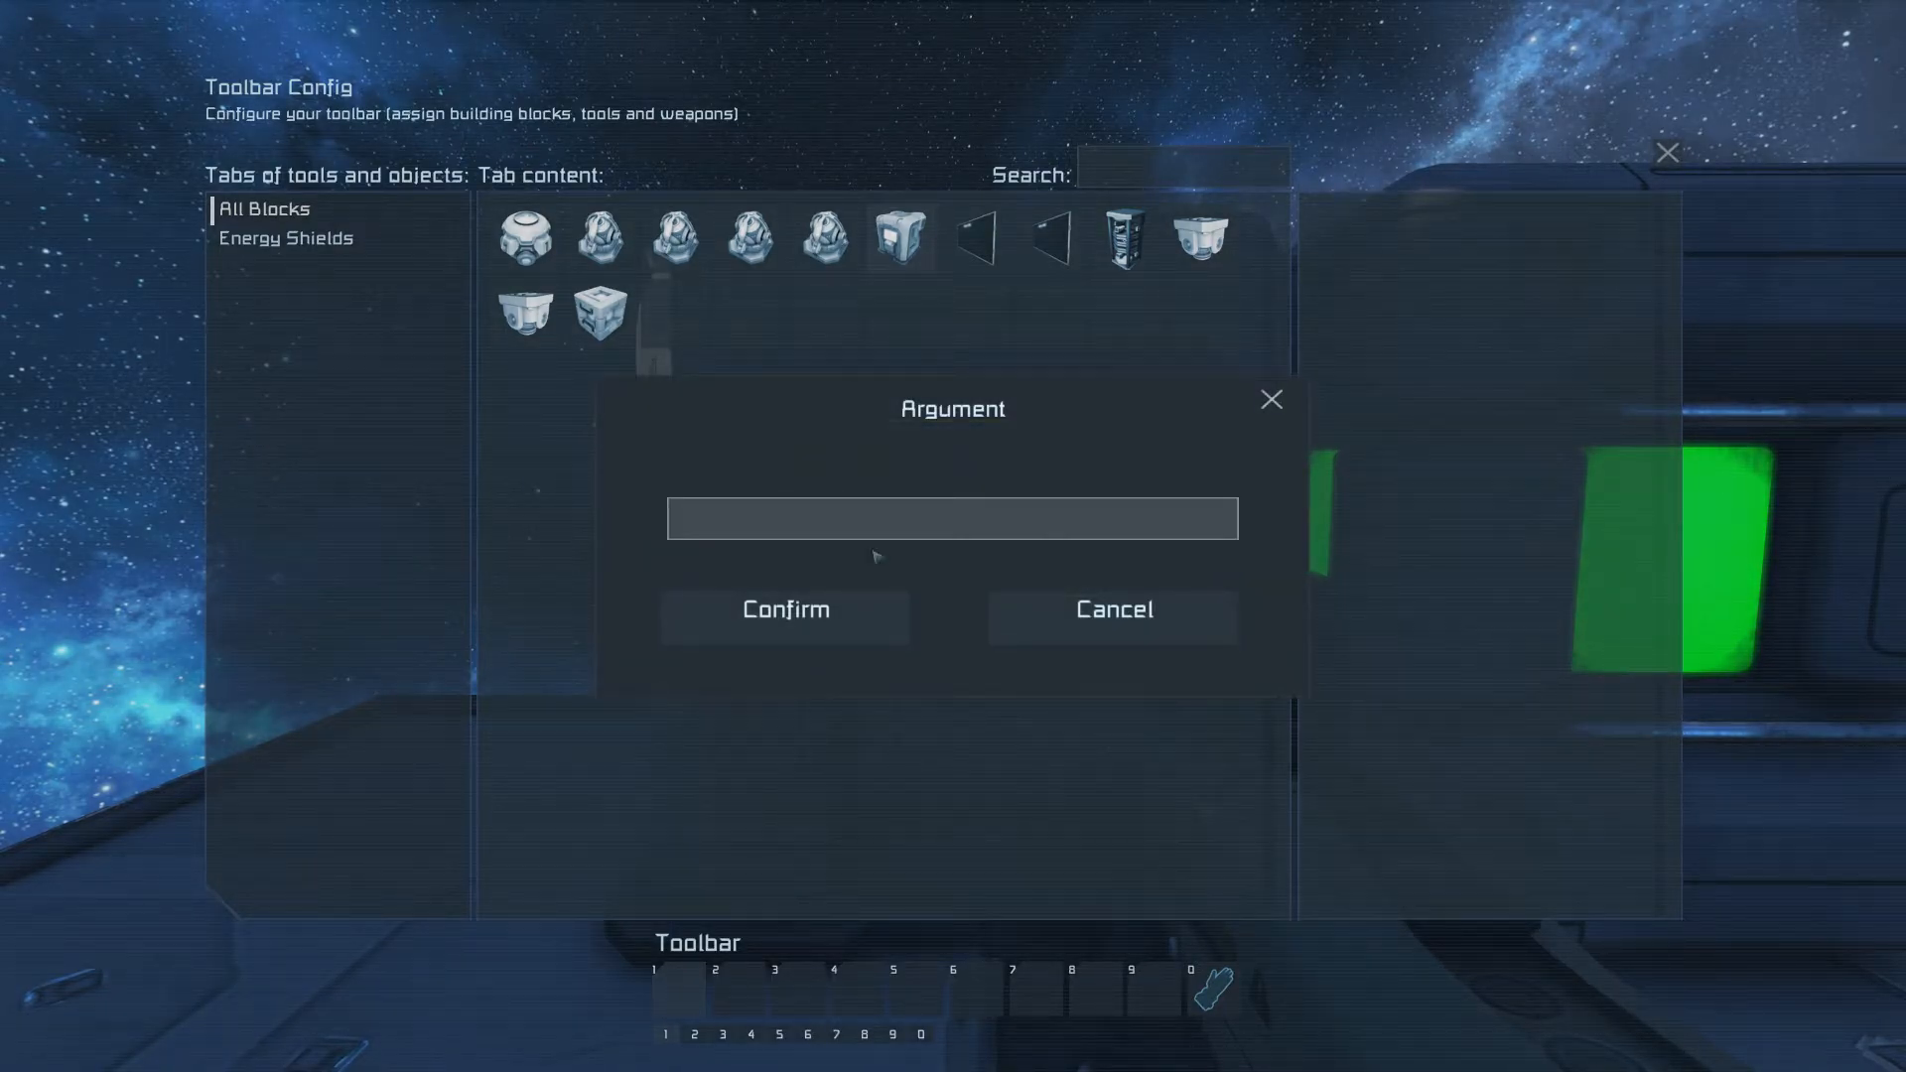
{"action": "left_click", "coordinate": [786, 609]}
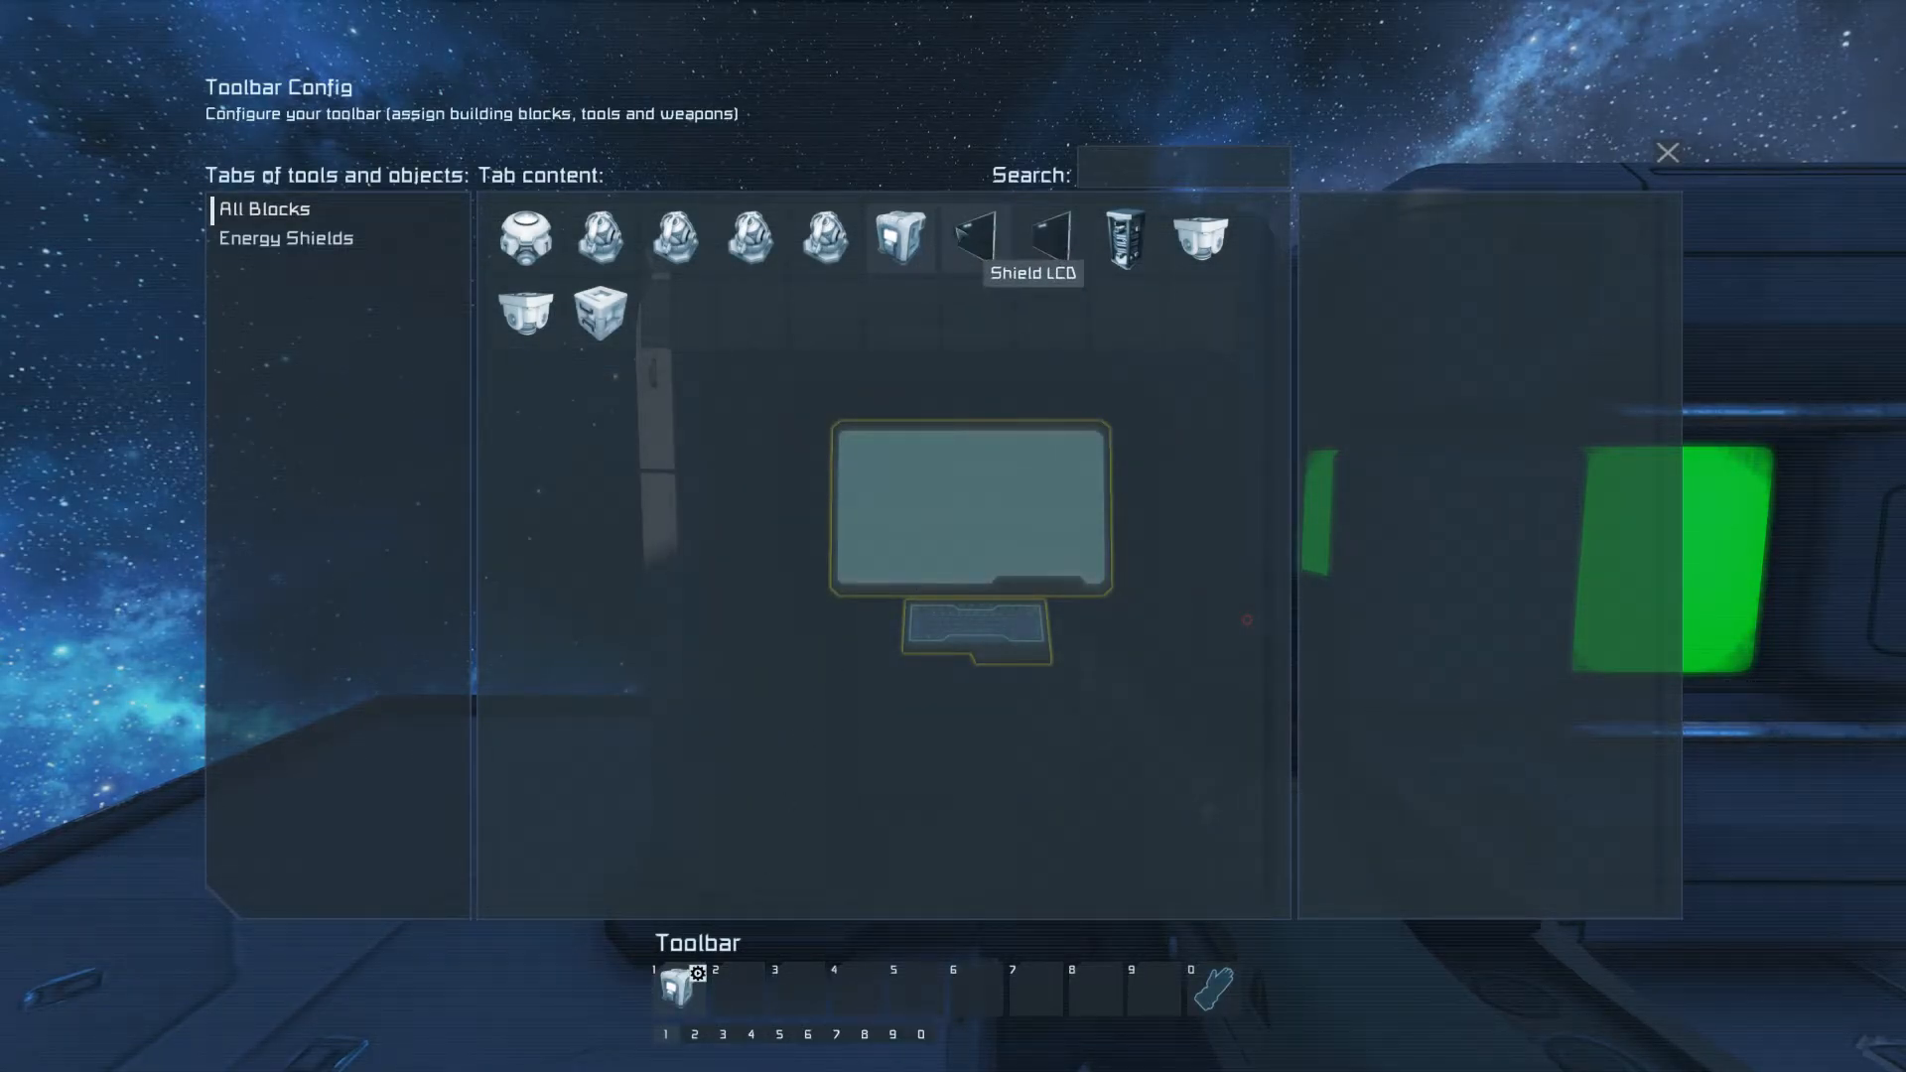
{"action": "mouse_move", "coordinate": [598, 314]}
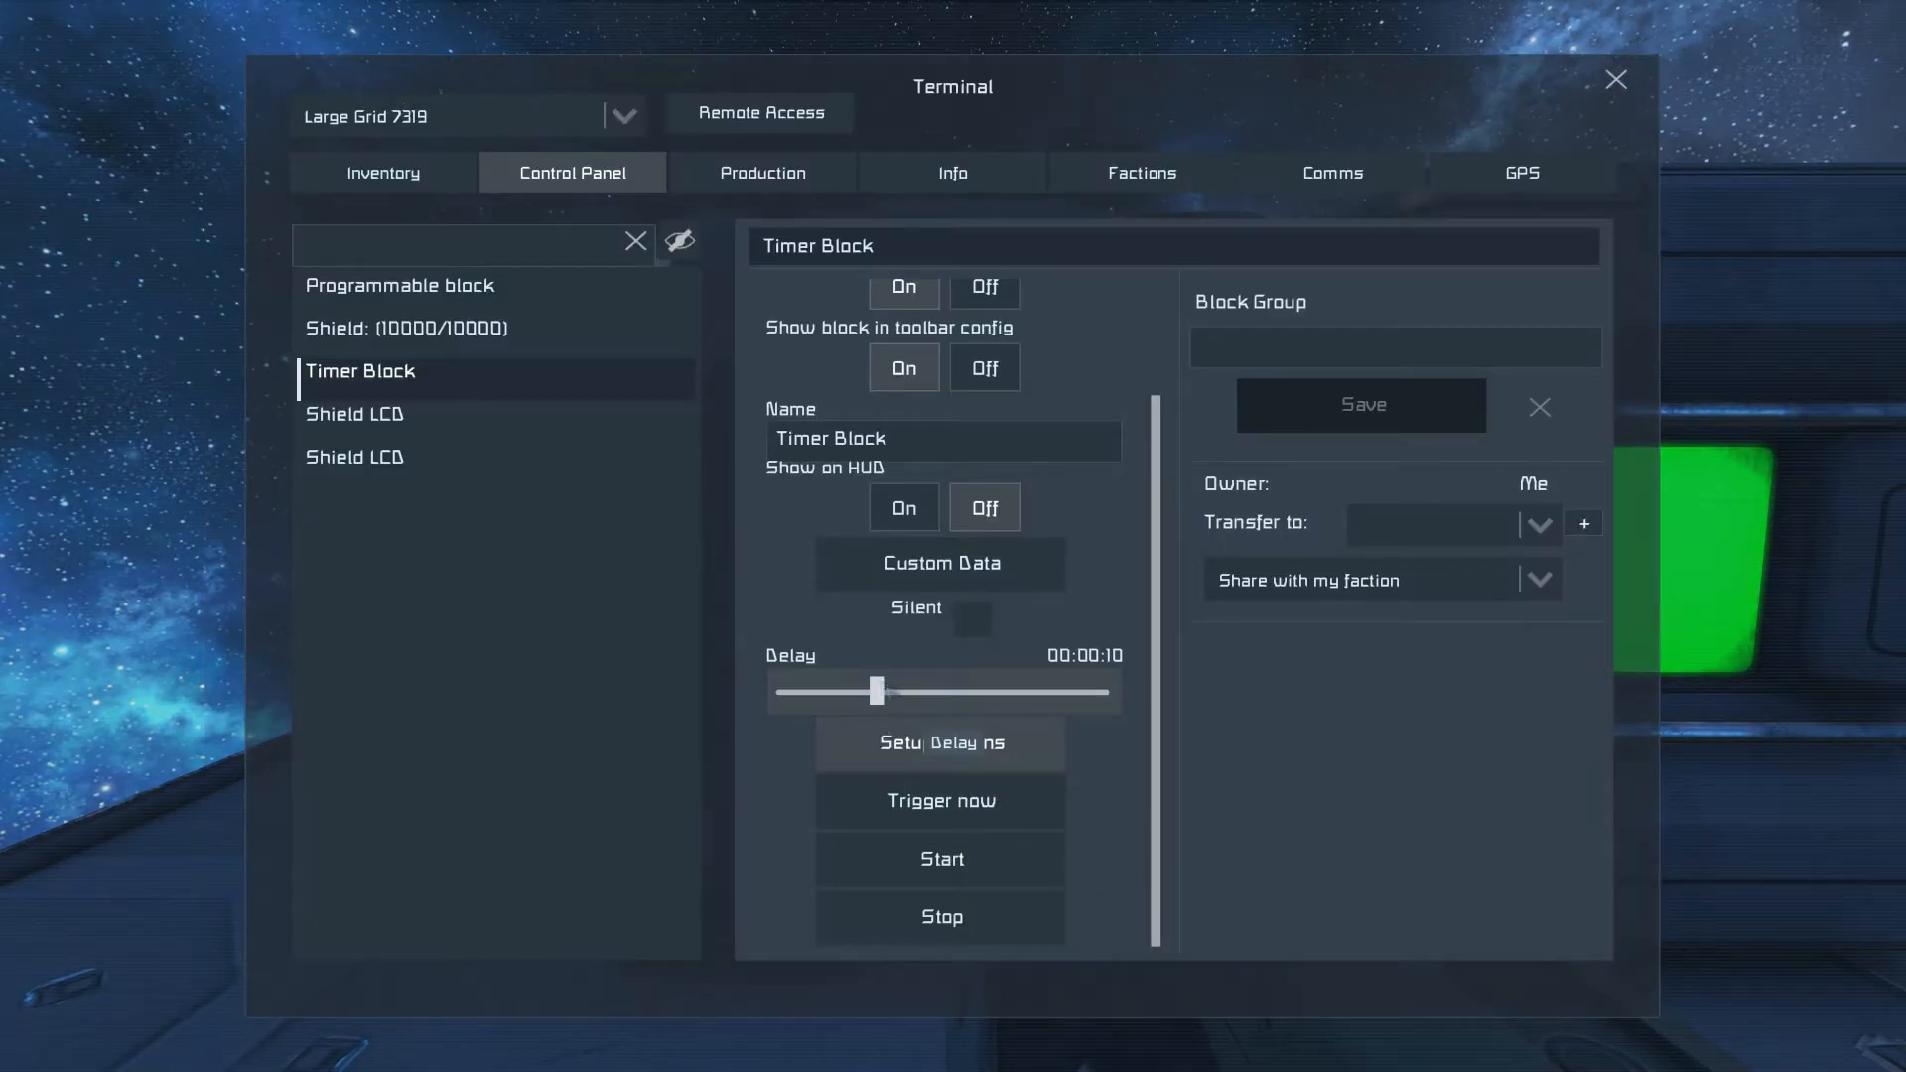
- Reduce the timer delay to 1 second and trigger it to start the script
{"action": "left_click_drag", "start_coordinate": [876, 693], "coordinate": [830, 693]}
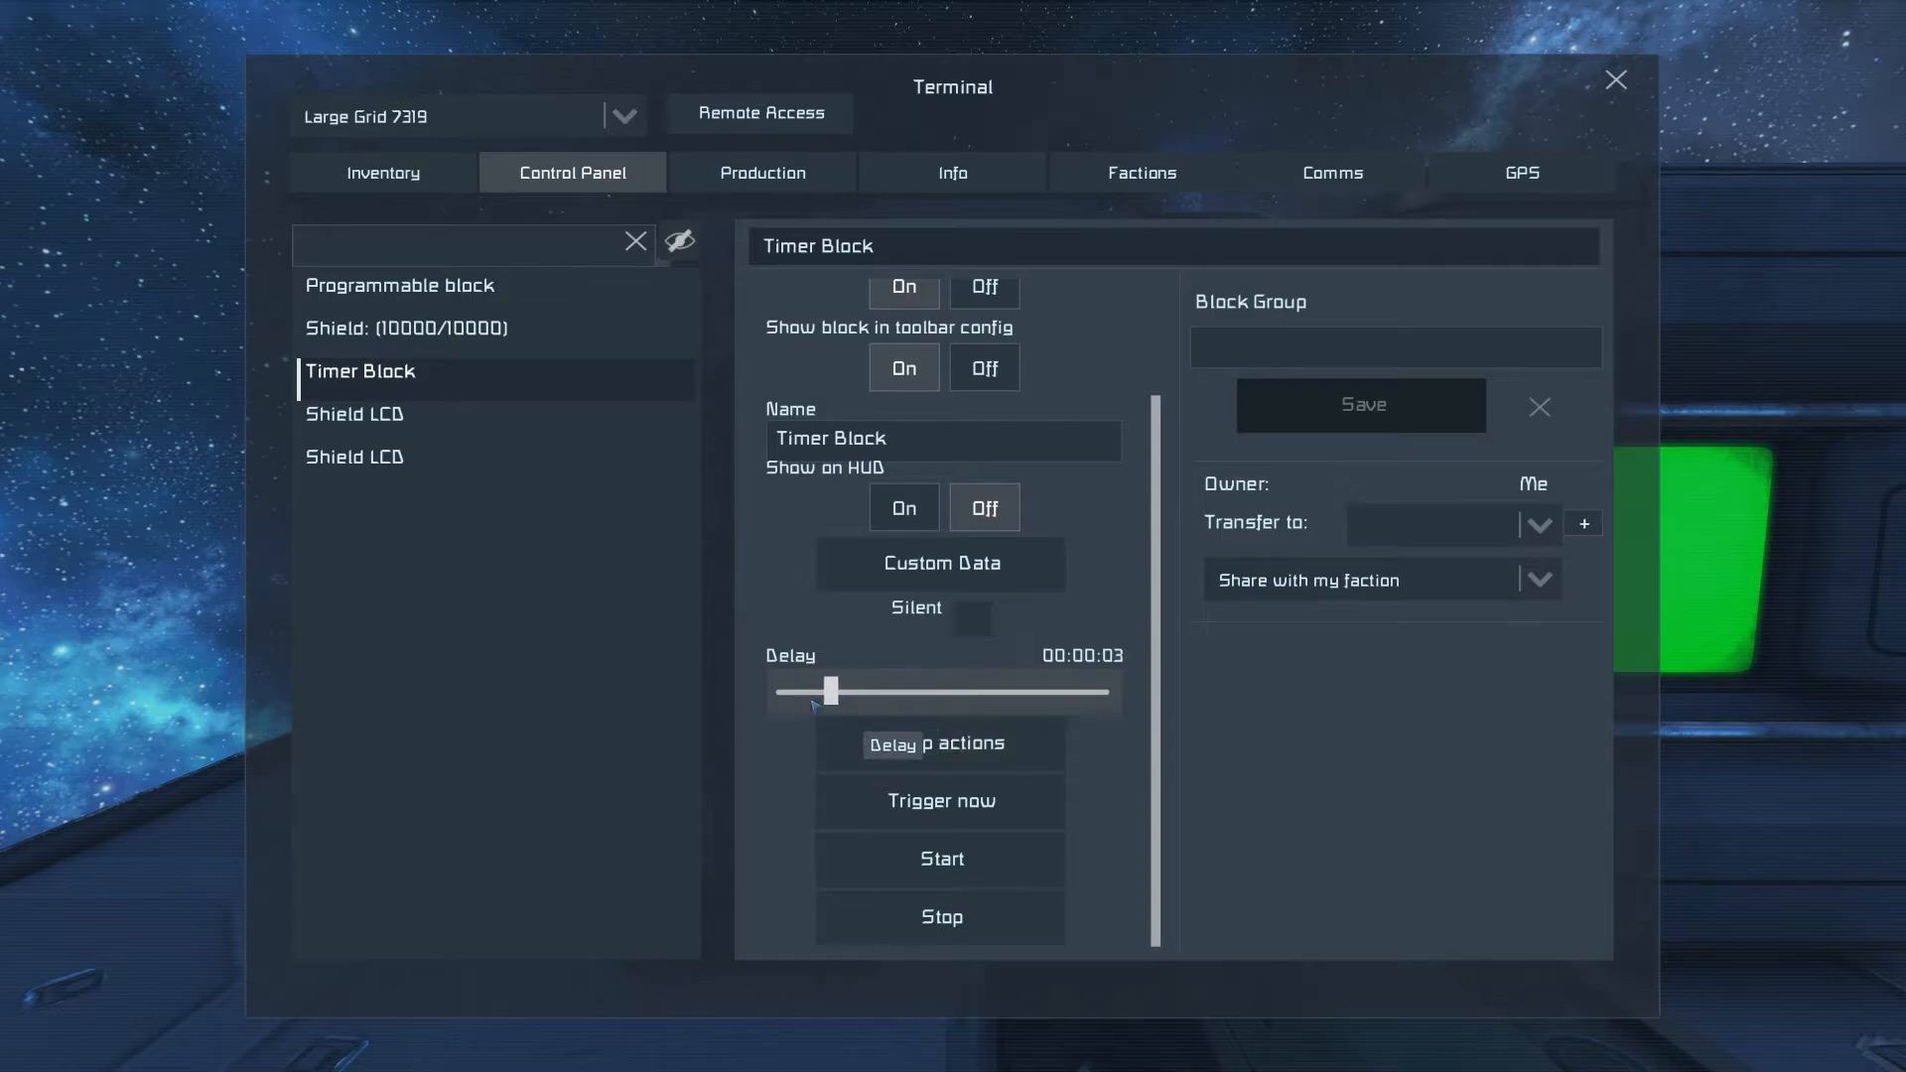
{"action": "left_click_drag", "start_coordinate": [830, 691], "coordinate": [789, 691]}
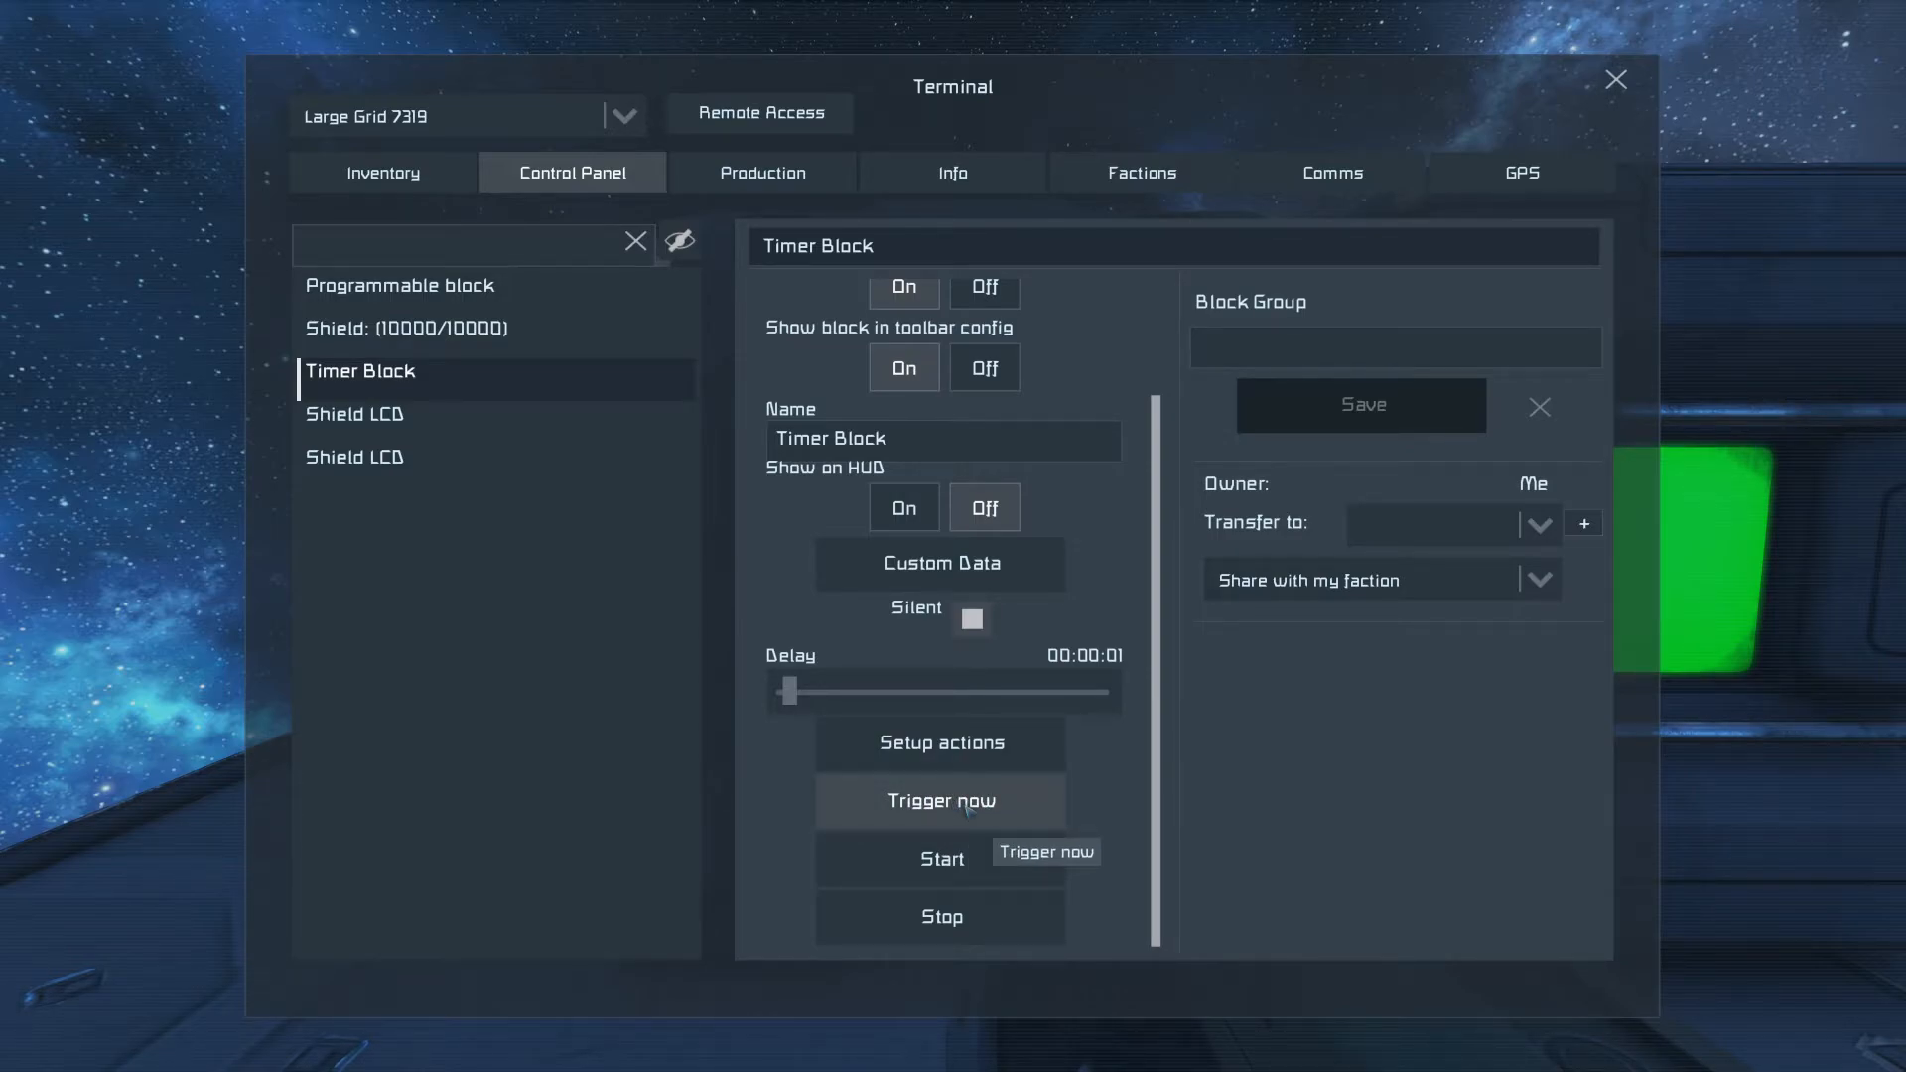
{"action": "left_click", "coordinate": [939, 800]}
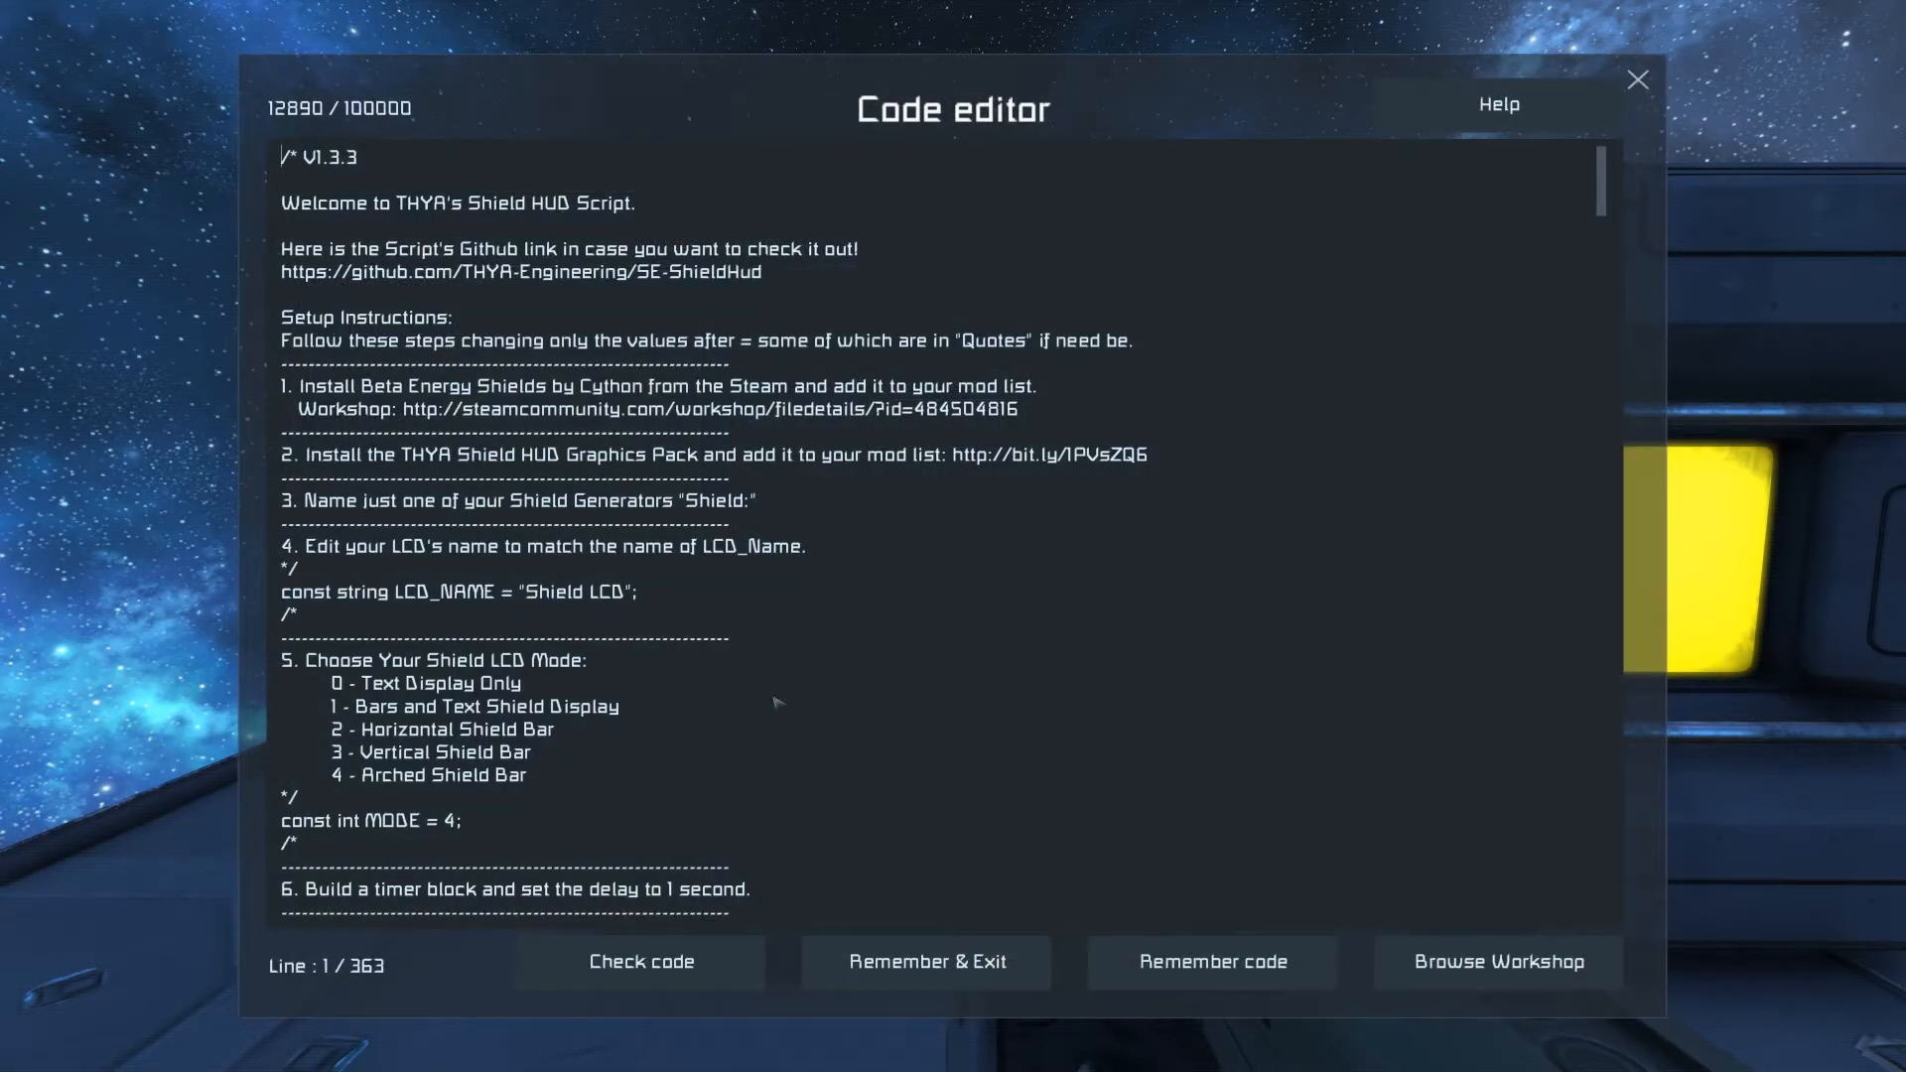
{"action": "scroll", "scroll_direction": "down", "scroll_amount": 3}
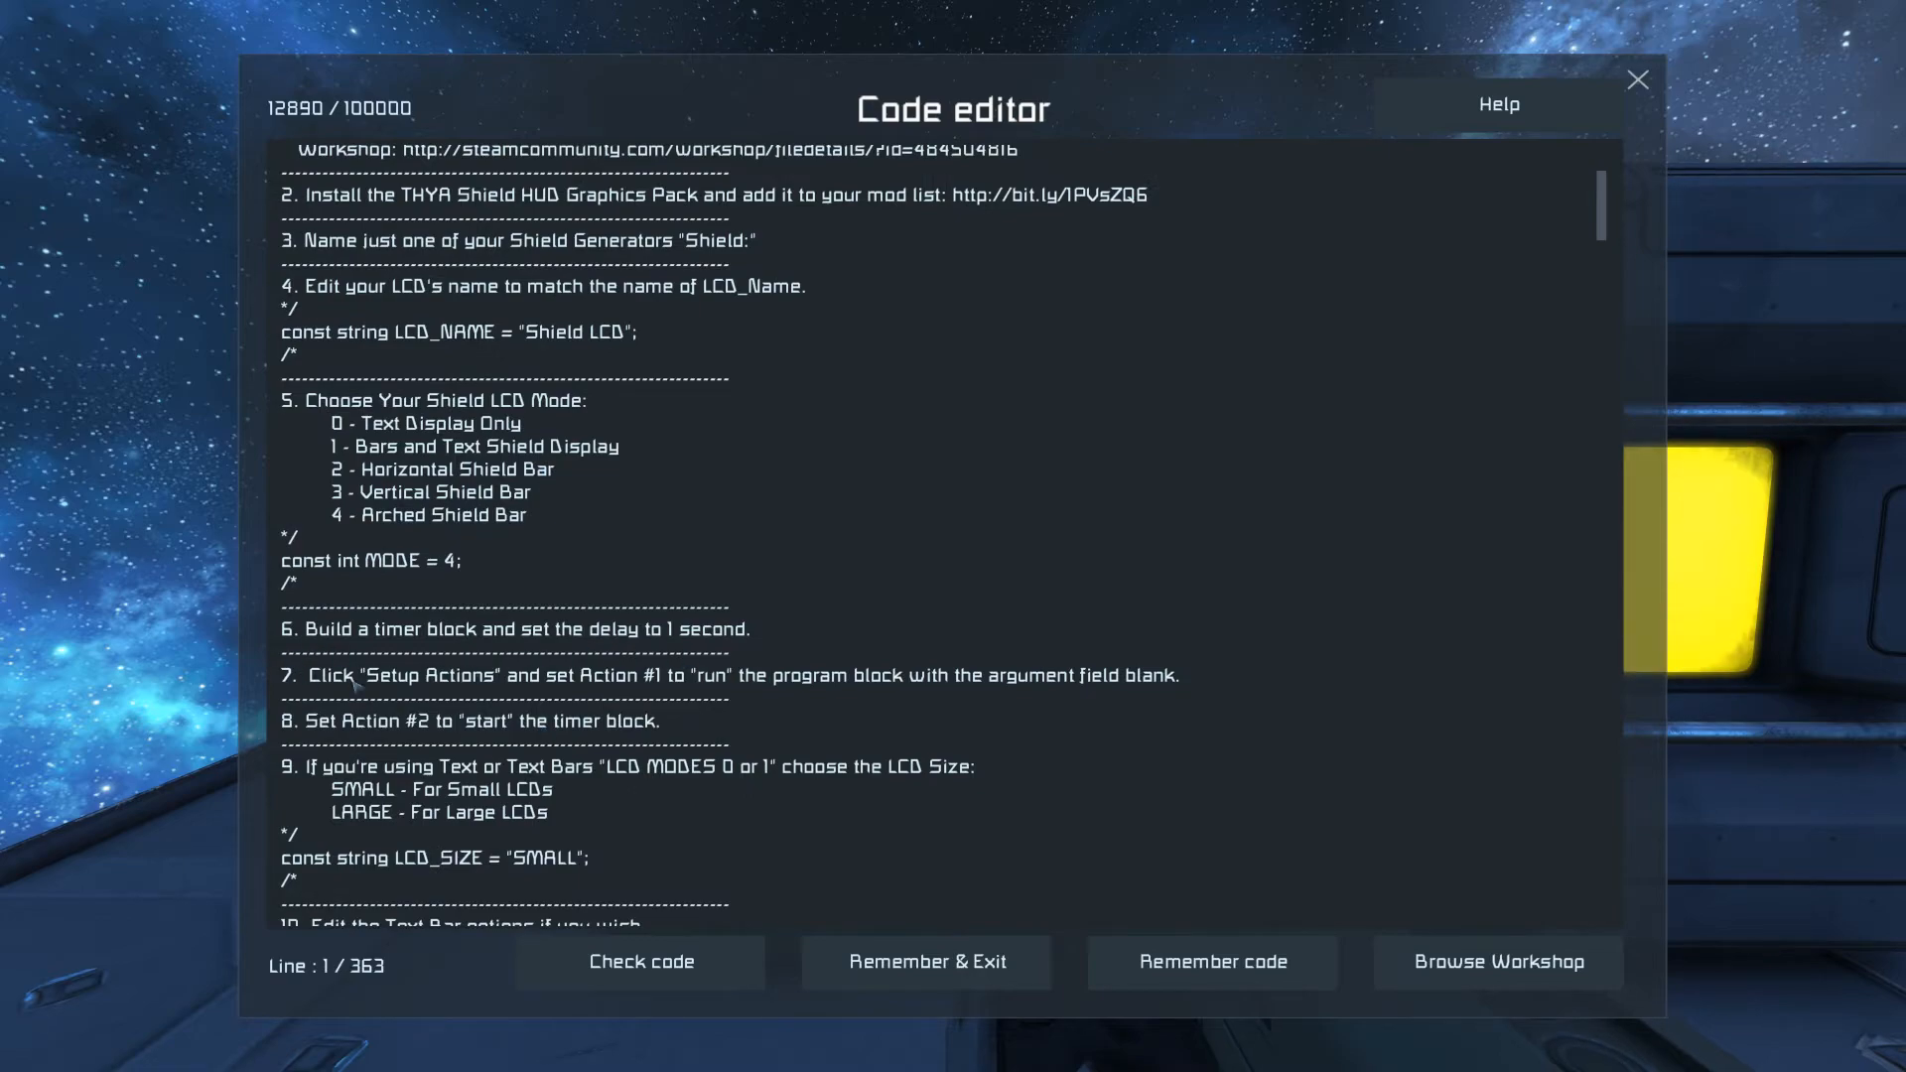
{"action": "mouse_move", "coordinate": [399, 813]}
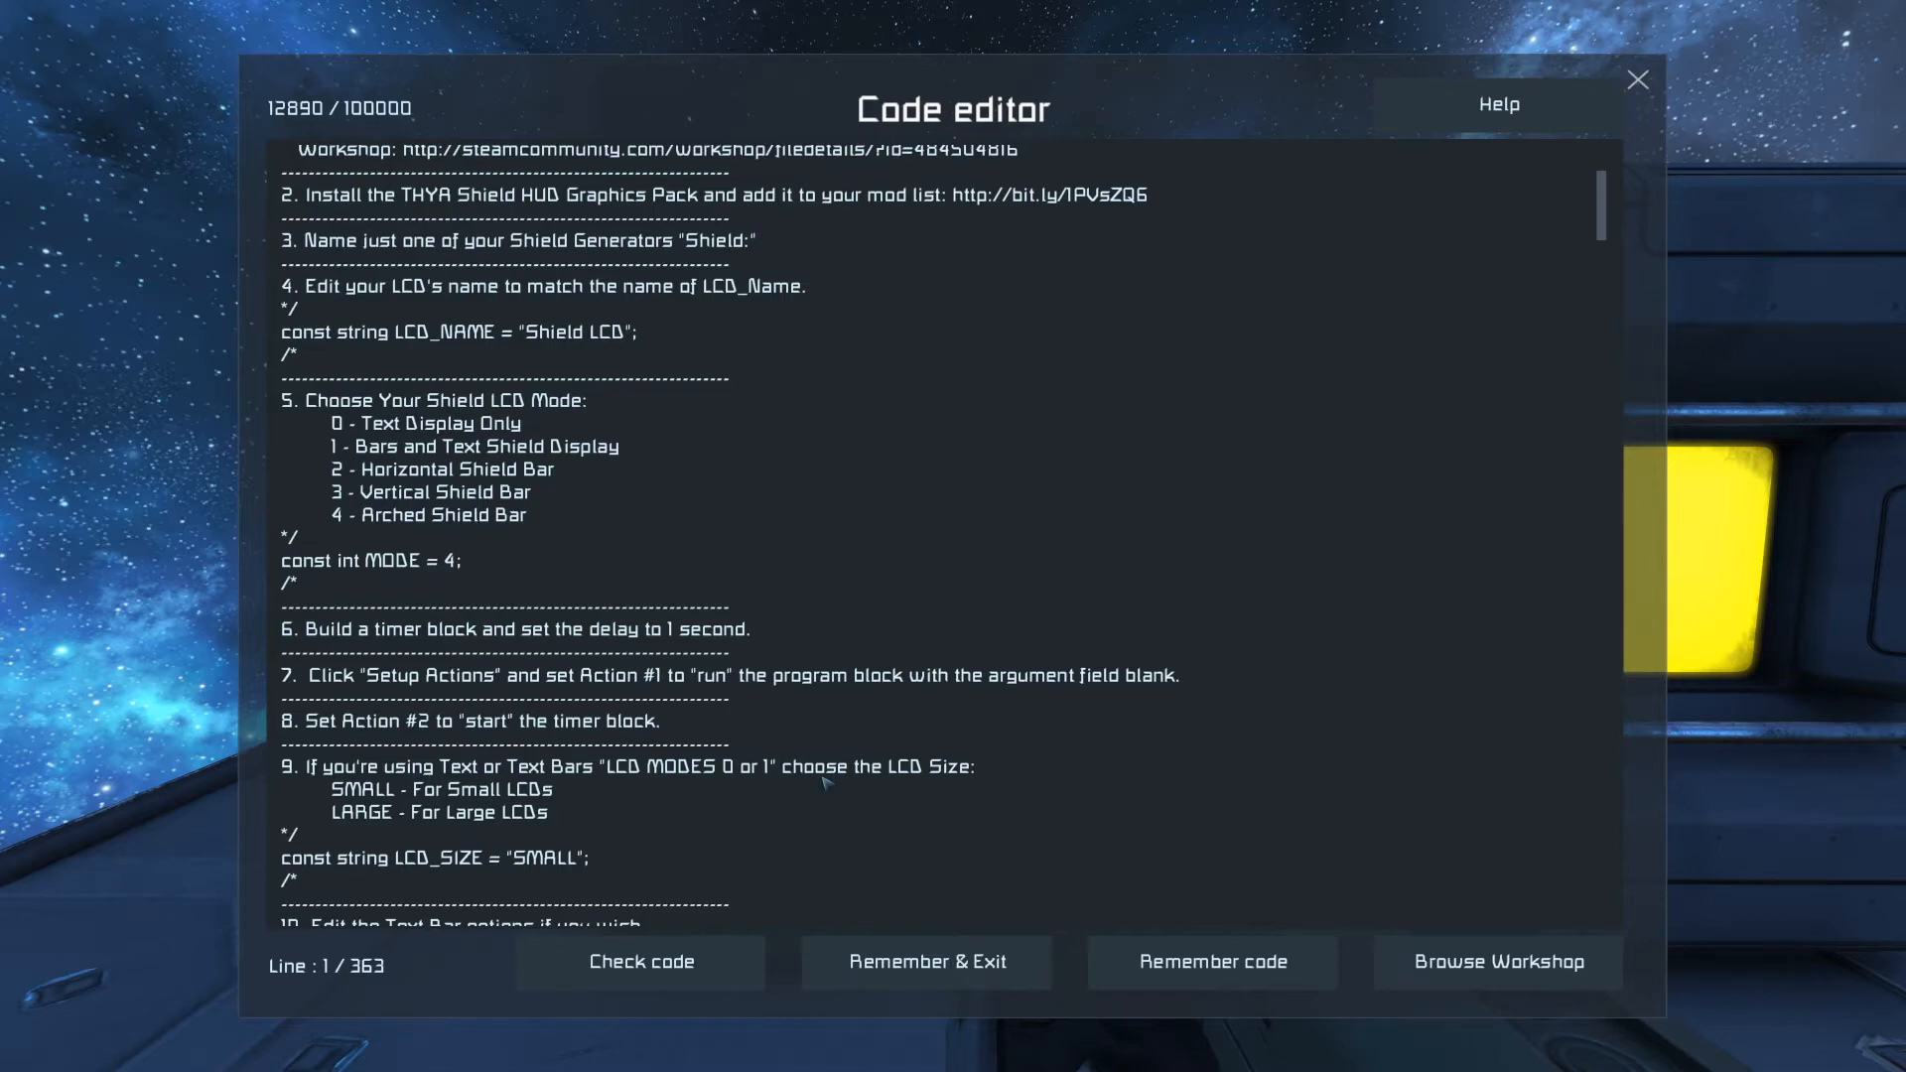
{"action": "mouse_move", "coordinate": [509, 842]}
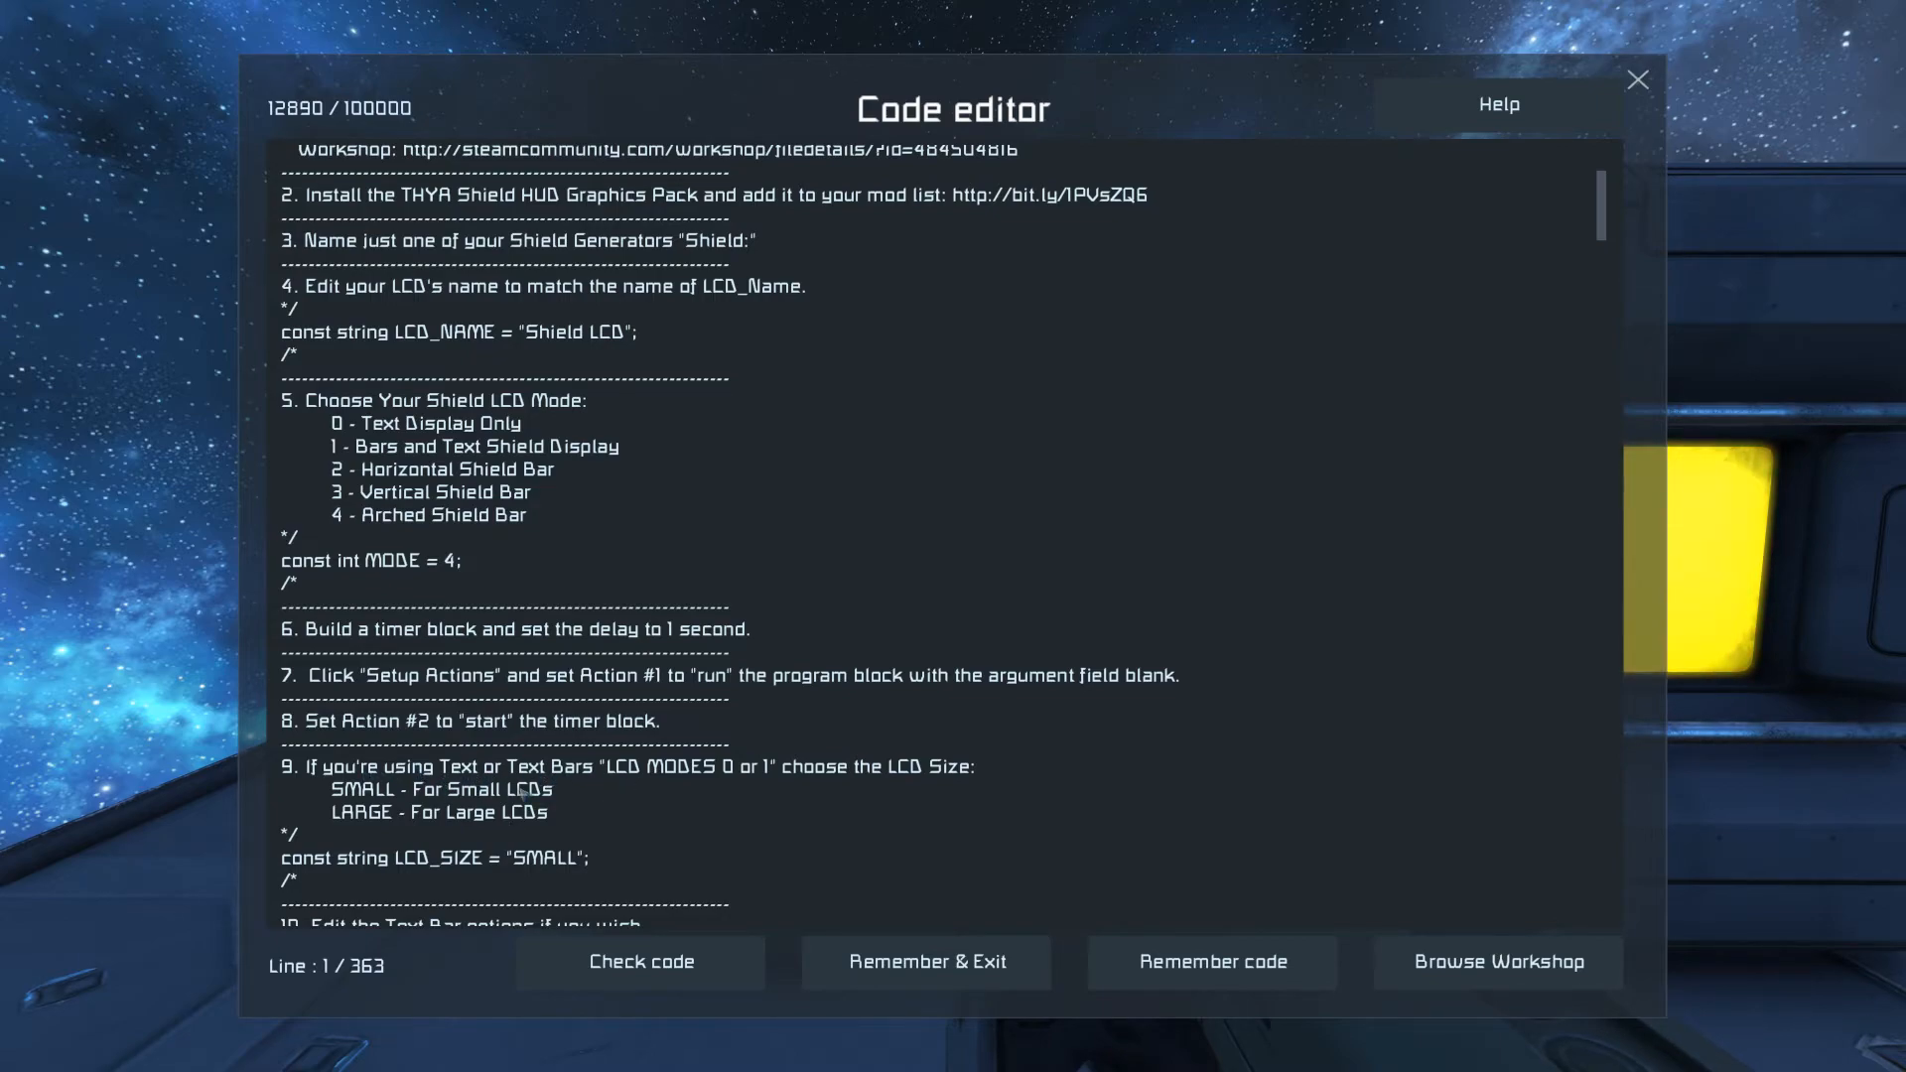
{"action": "scroll", "scroll_direction": "down", "scroll_amount": 3}
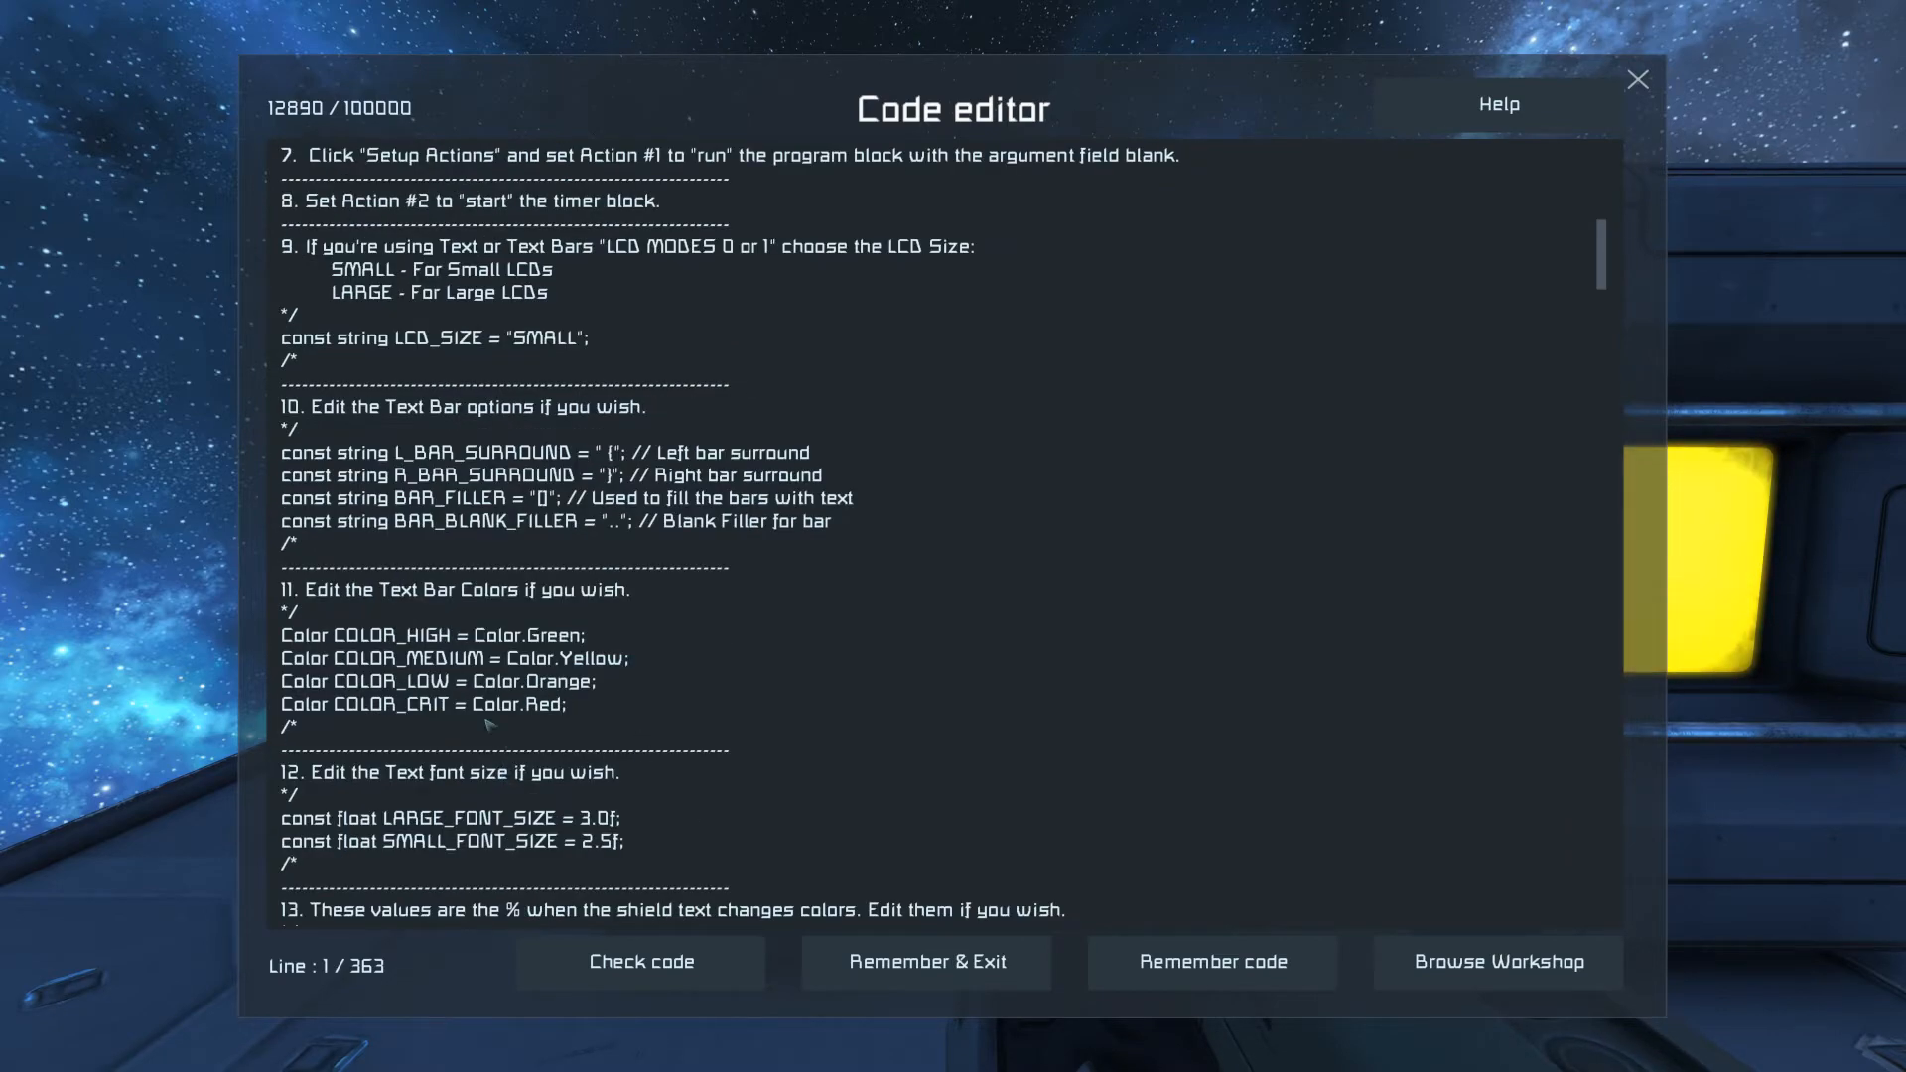
{"action": "scroll", "scroll_direction": "down", "scroll_amount": 3}
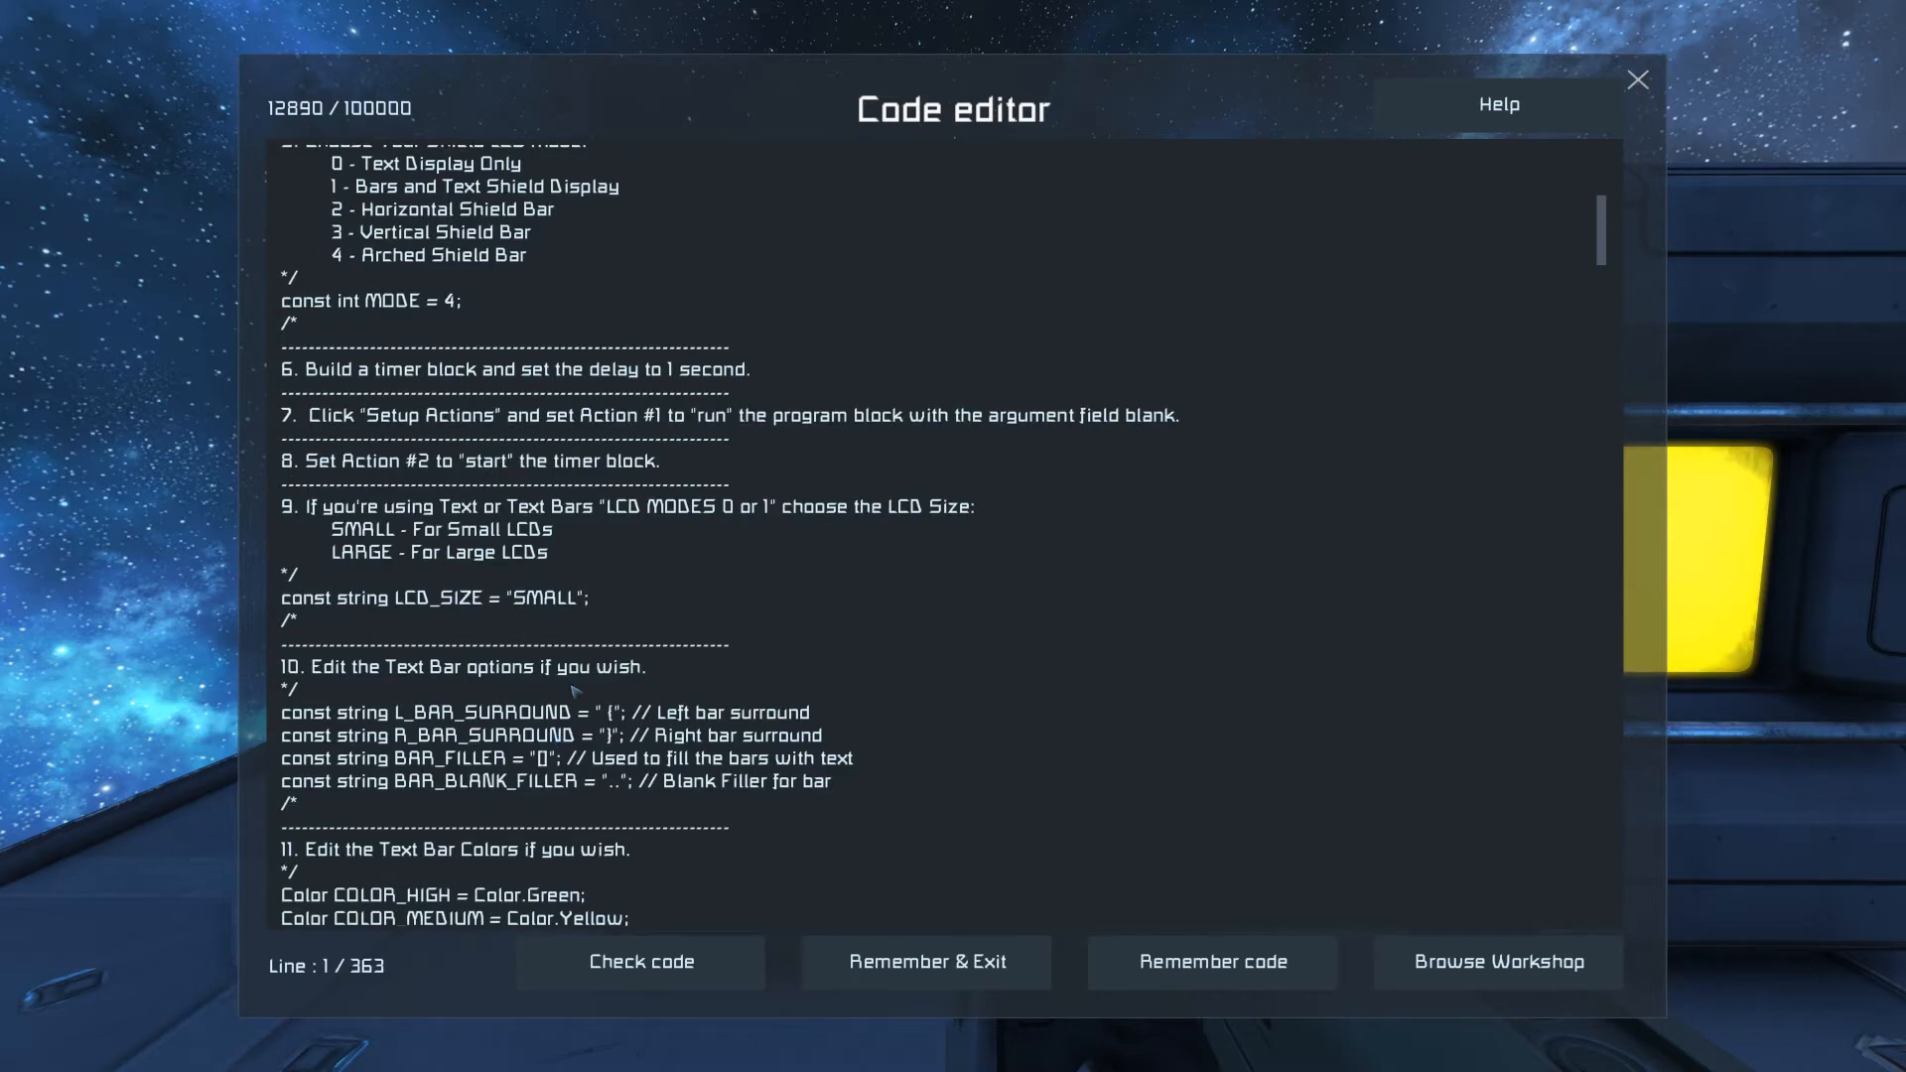
{"action": "mouse_move", "coordinate": [925, 961]}
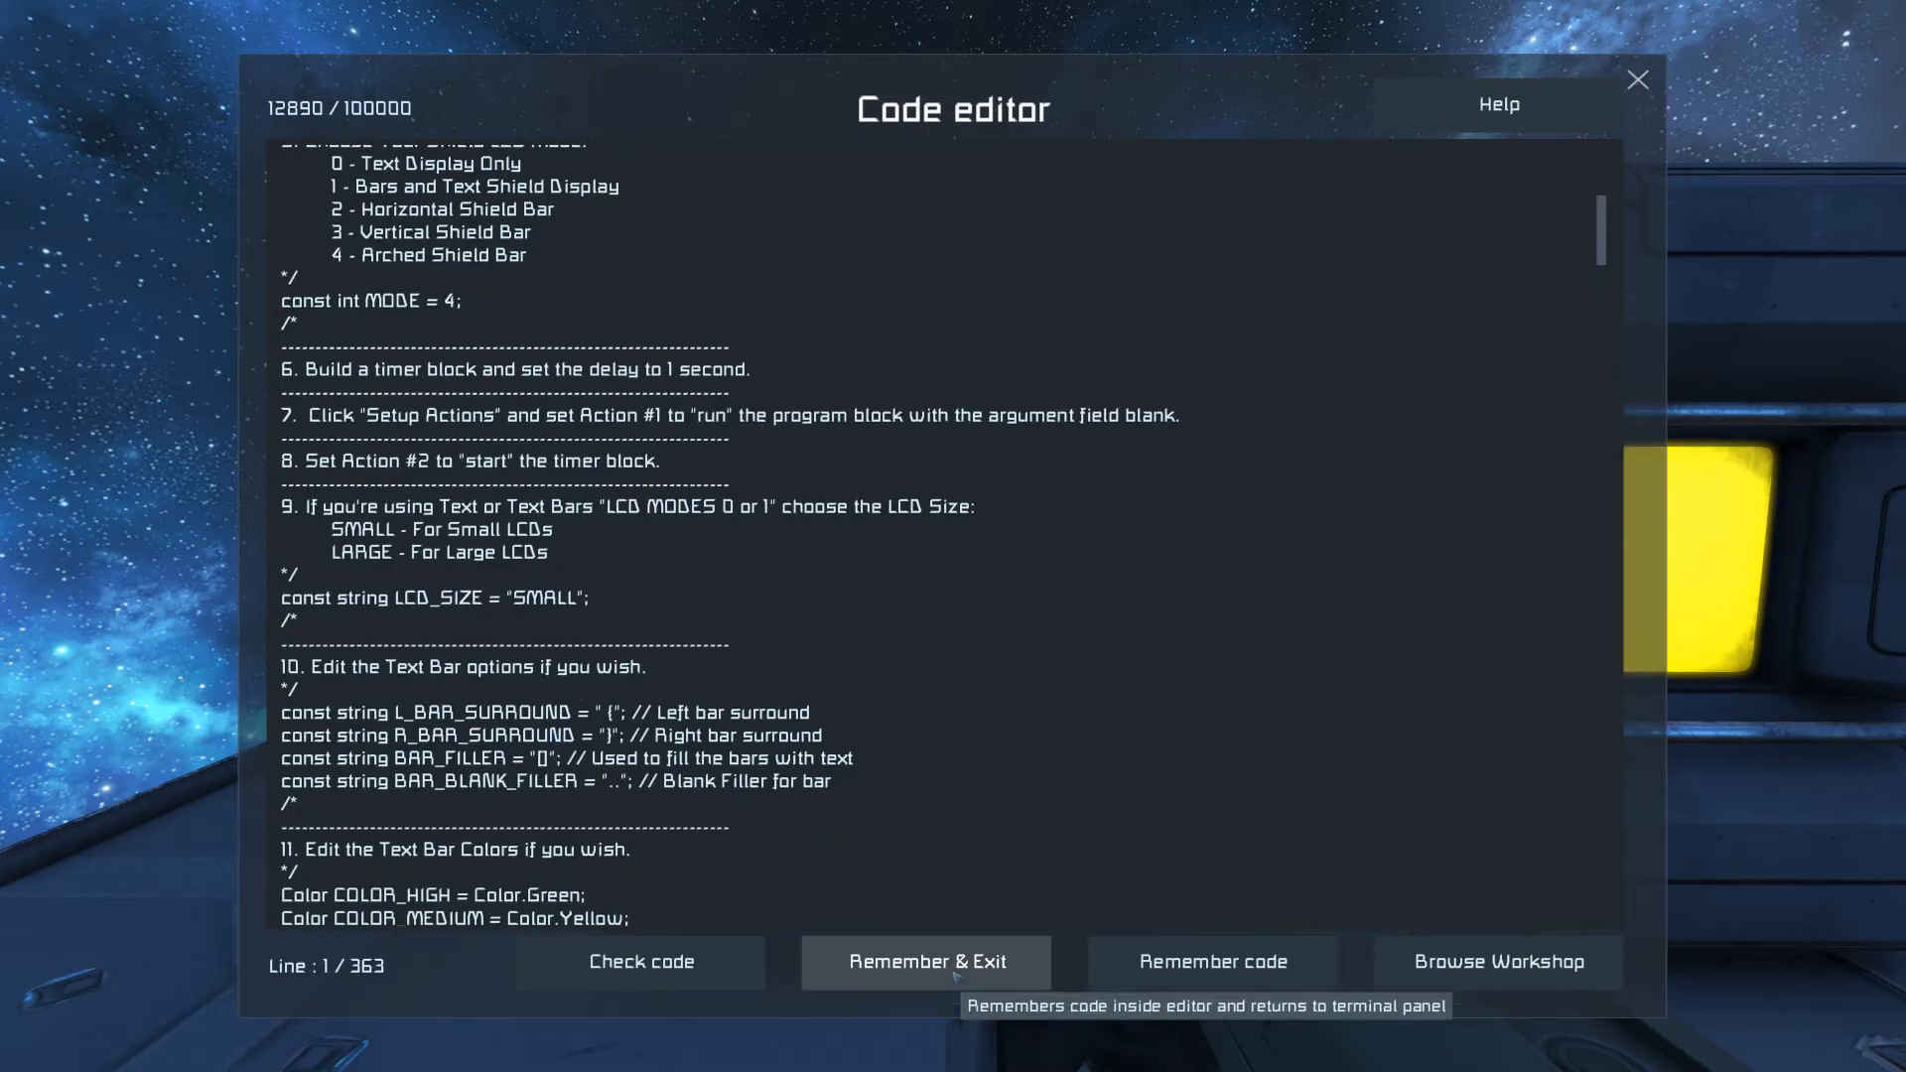
{"action": "left_click", "coordinate": [925, 961]}
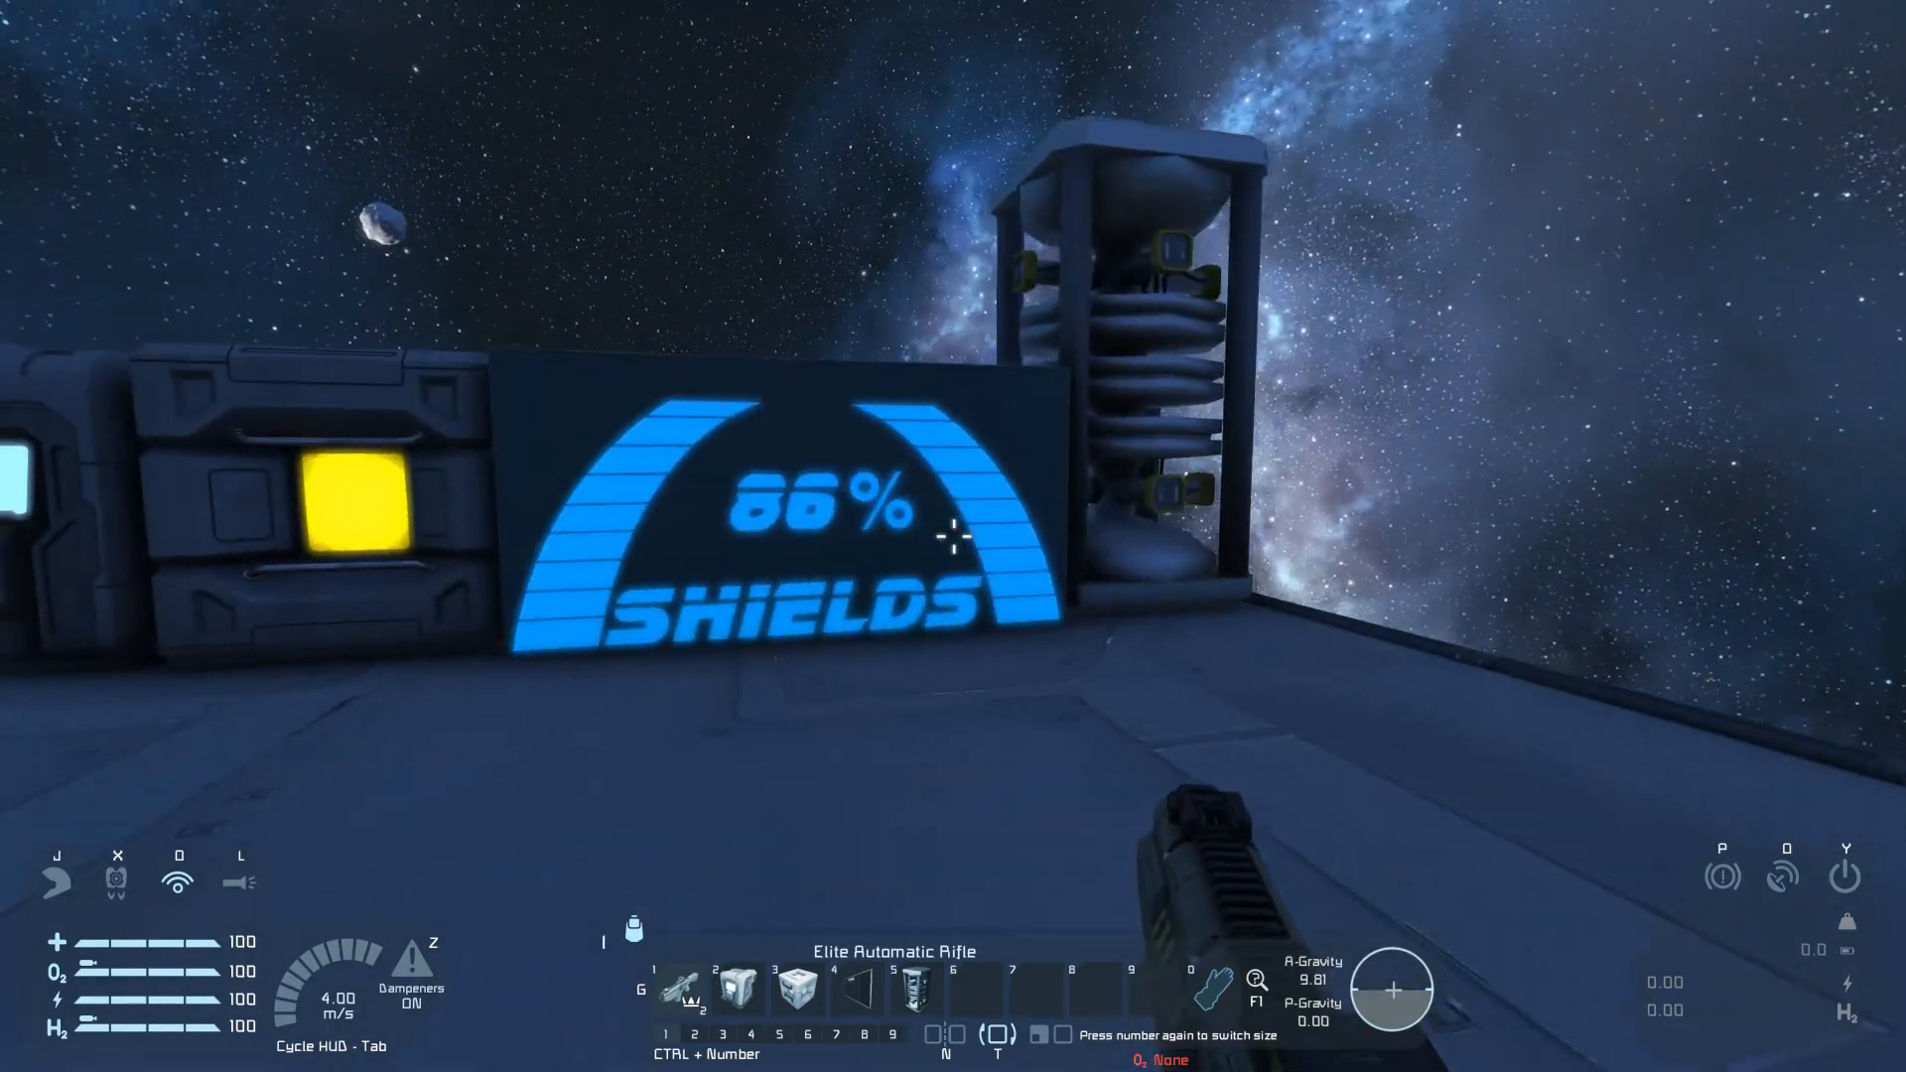
- Fire the rifle at the shield bubble, dropping the LCD gauge from 86% to 85%
{"action": "left_click", "coordinate": [953, 528]}
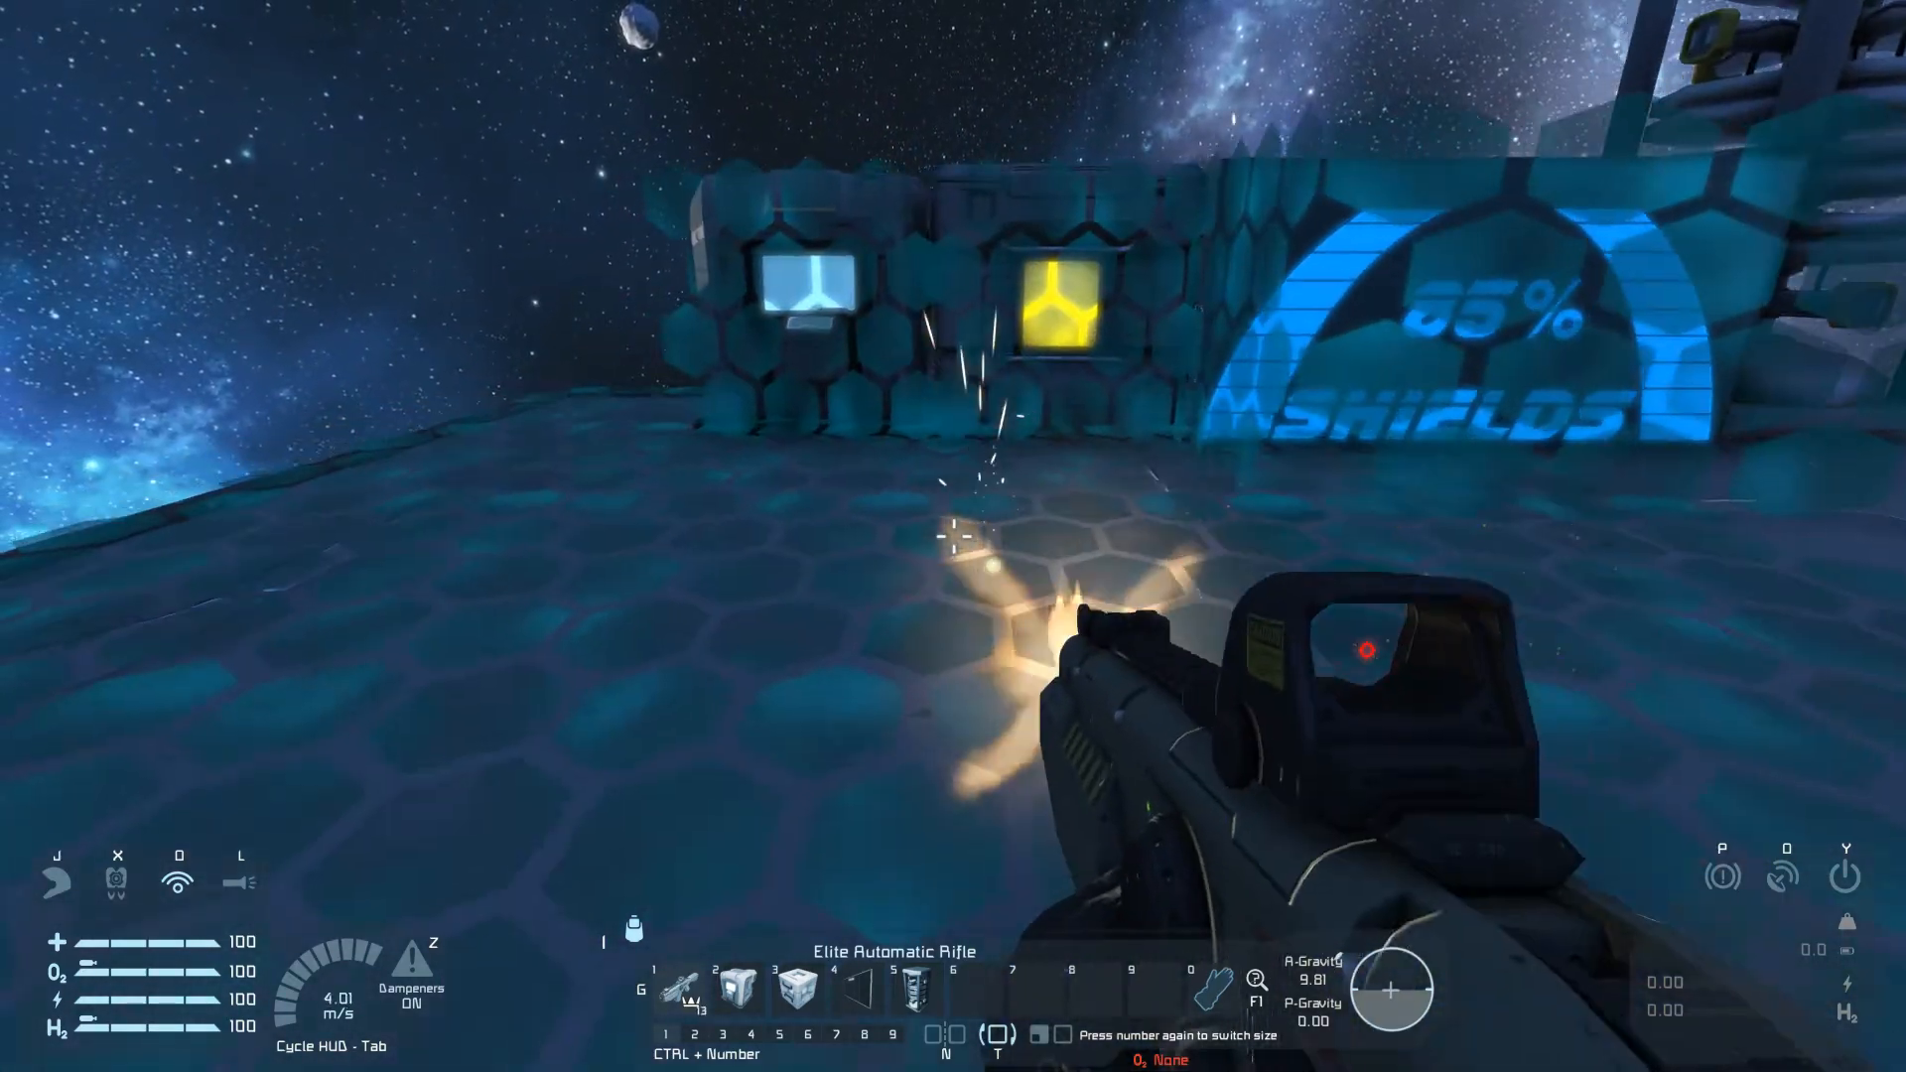